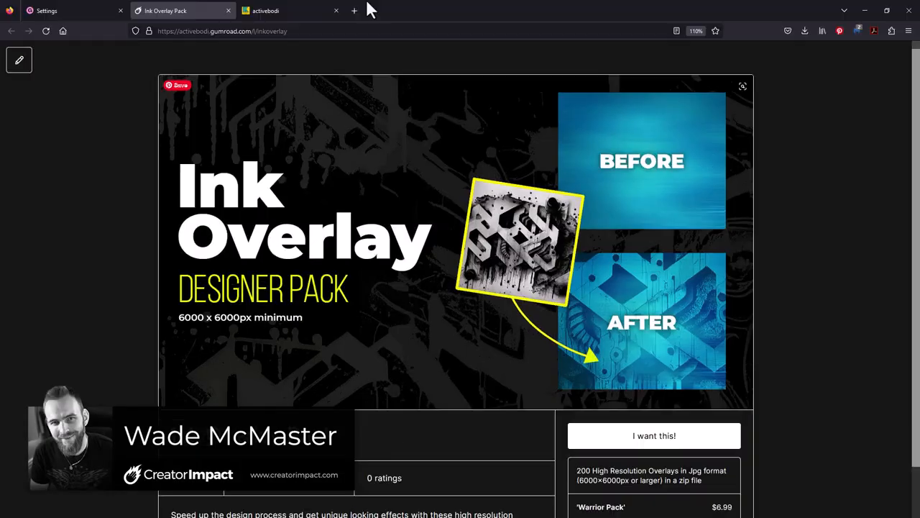
From gumroad.com, start selling and fill in the sign-up email for a new account
{"action": "scroll", "scroll_direction": "down", "scroll_amount": 3}
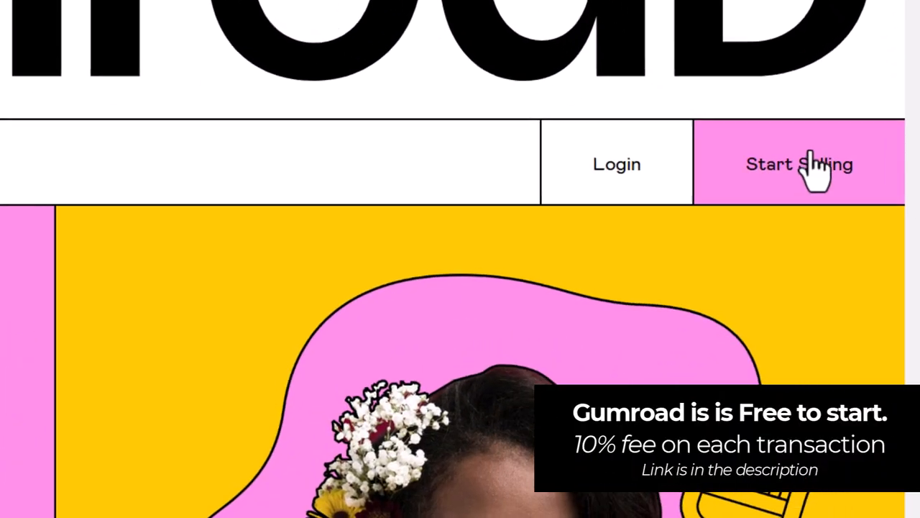
{"action": "left_click", "coordinate": [799, 164]}
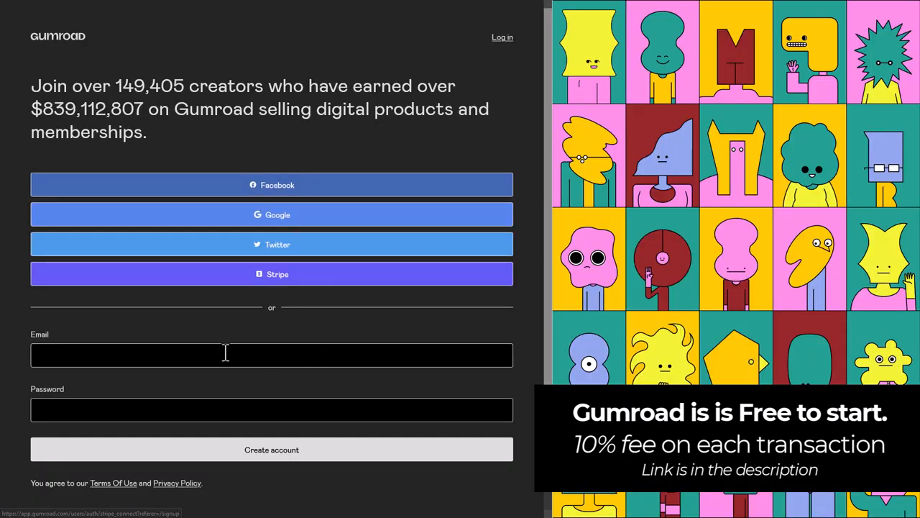
{"action": "left_click", "coordinate": [272, 354]}
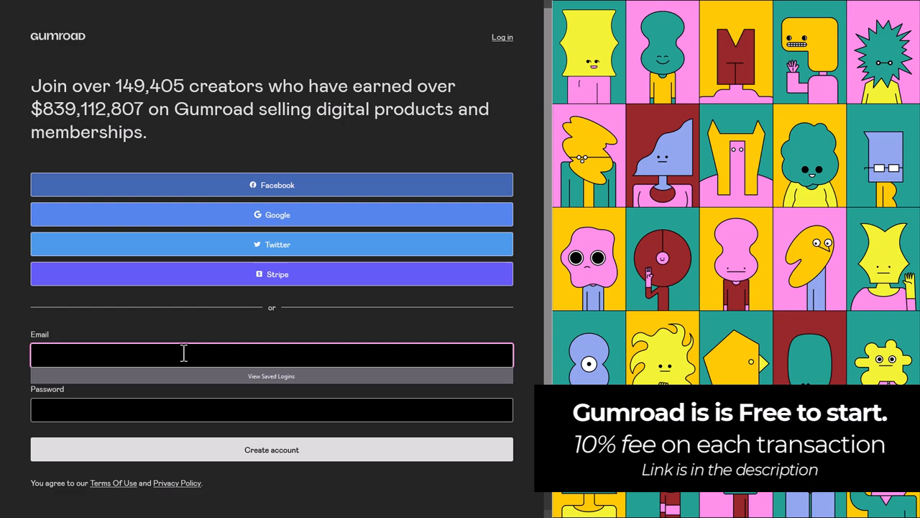
{"action": "left_click", "coordinate": [272, 449]}
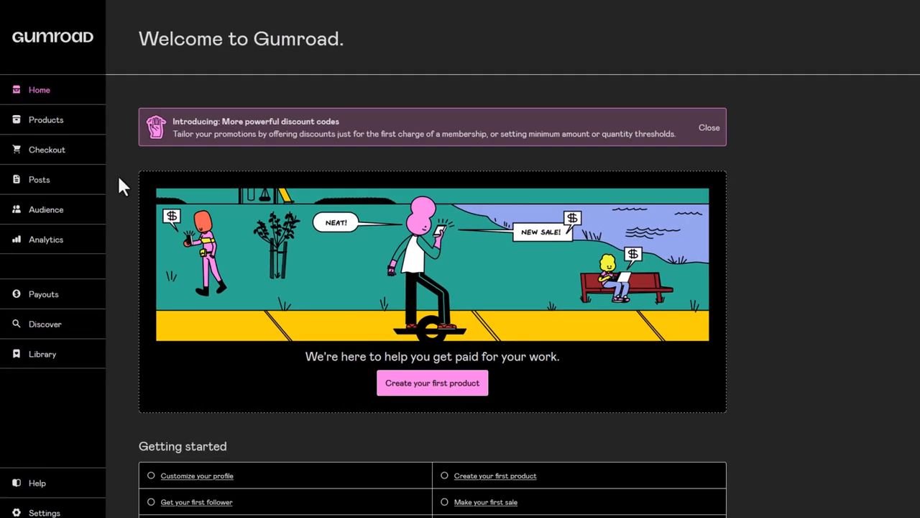
Go to the Products list and begin a new product
{"action": "left_click", "coordinate": [45, 120]}
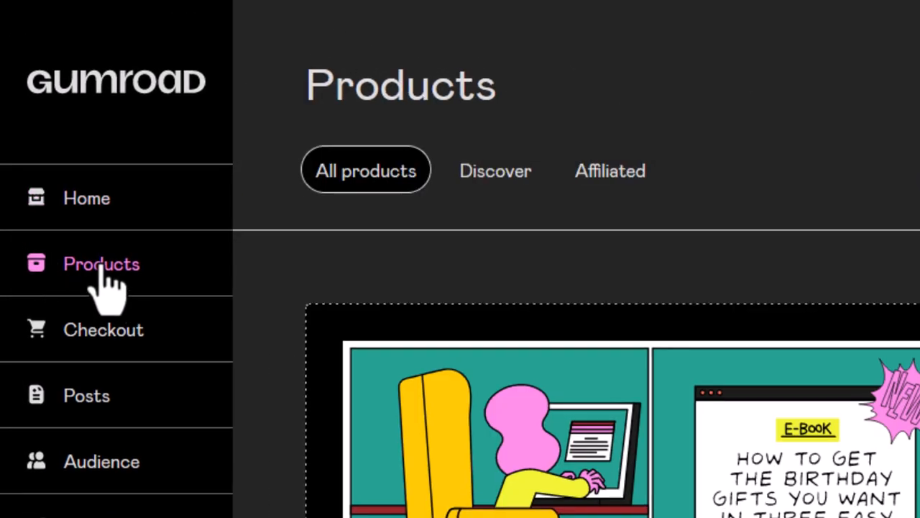
{"action": "scroll", "scroll_direction": "down", "scroll_amount": 3}
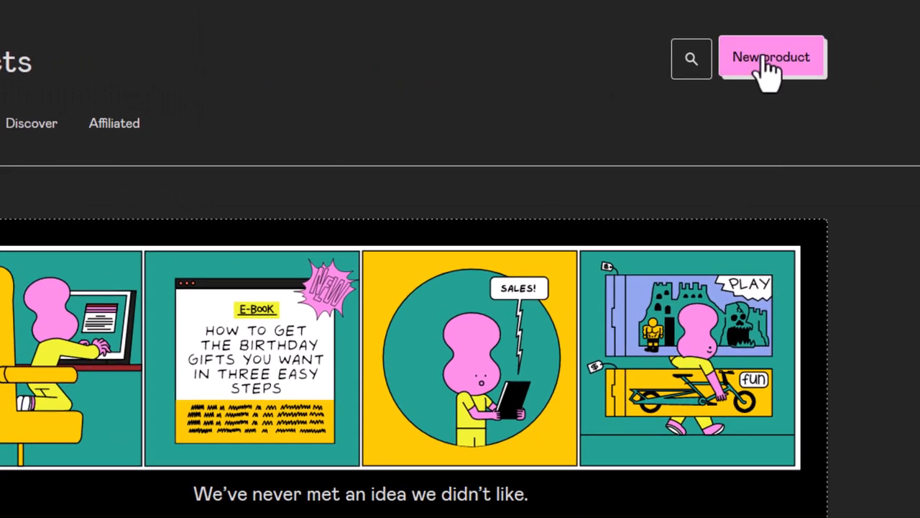
{"action": "left_click", "coordinate": [772, 56]}
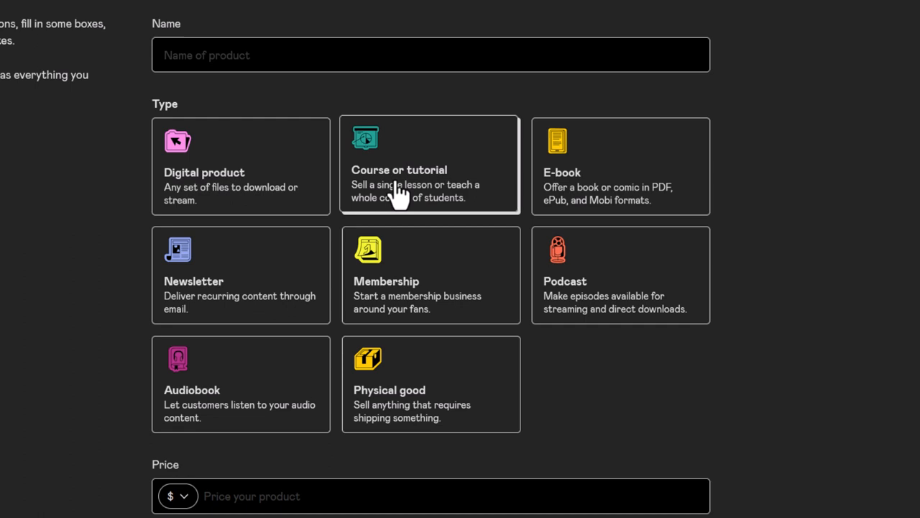
{"action": "mouse_move", "coordinate": [590, 336]}
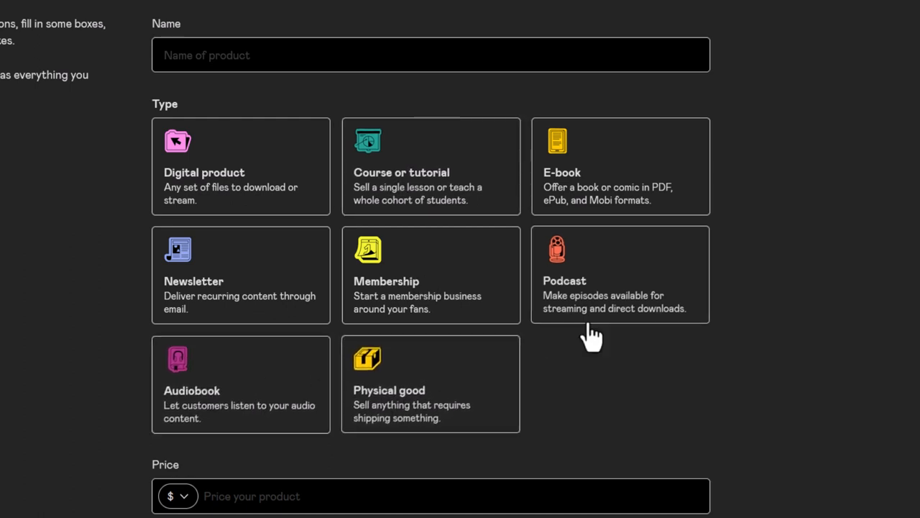
{"action": "mouse_move", "coordinate": [457, 169]}
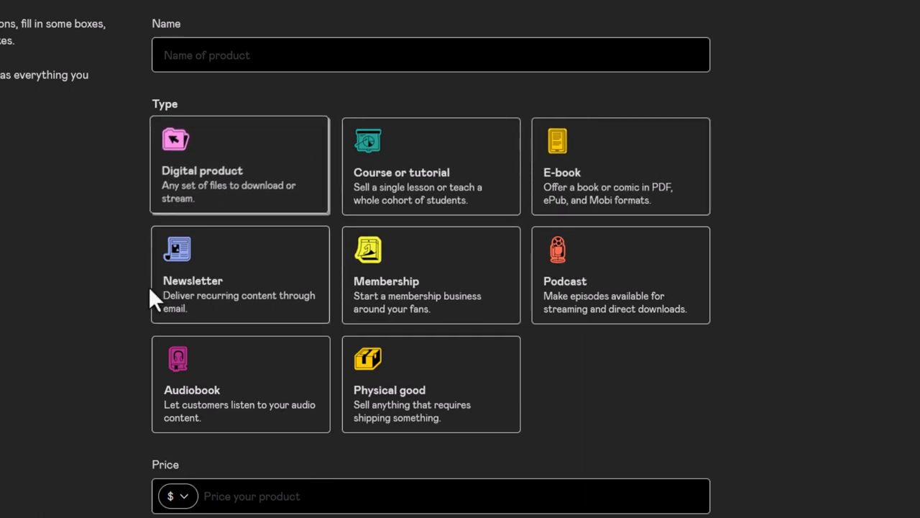
{"action": "mouse_move", "coordinate": [216, 201]}
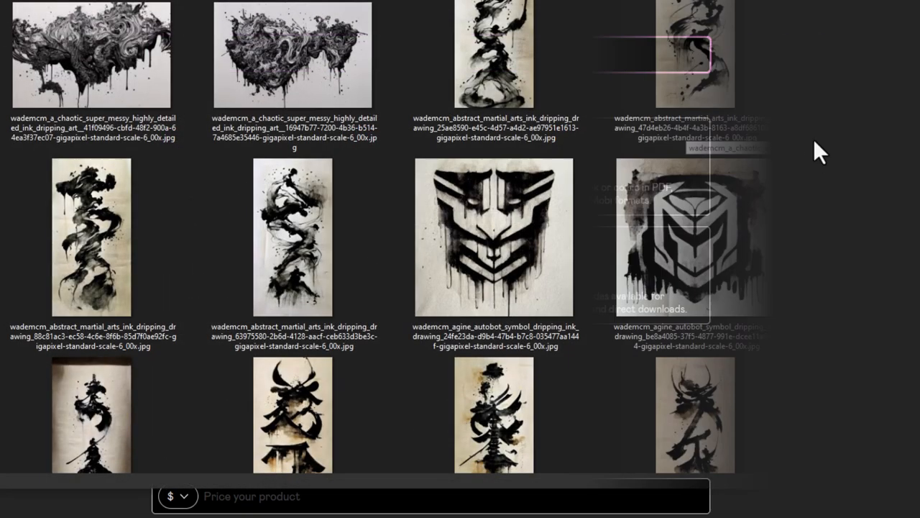
Scroll through the ink-dripping overlay images in File Explorer
{"action": "scroll", "scroll_direction": "down", "scroll_amount": 3}
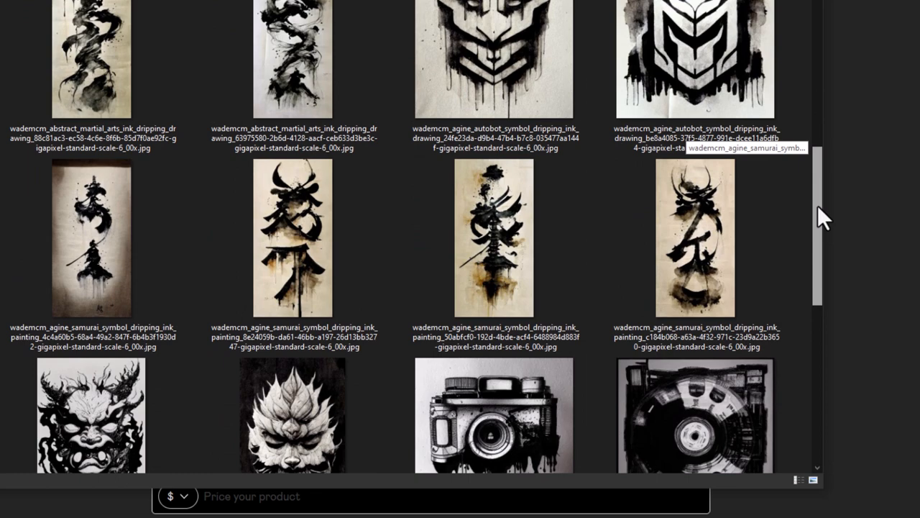
{"action": "scroll", "scroll_direction": "down", "scroll_amount": 3}
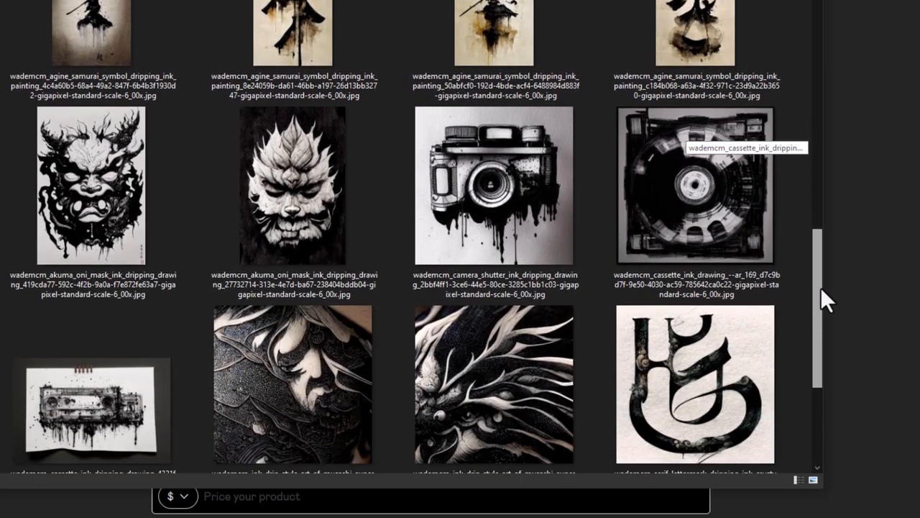
{"action": "scroll", "scroll_direction": "up", "scroll_amount": 3}
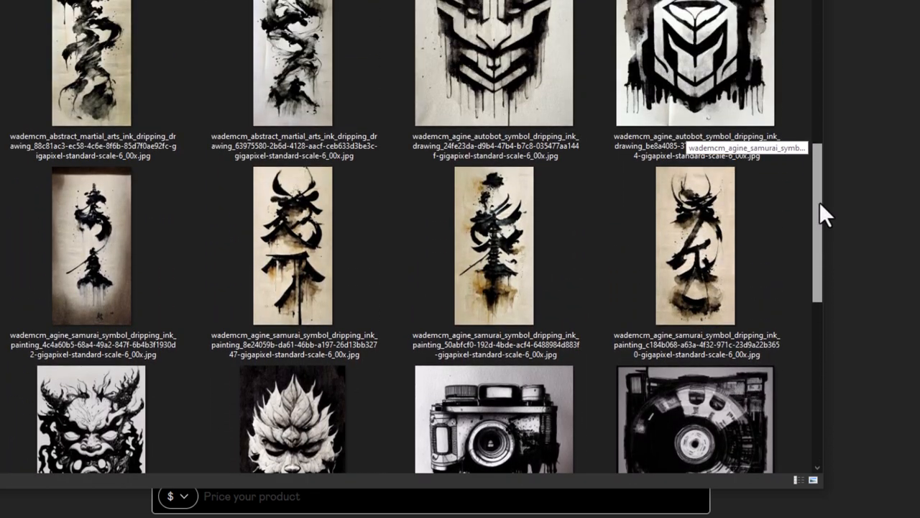
{"action": "scroll", "scroll_direction": "up", "scroll_amount": 3}
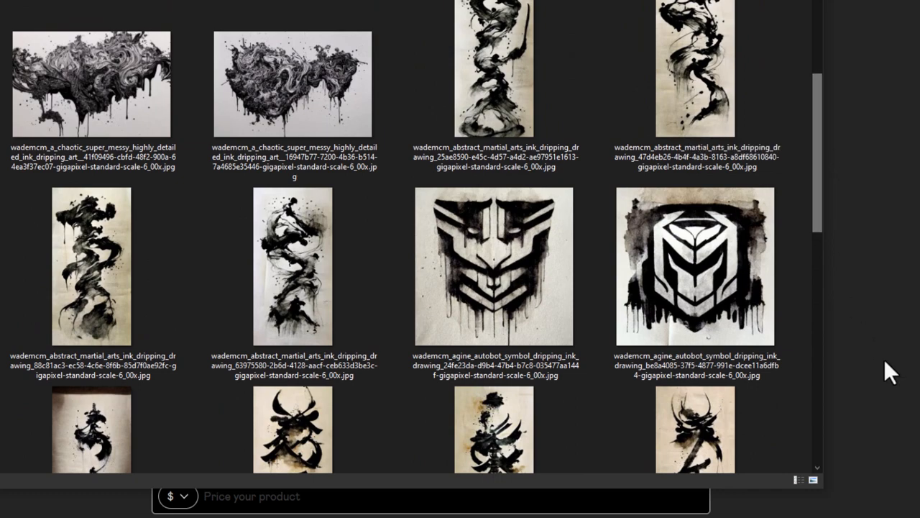
{"action": "scroll", "scroll_direction": "down", "scroll_amount": 3}
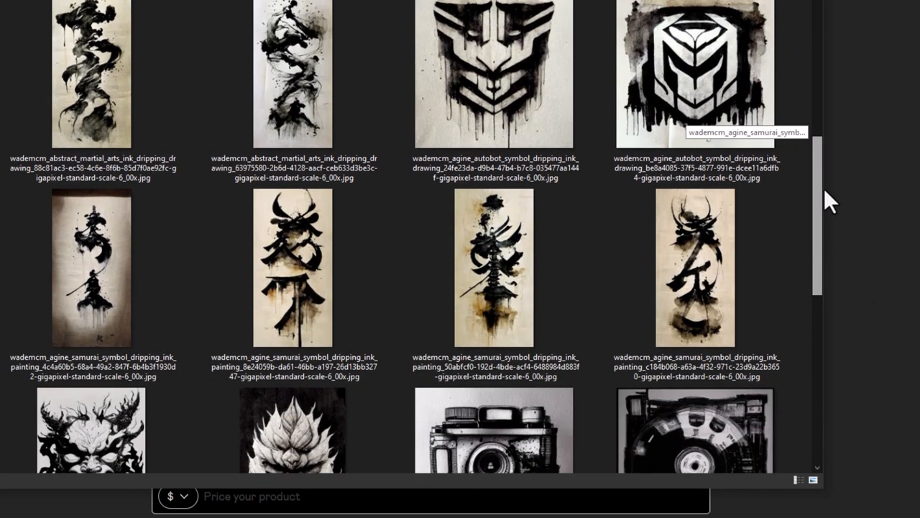
{"action": "scroll", "scroll_direction": "up", "scroll_amount": 3}
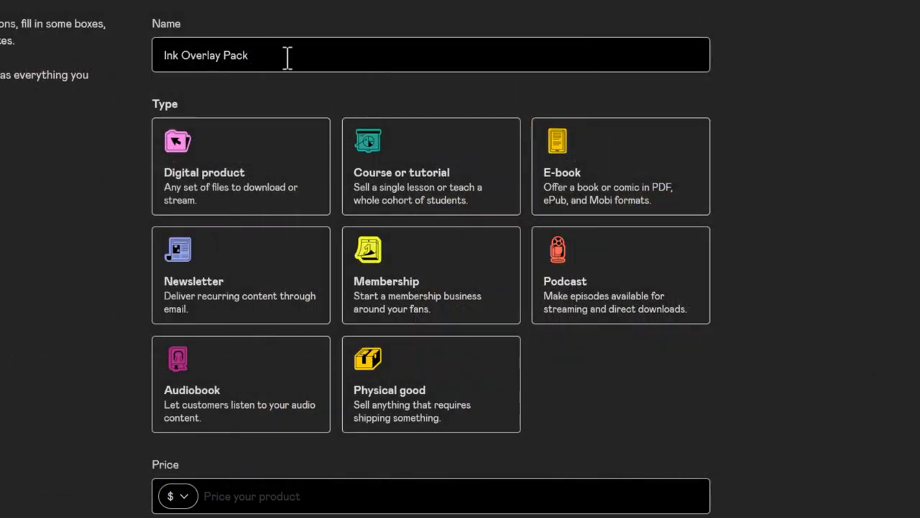
Keep US Dollars as the currency and enter a price of 9.99
{"action": "left_click", "coordinate": [178, 495]}
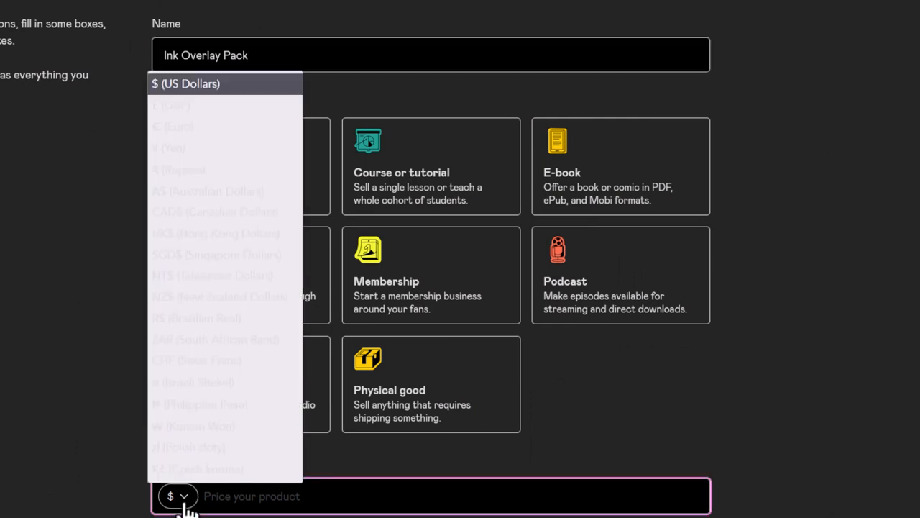
{"action": "mouse_move", "coordinate": [197, 94]}
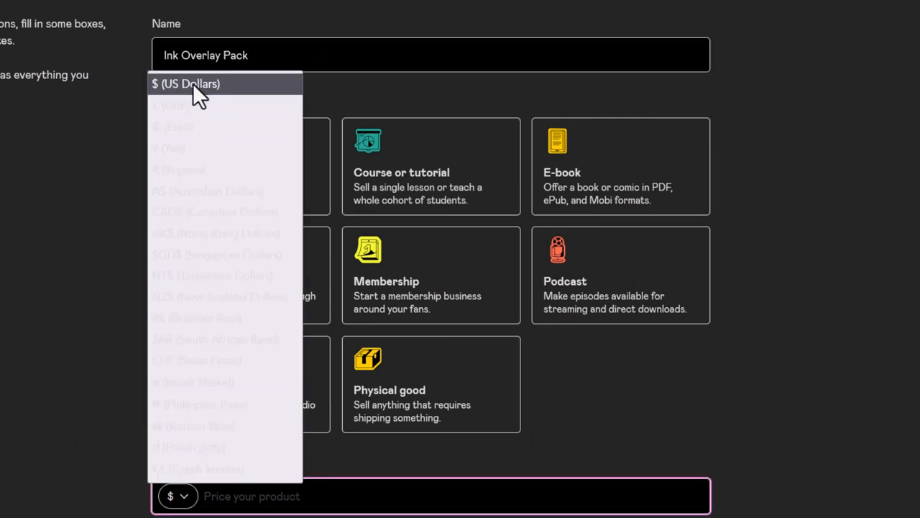
{"action": "mouse_move", "coordinate": [207, 99]}
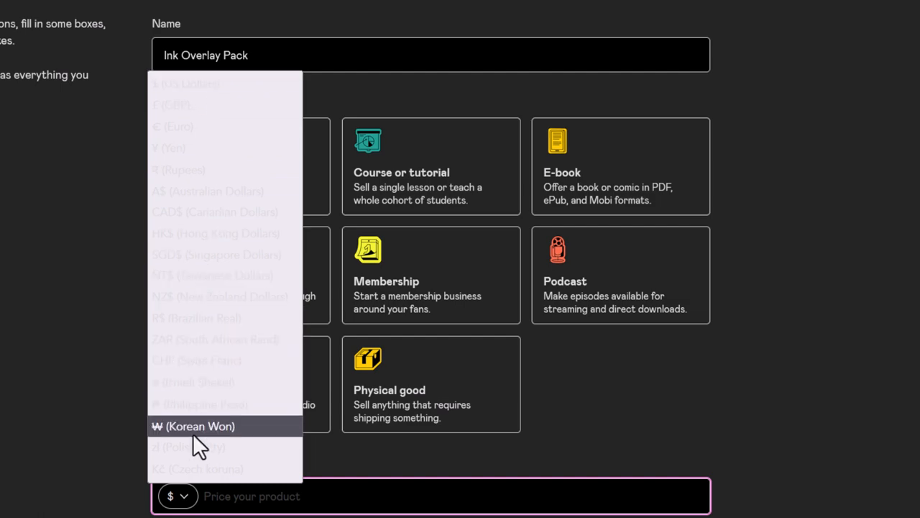
{"action": "left_click", "coordinate": [193, 425]}
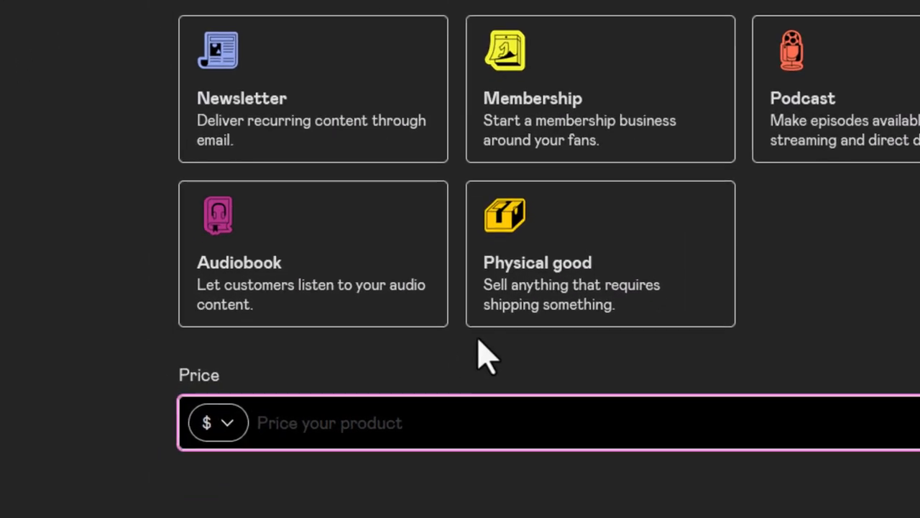
{"action": "type", "text": "9.99"}
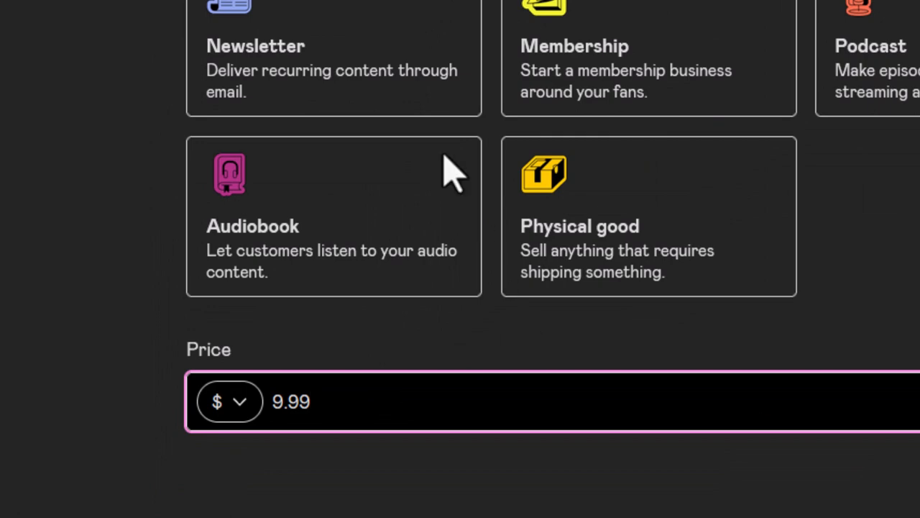
{"action": "scroll", "scroll_direction": "up", "scroll_amount": 3}
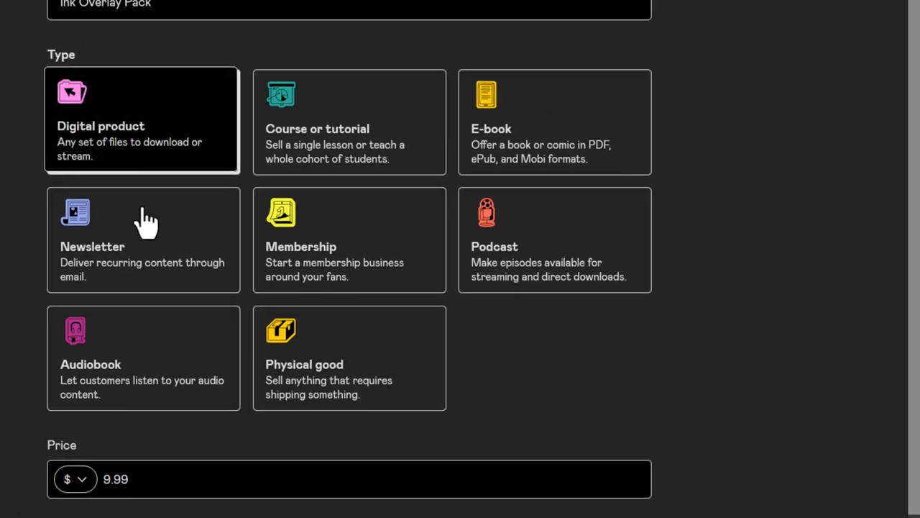
{"action": "scroll", "scroll_direction": "up", "scroll_amount": 3}
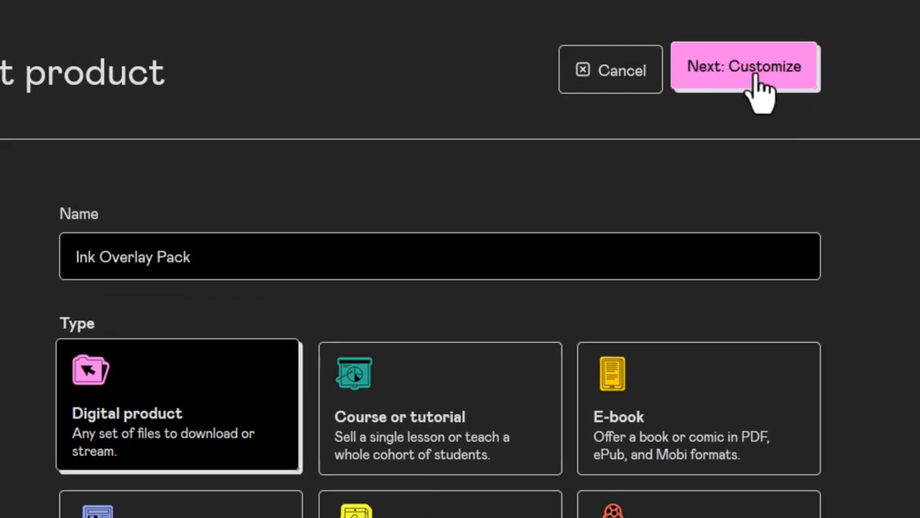
Enter the high-resolution overlays description and set the product URL ending to 'inkoverlay'
{"action": "left_click", "coordinate": [745, 65]}
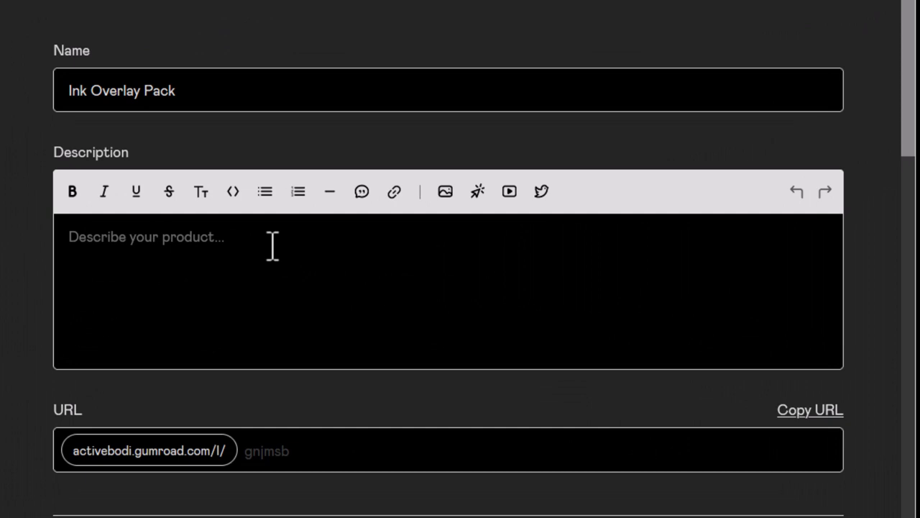
{"action": "type", "text": "Speed up the design process and get unique looking effects with these high resolution overlays. This pack contains 200 Overlay textures you can use in your designs and images."}
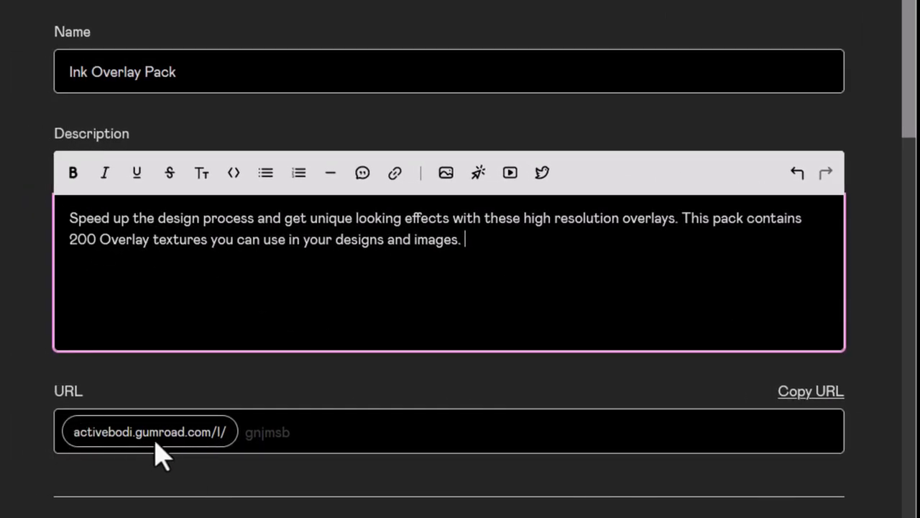
{"action": "mouse_move", "coordinate": [262, 432]}
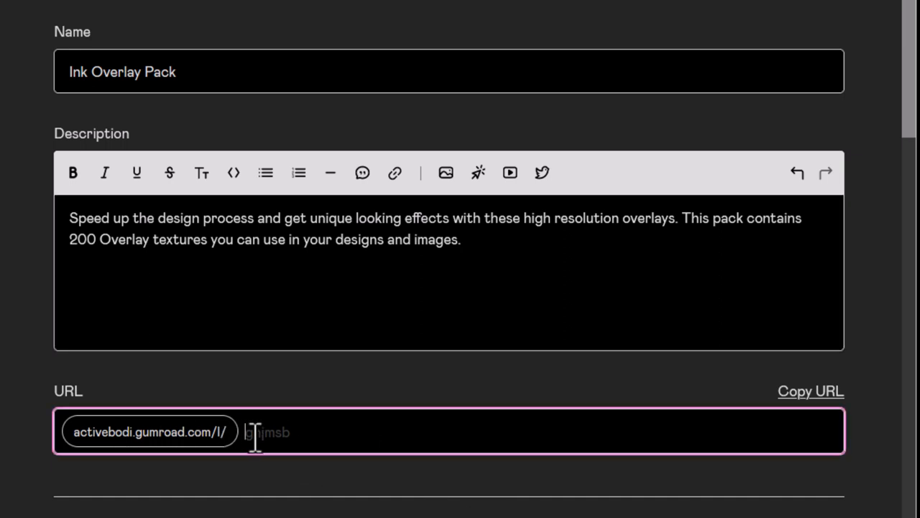
{"action": "type", "text": "ink"}
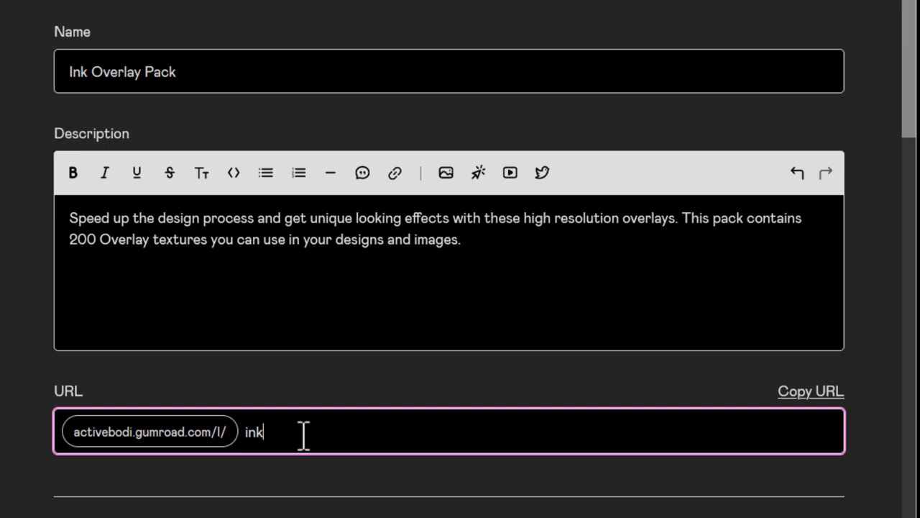
{"action": "type", "text": "overlay"}
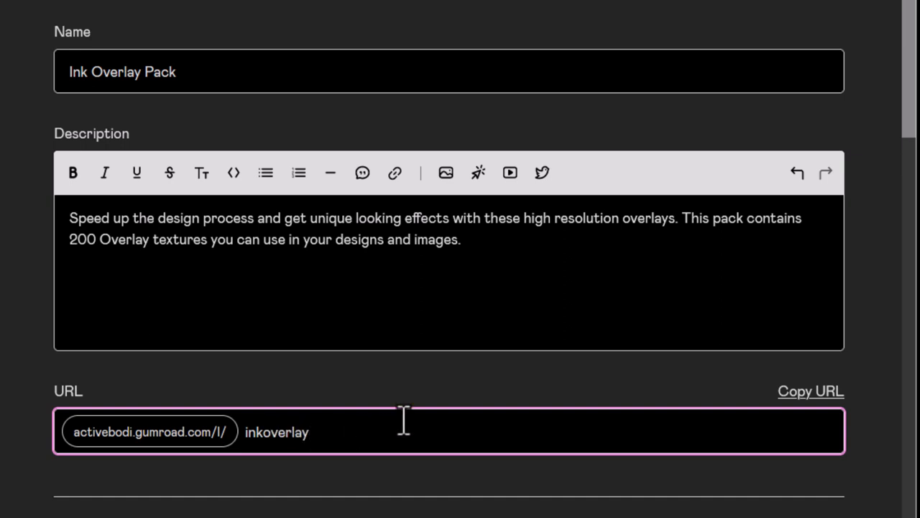
{"action": "mouse_move", "coordinate": [402, 424]}
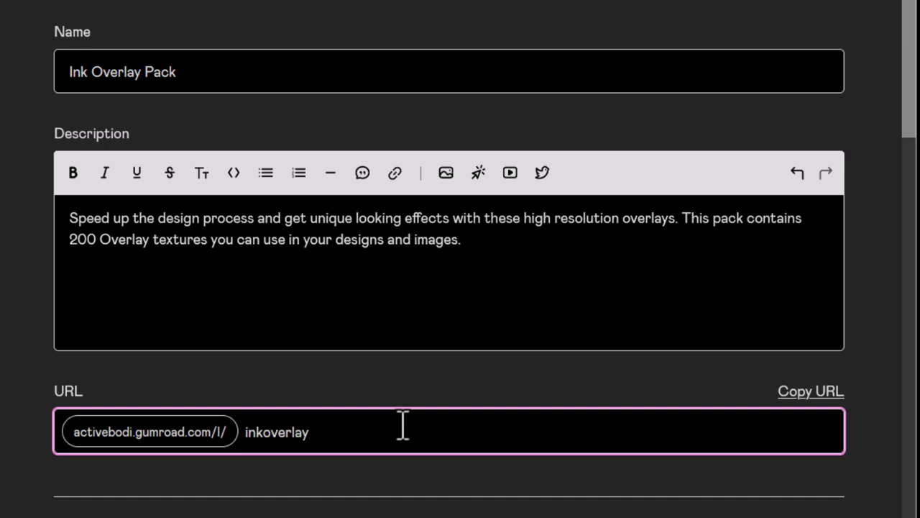
Upload the Designer Pack cover from computer files and a square Ink Drip thumbnail
{"action": "scroll", "scroll_direction": "down", "scroll_amount": 3}
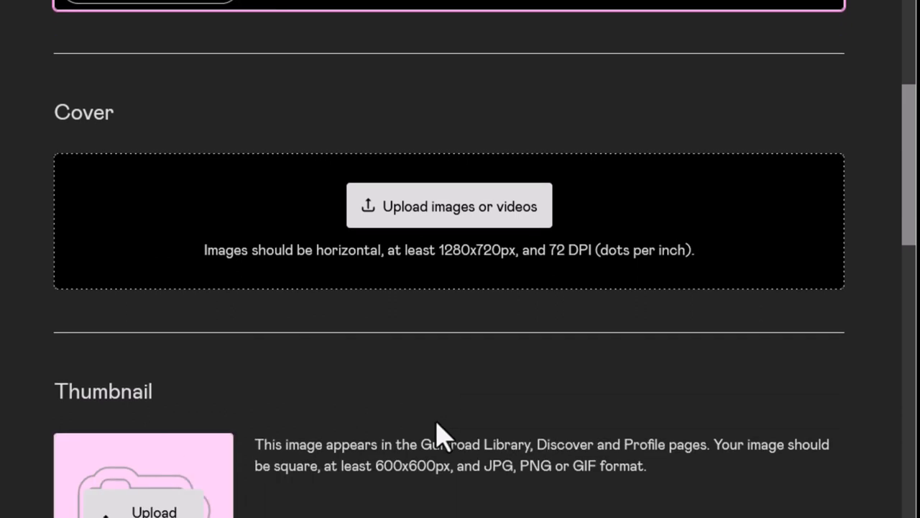
{"action": "mouse_move", "coordinate": [475, 223]}
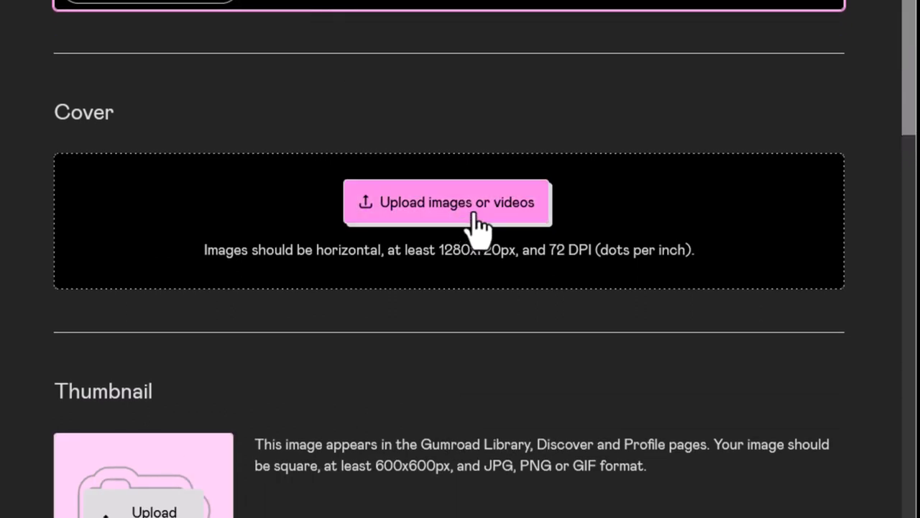
{"action": "mouse_move", "coordinate": [324, 216]}
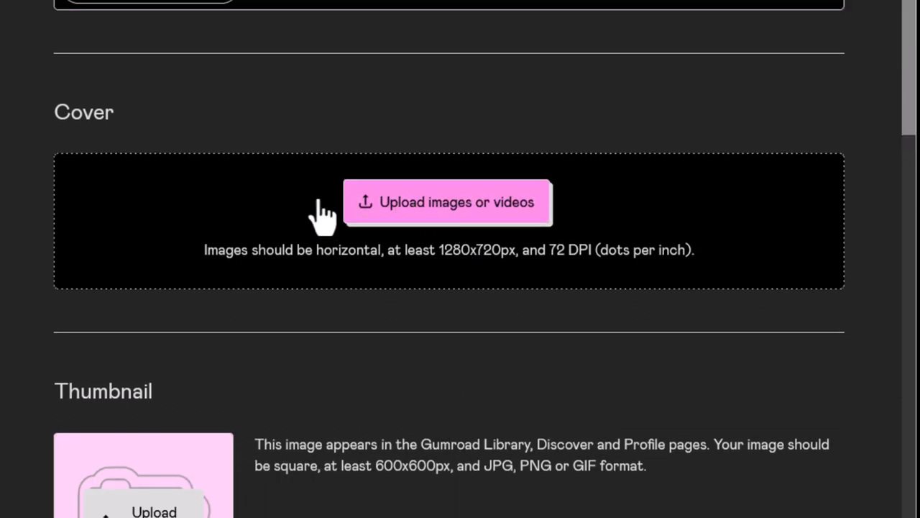
{"action": "left_click", "coordinate": [446, 202]}
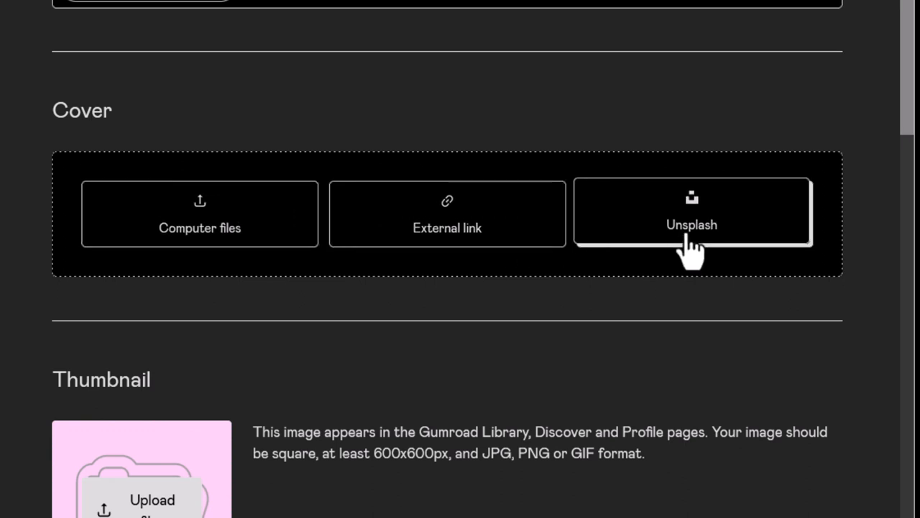
{"action": "mouse_move", "coordinate": [197, 180]}
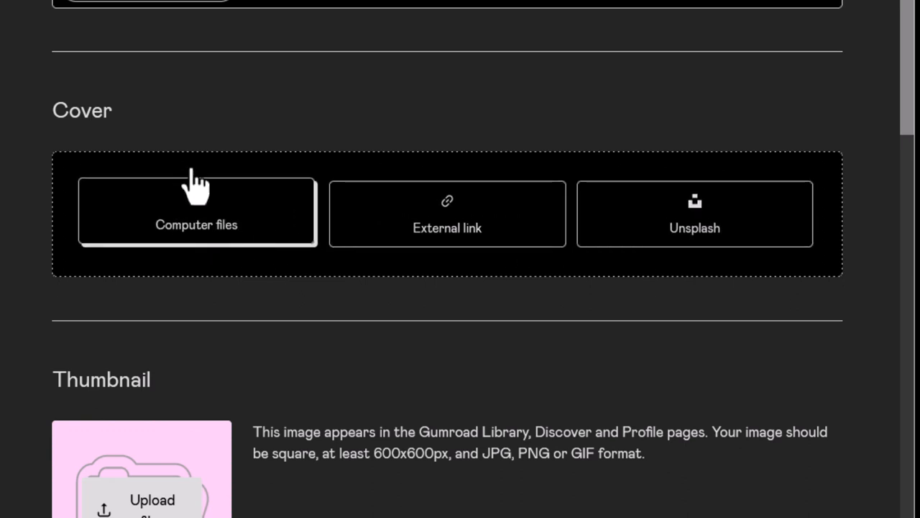
{"action": "left_click", "coordinate": [196, 213]}
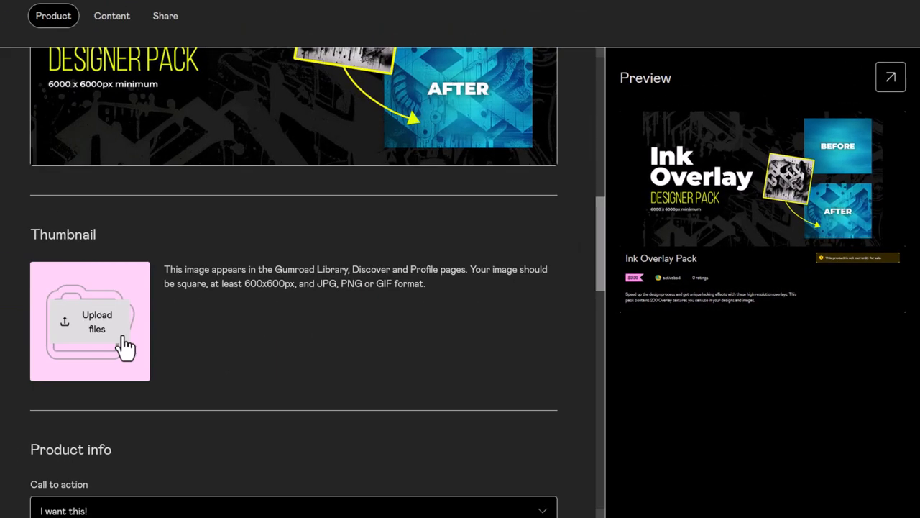
{"action": "left_click", "coordinate": [96, 321]}
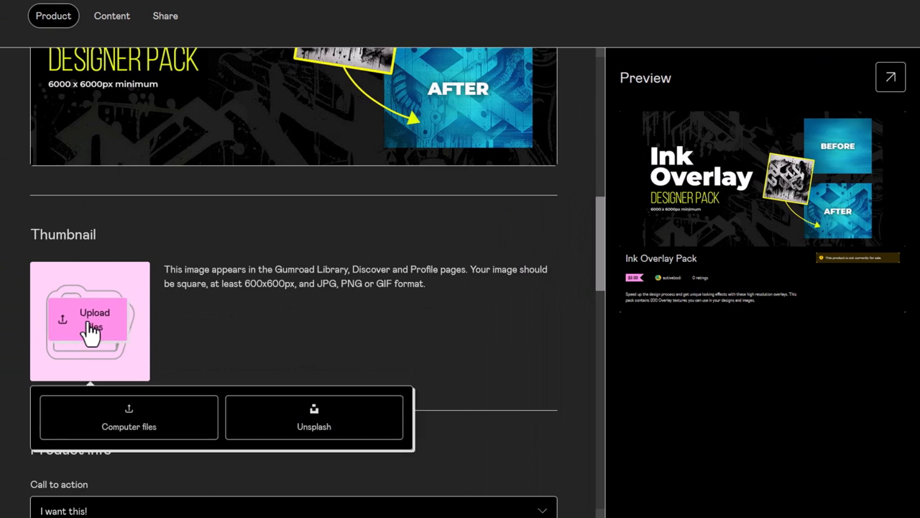
{"action": "mouse_move", "coordinate": [245, 284]}
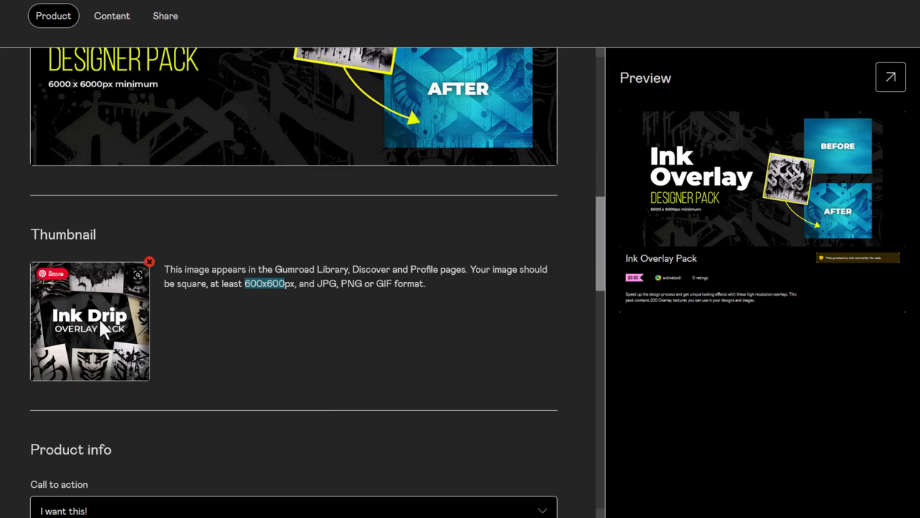
{"action": "scroll", "scroll_direction": "down", "scroll_amount": 3}
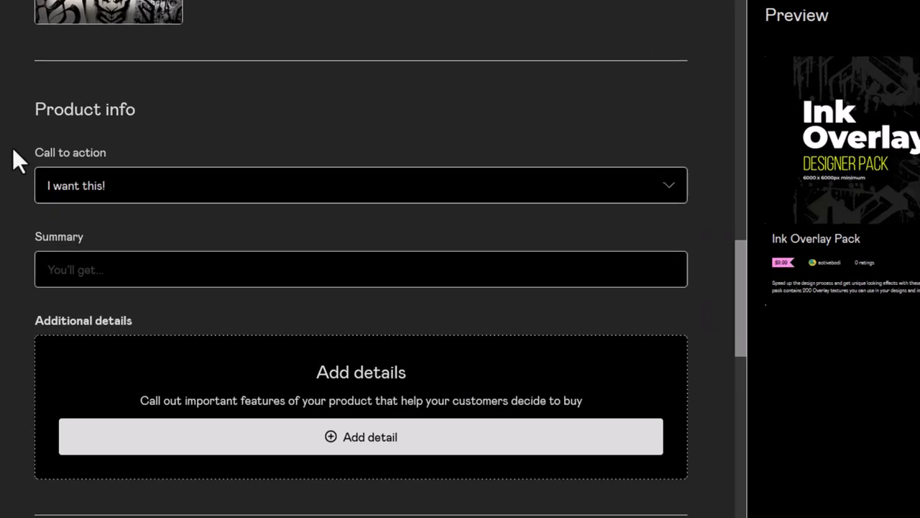
Keep 'I want this!' as call to action and enter the 200-overlay JPG zip summary
{"action": "left_click", "coordinate": [360, 184]}
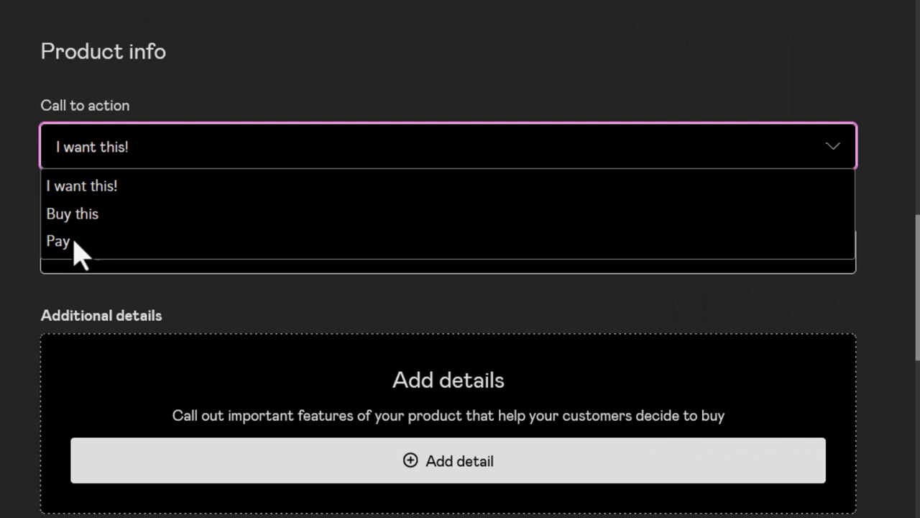
{"action": "left_click", "coordinate": [81, 185]}
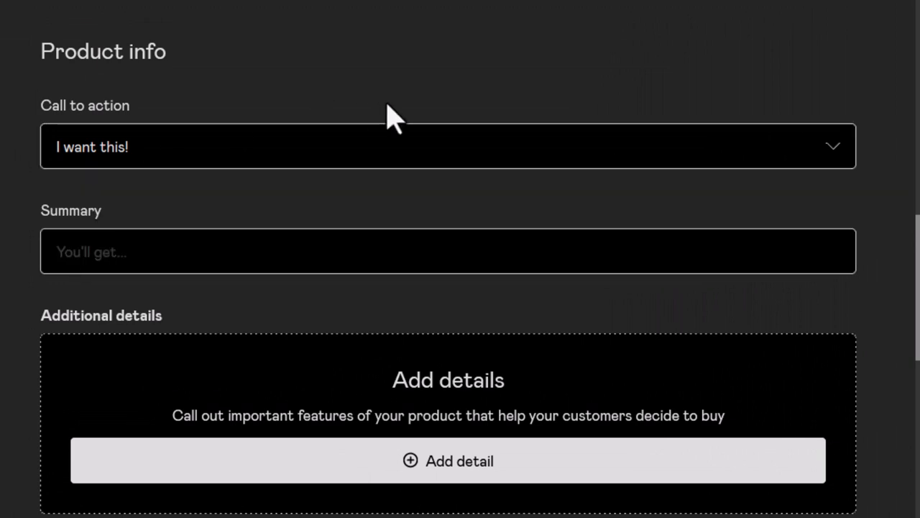
{"action": "mouse_move", "coordinate": [129, 295]}
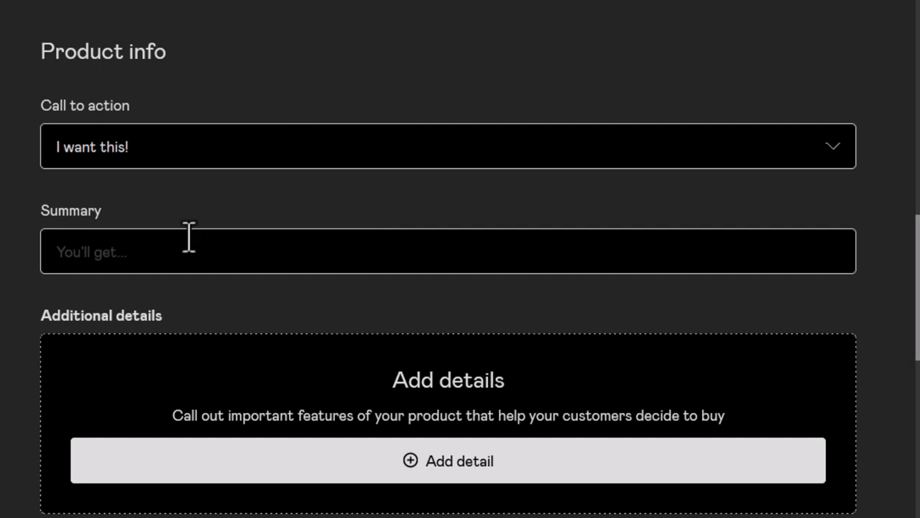
{"action": "type", "text": "200 High Resolution Overlays"}
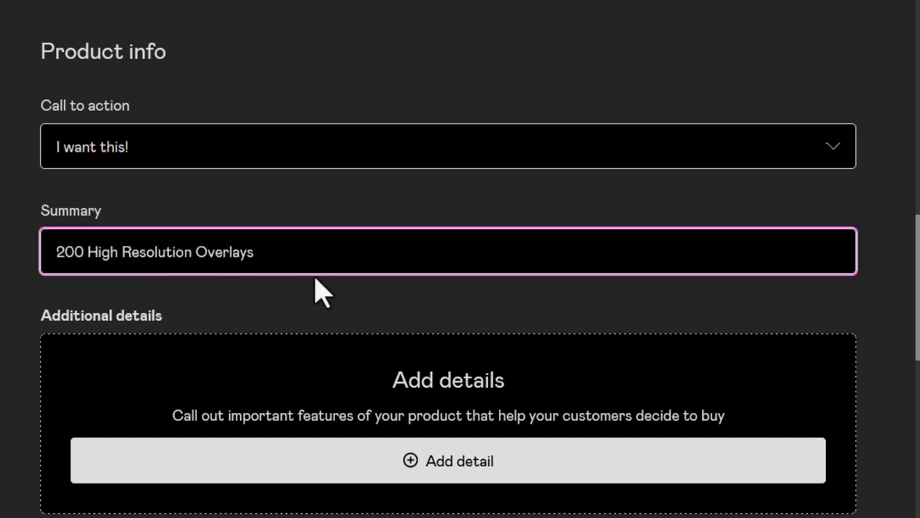
{"action": "type", "text": "in Jpg"}
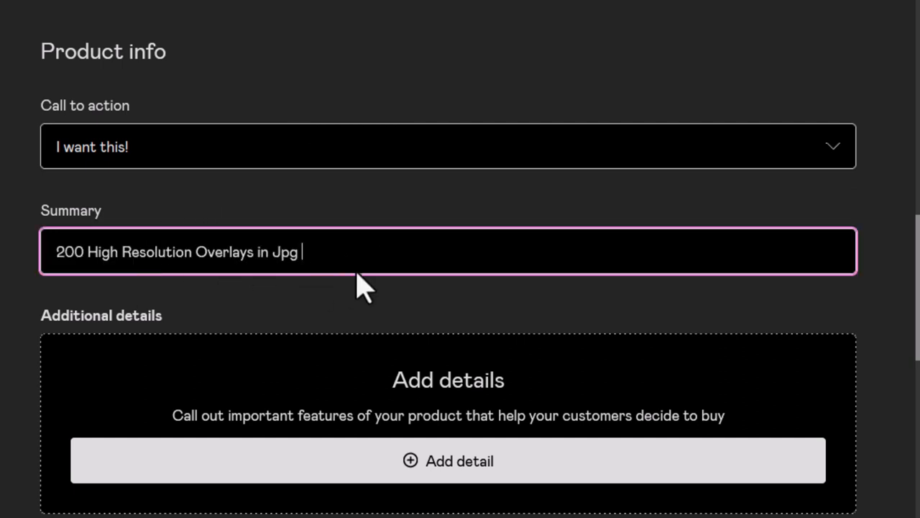
{"action": "type", "text": "format (6000x6000px or larger) in a zip file"}
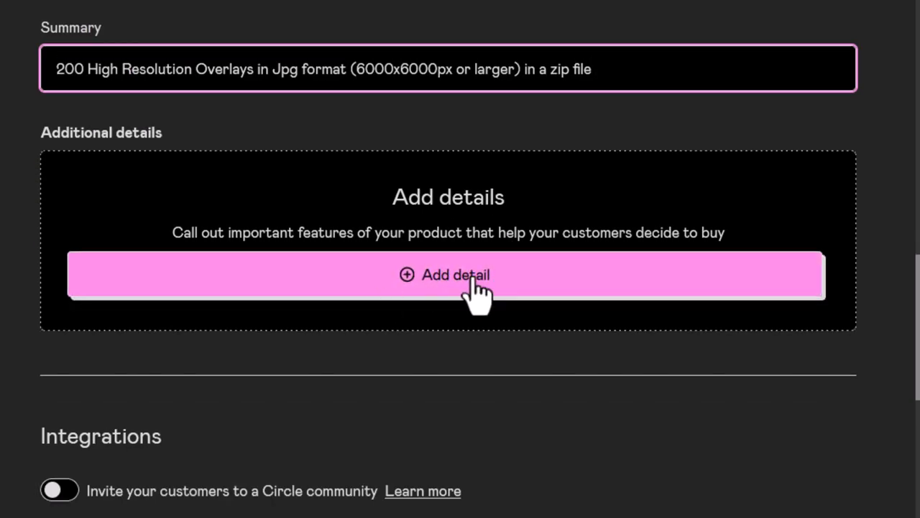
{"action": "mouse_move", "coordinate": [368, 259]}
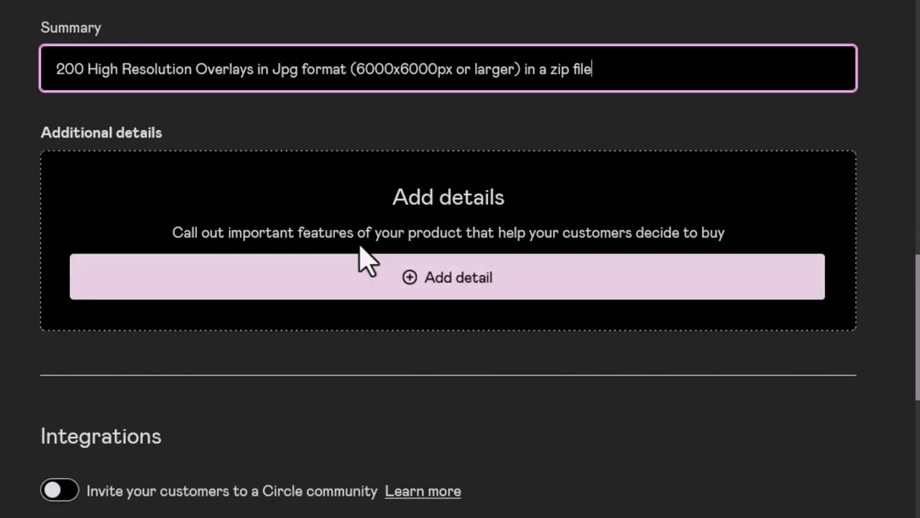
{"action": "mouse_move", "coordinate": [428, 287]}
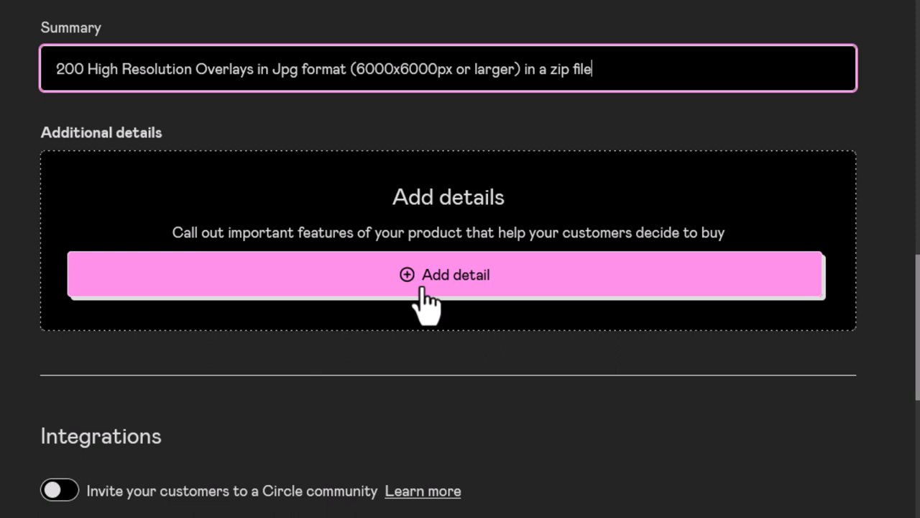
Add Warrior Pack and Techno drip Grunge Pack details, each valued at $6.99
{"action": "left_click", "coordinate": [447, 275]}
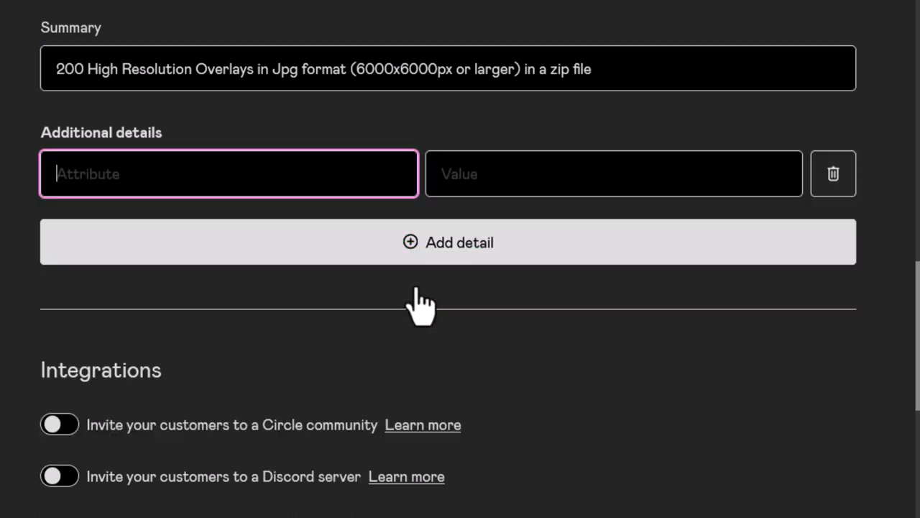
{"action": "type", "text": "'Warrior Pack'"}
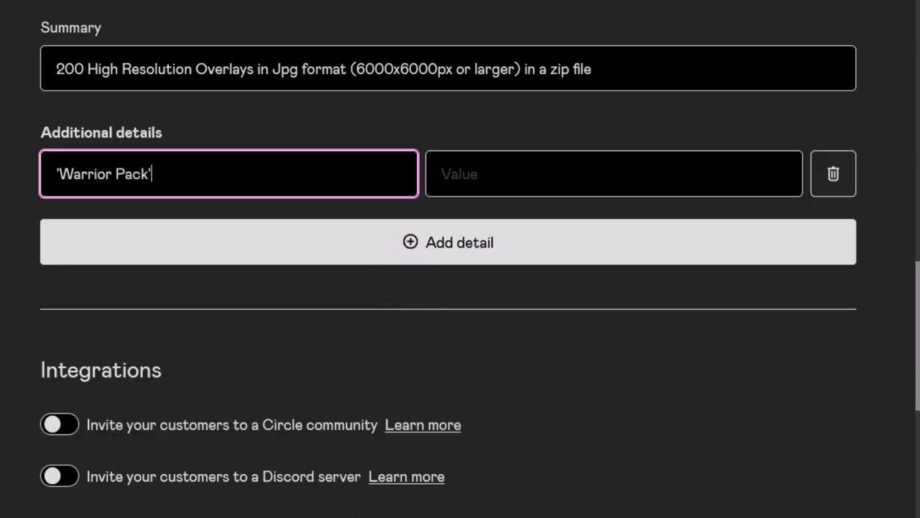
{"action": "left_click", "coordinate": [613, 173]}
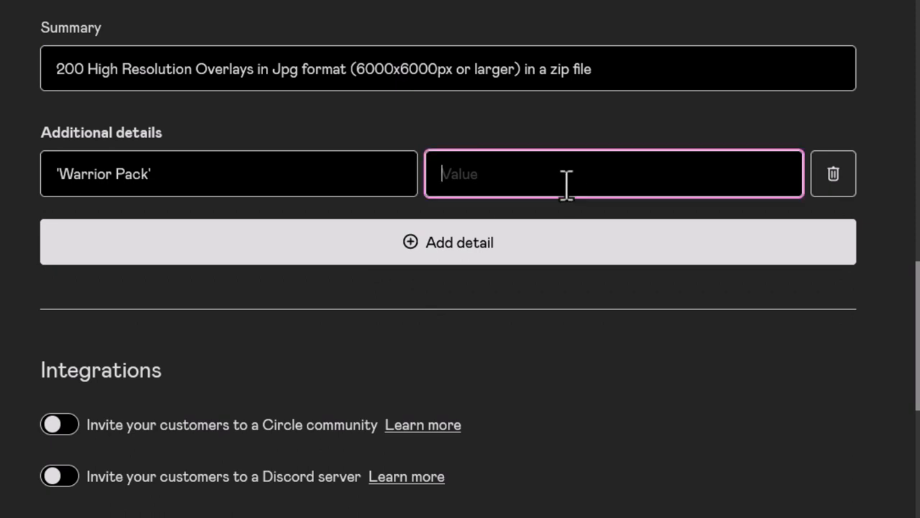
{"action": "type", "text": "$6.99"}
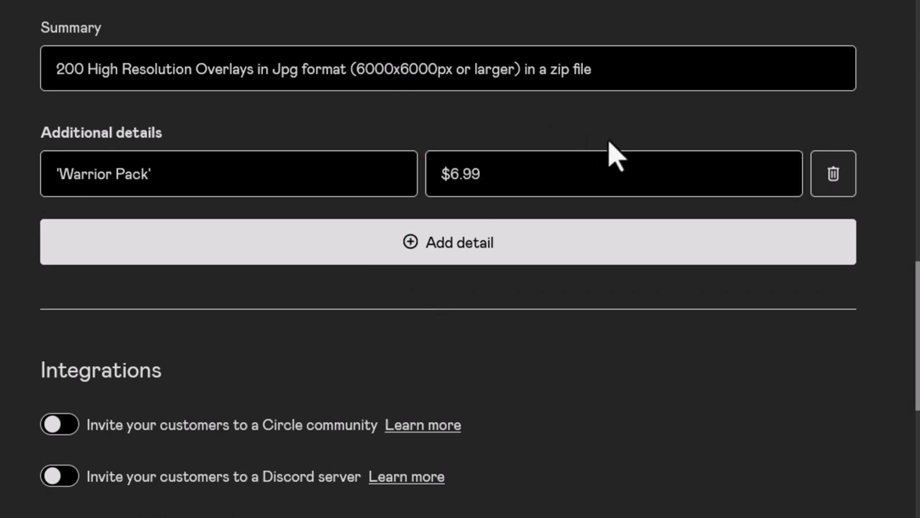
{"action": "left_click", "coordinate": [447, 242]}
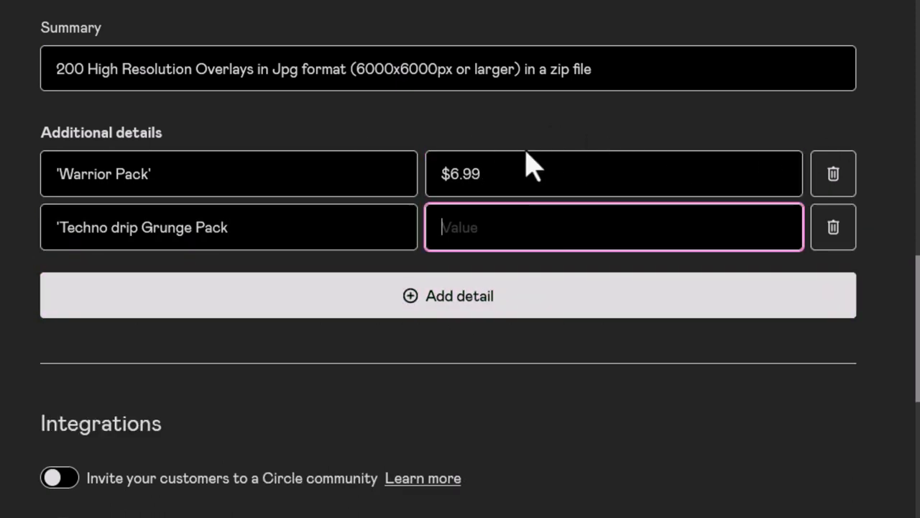
{"action": "type", "text": "$6.99"}
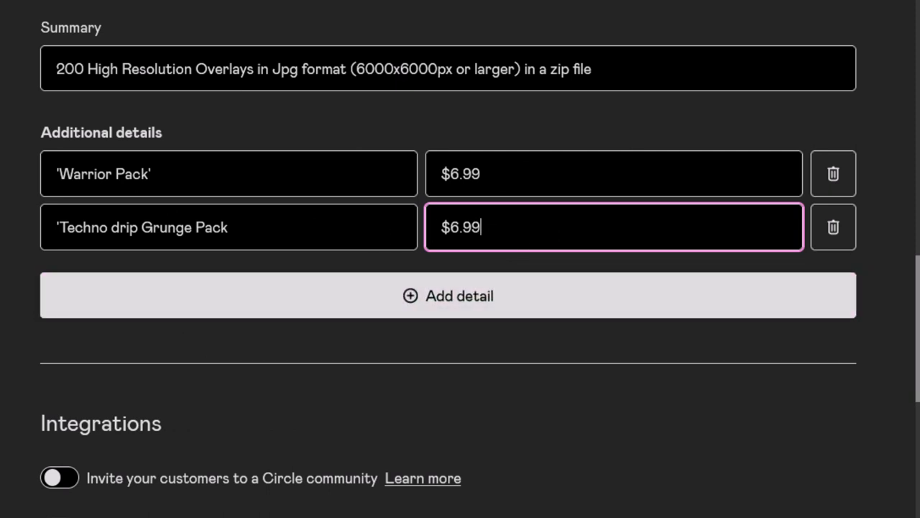
Add a third detail named 'Video Overlay Tutorial for Photoshop'
{"action": "left_click", "coordinate": [447, 296]}
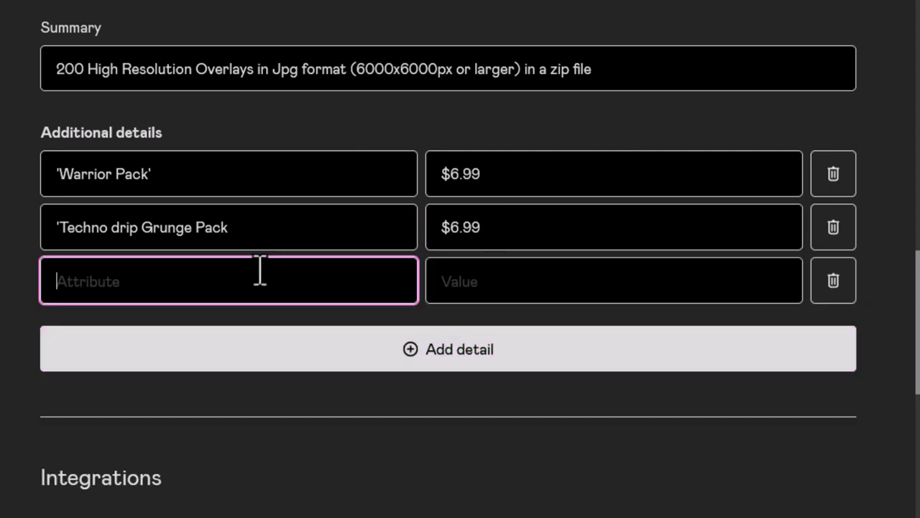
{"action": "type", "text": "Video Overlay Tutorial for Photoshop"}
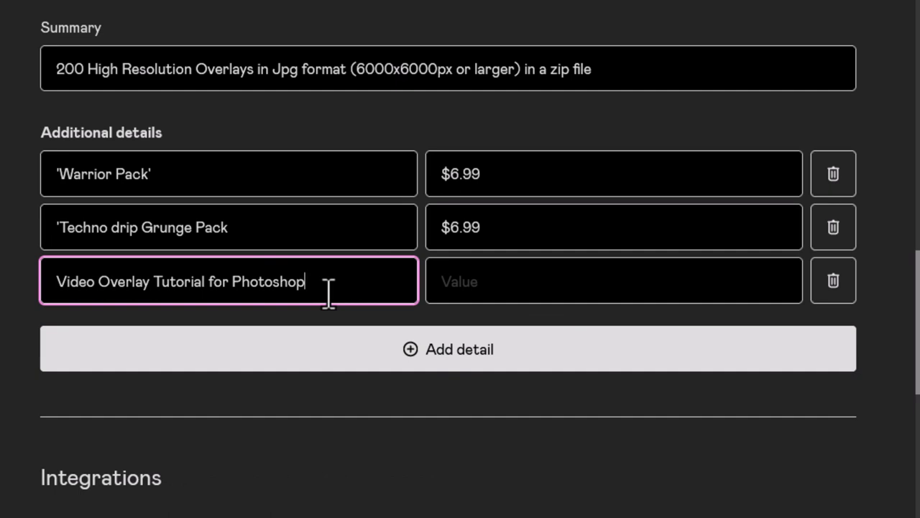
{"action": "left_click", "coordinate": [611, 280]}
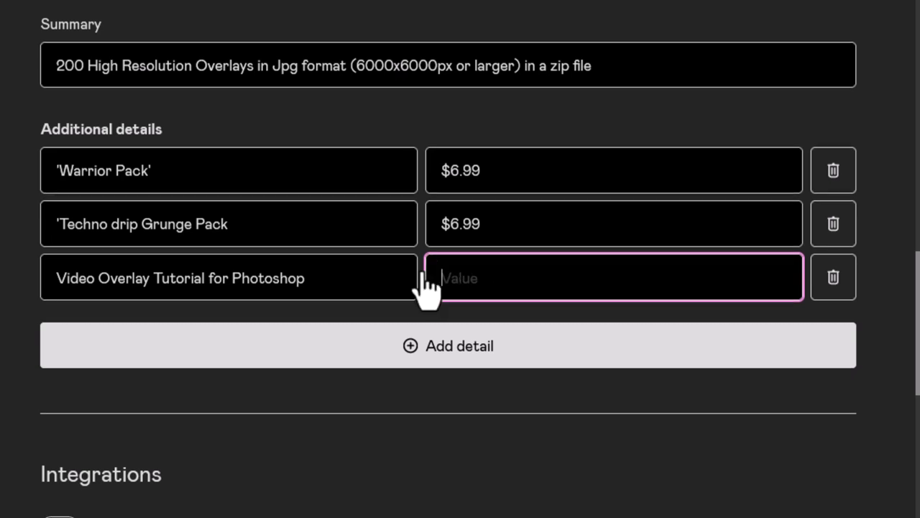
{"action": "scroll", "scroll_direction": "down", "scroll_amount": 3}
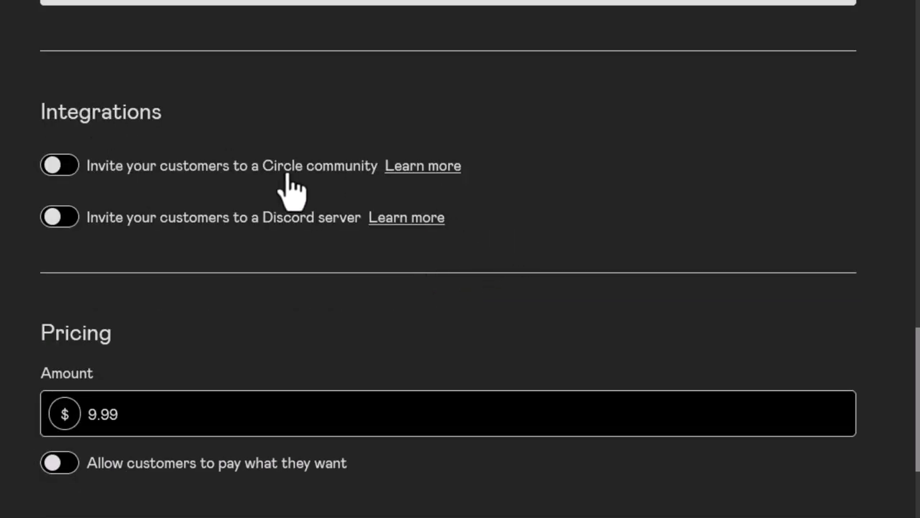
{"action": "mouse_move", "coordinate": [438, 184]}
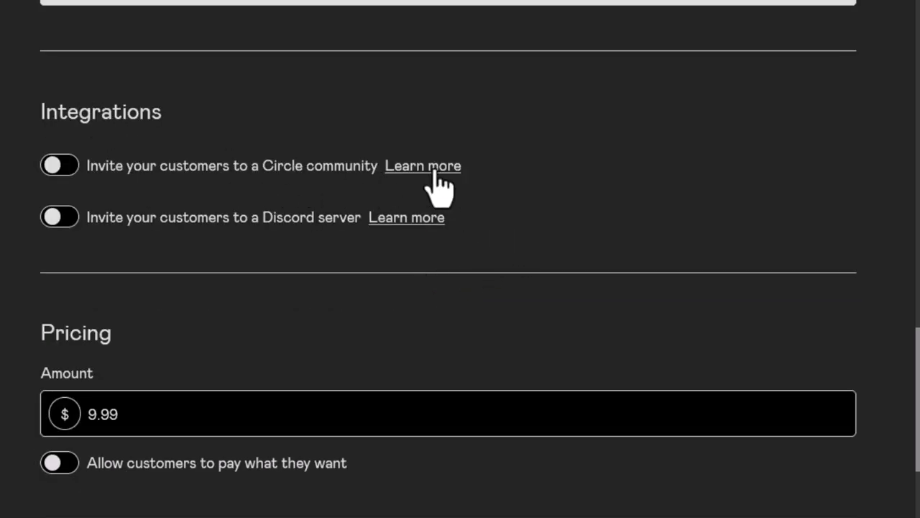
{"action": "mouse_move", "coordinate": [266, 241]}
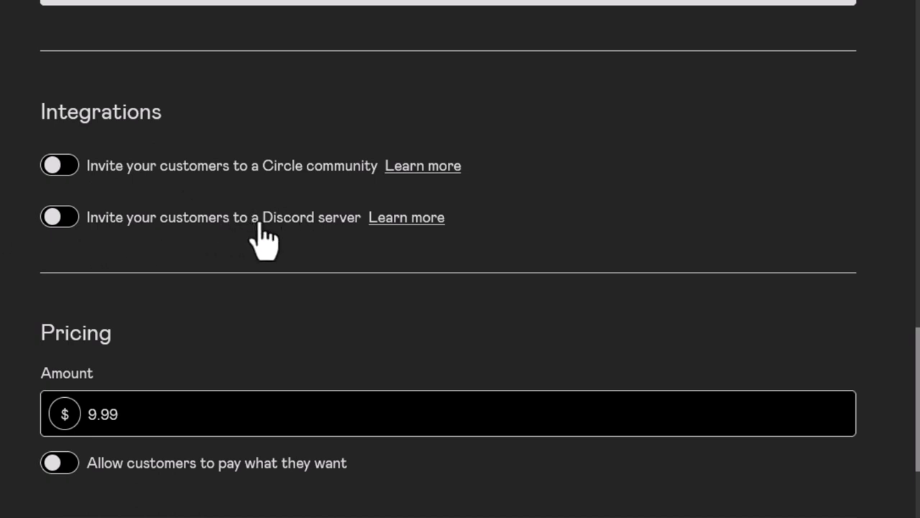
{"action": "scroll", "scroll_direction": "down", "scroll_amount": 3}
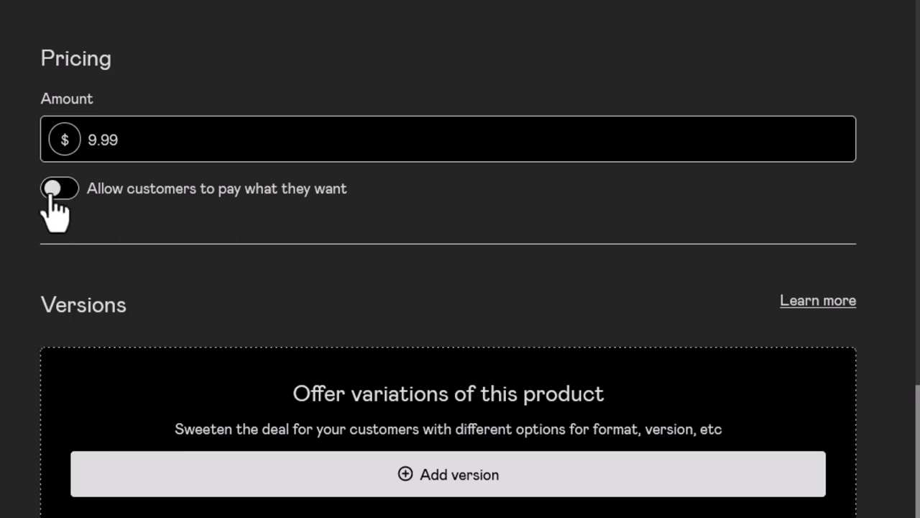
{"action": "mouse_move", "coordinate": [50, 198]}
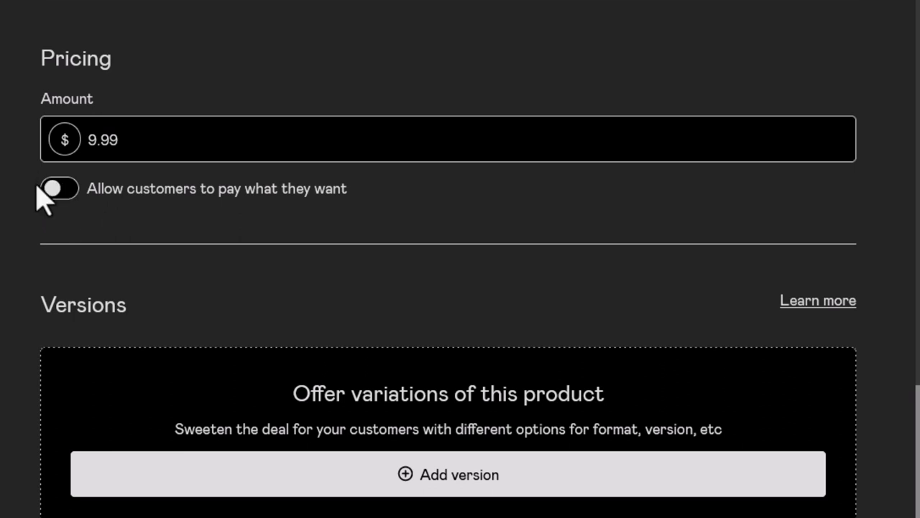
{"action": "scroll", "scroll_direction": "down", "scroll_amount": 3}
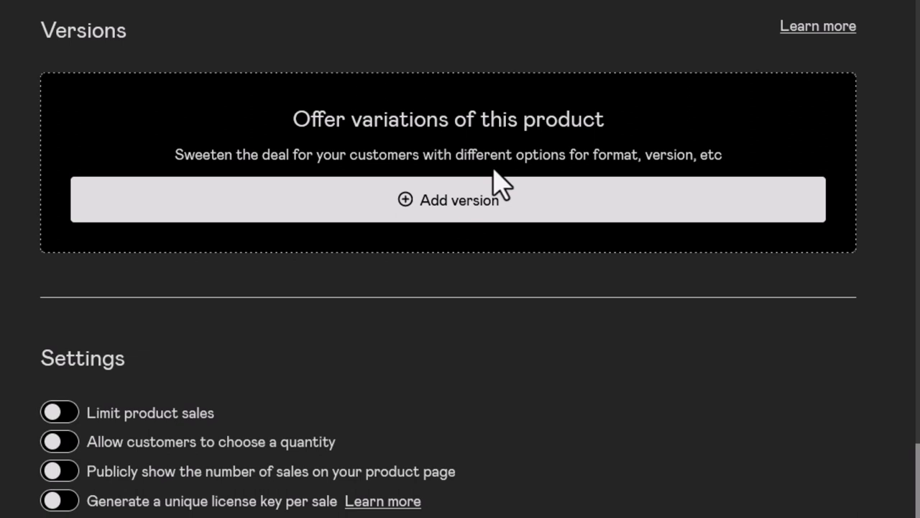
{"action": "mouse_move", "coordinate": [474, 252]}
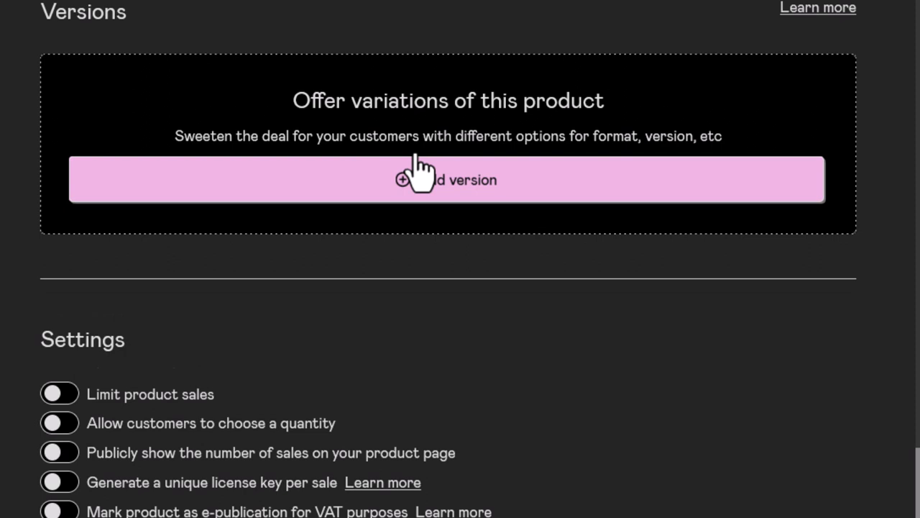
{"action": "scroll", "scroll_direction": "down", "scroll_amount": 3}
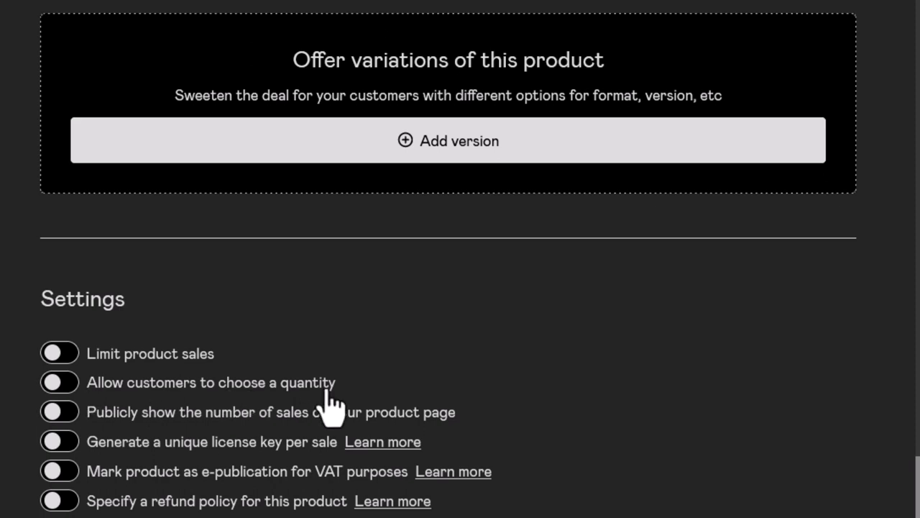
{"action": "mouse_move", "coordinate": [464, 453]}
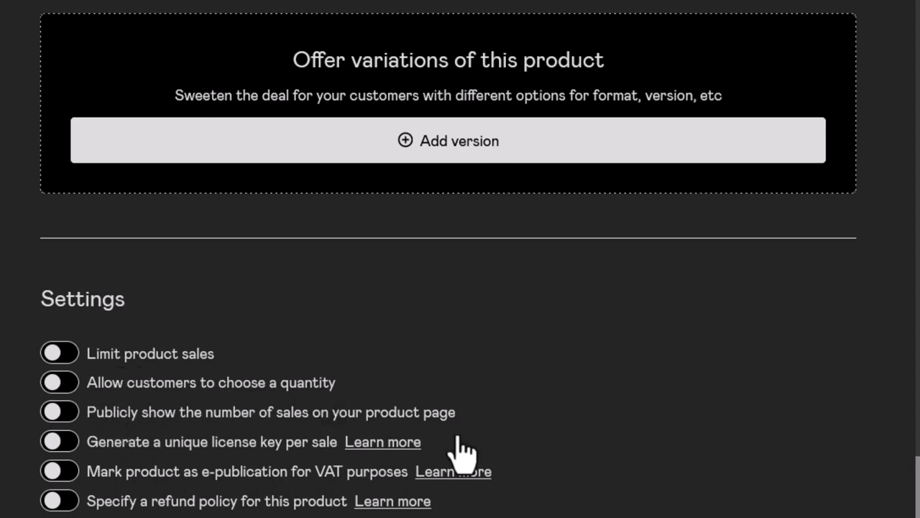
{"action": "mouse_move", "coordinate": [201, 467]}
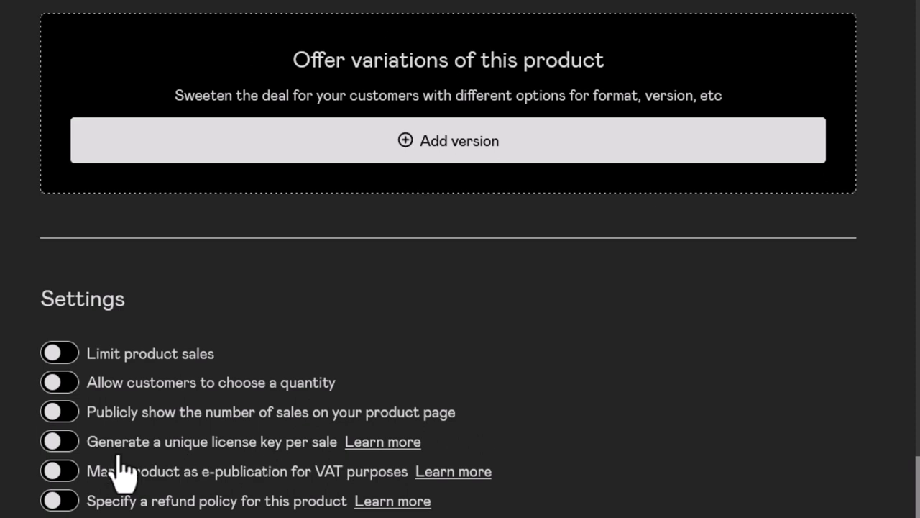
{"action": "mouse_move", "coordinate": [324, 496]}
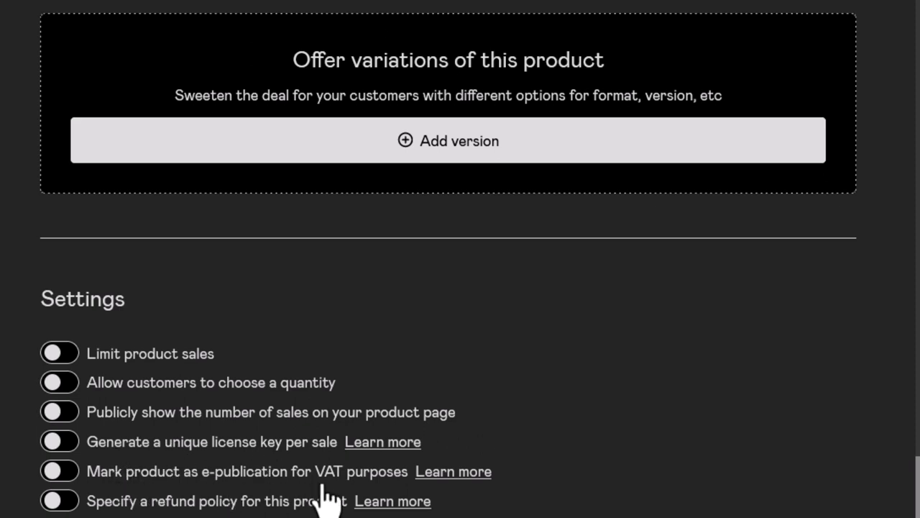
{"action": "mouse_move", "coordinate": [287, 492]}
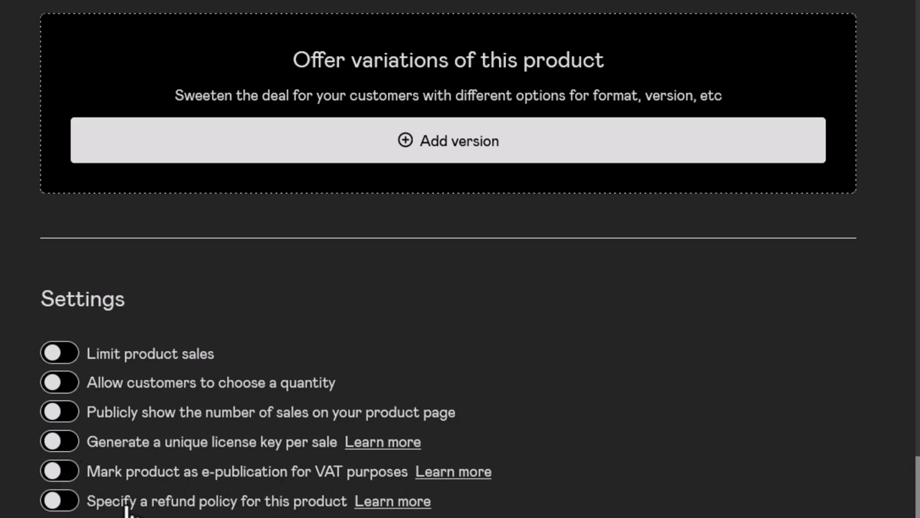
{"action": "left_click", "coordinate": [59, 500]}
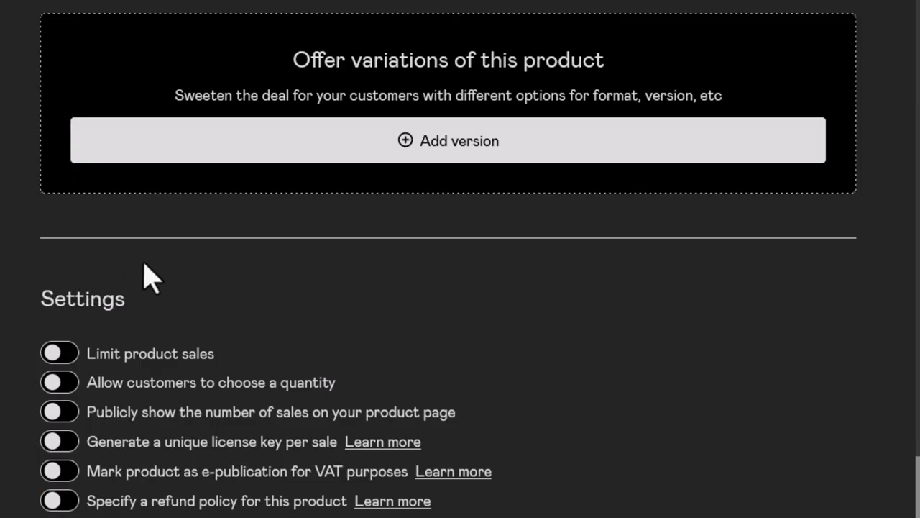
{"action": "mouse_move", "coordinate": [242, 260]}
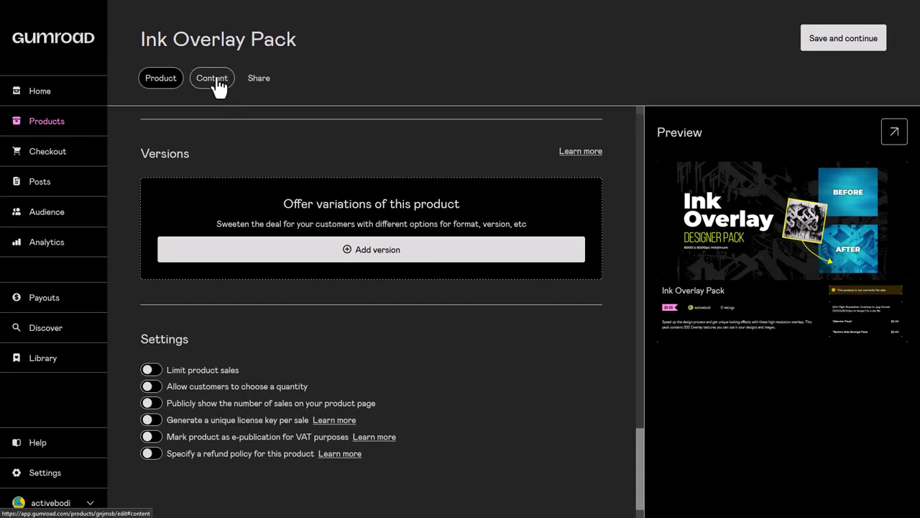
Write 'Download your pack, here's a tutorial on how to use it:' in Content, then return to Product
{"action": "left_click", "coordinate": [211, 77]}
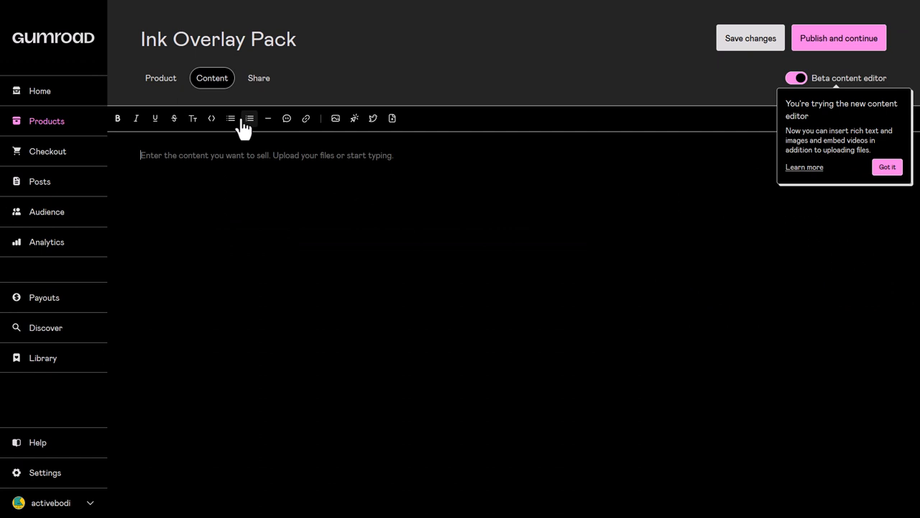
{"action": "mouse_move", "coordinate": [320, 133]}
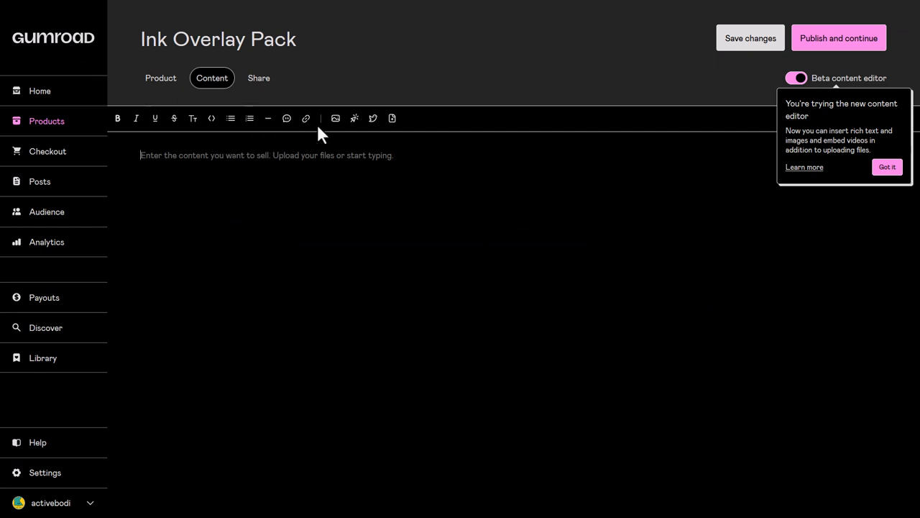
{"action": "mouse_move", "coordinate": [199, 158]}
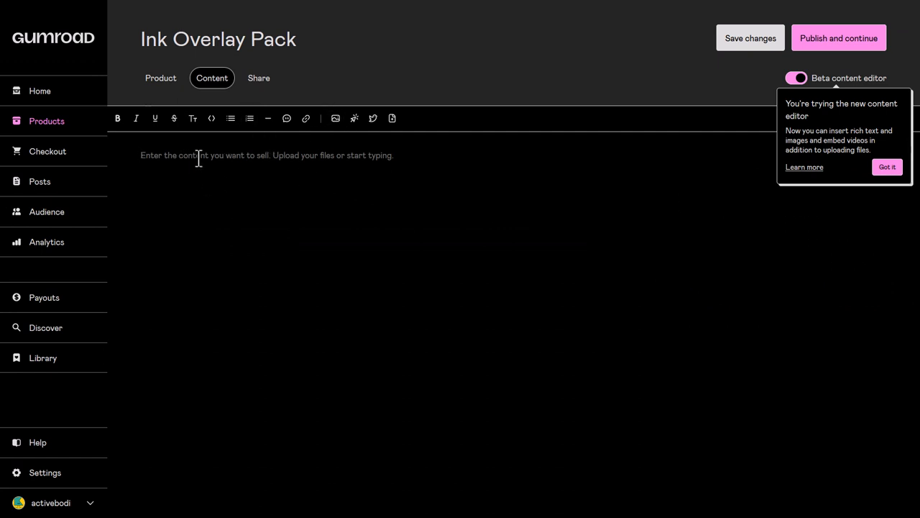
{"action": "type", "text": "Download your pack, here's a tutorial on how to use it:"}
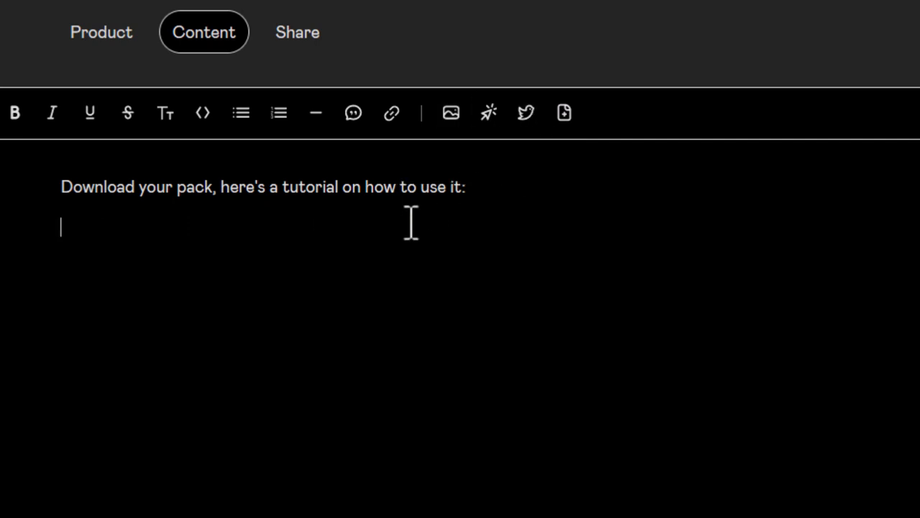
{"action": "triple_click", "coordinate": [262, 186]}
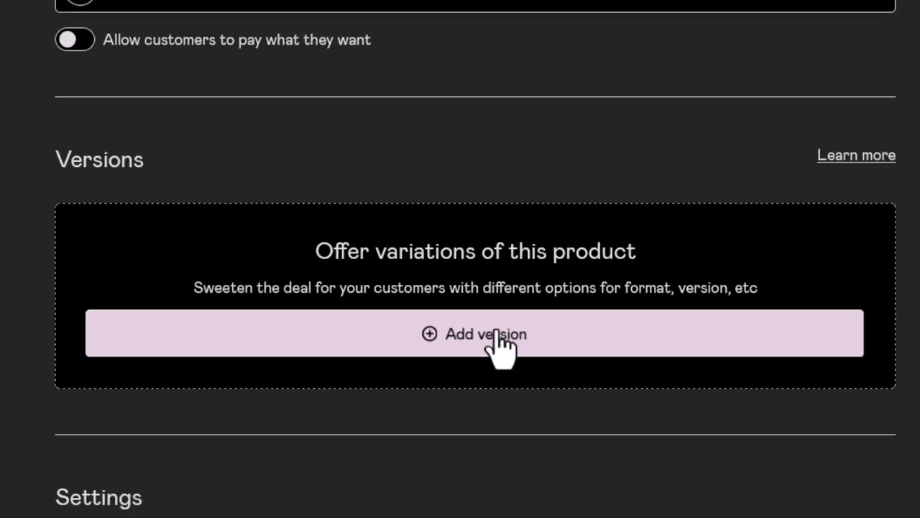
Add Version 1 described as the standard pack
{"action": "left_click", "coordinate": [474, 332]}
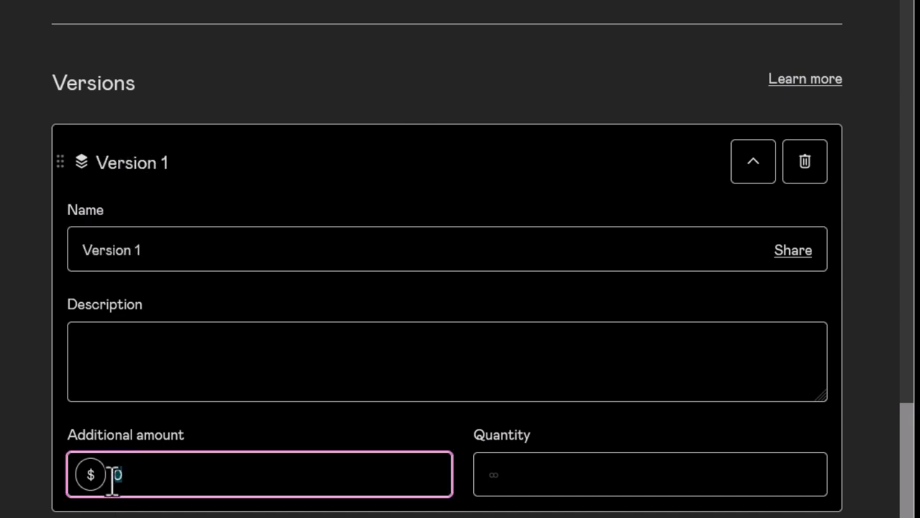
{"action": "type", "text": "s"}
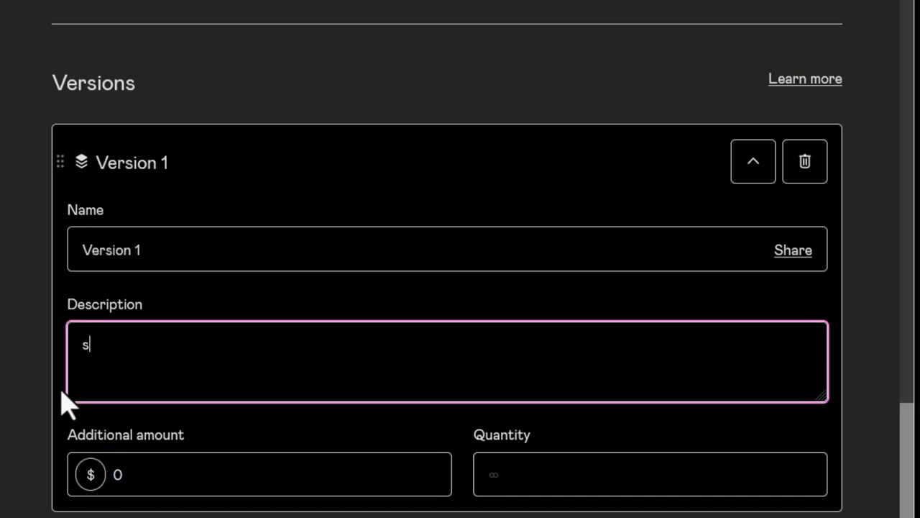
{"action": "type", "text": "tandard pack"}
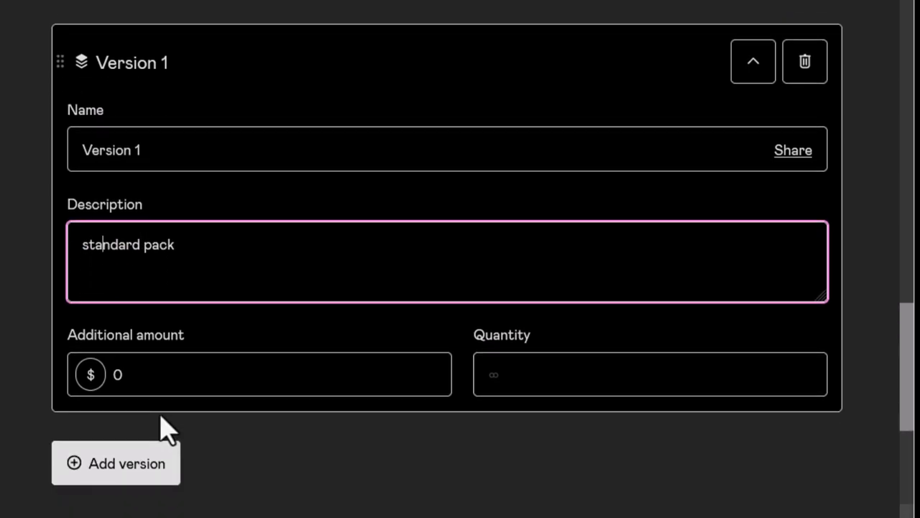
Add a 'with Neon Addon' version adding Neon overlays for $4 extra
{"action": "left_click", "coordinate": [116, 463]}
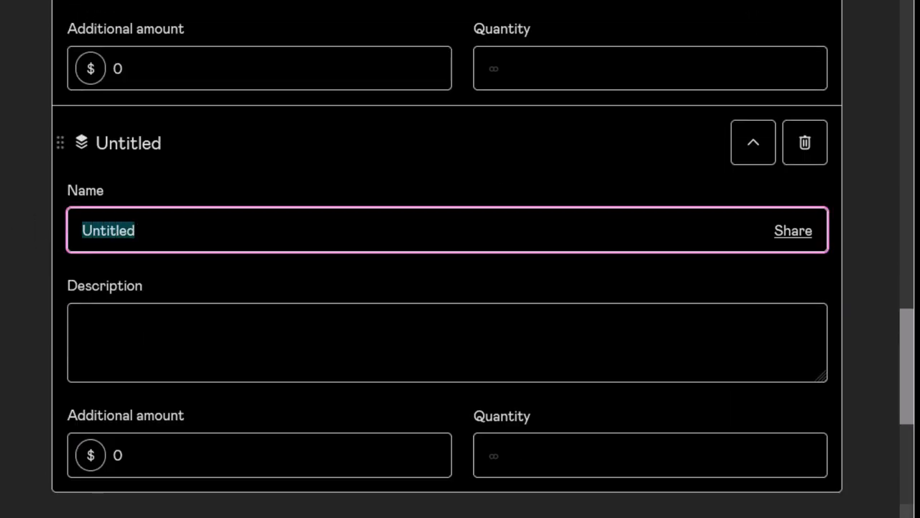
{"action": "type", "text": "with Neon Addon"}
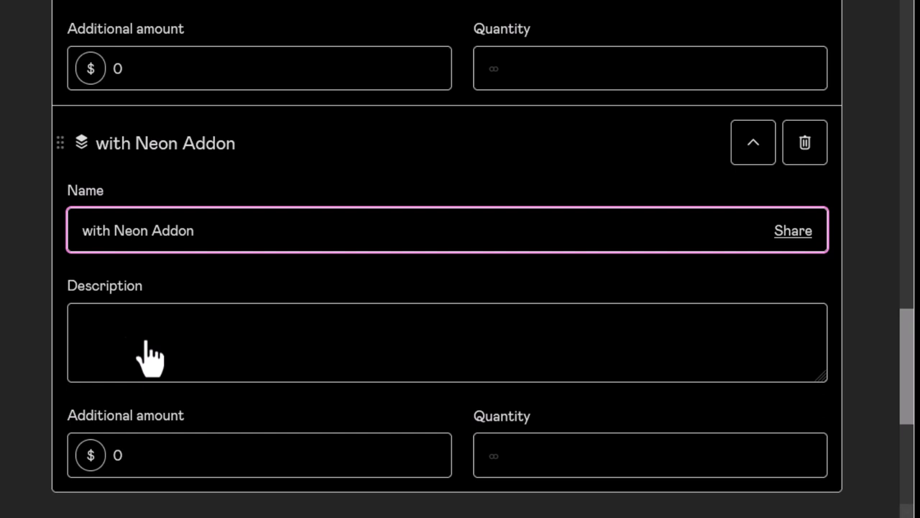
{"action": "type", "text": "added Neon overla"}
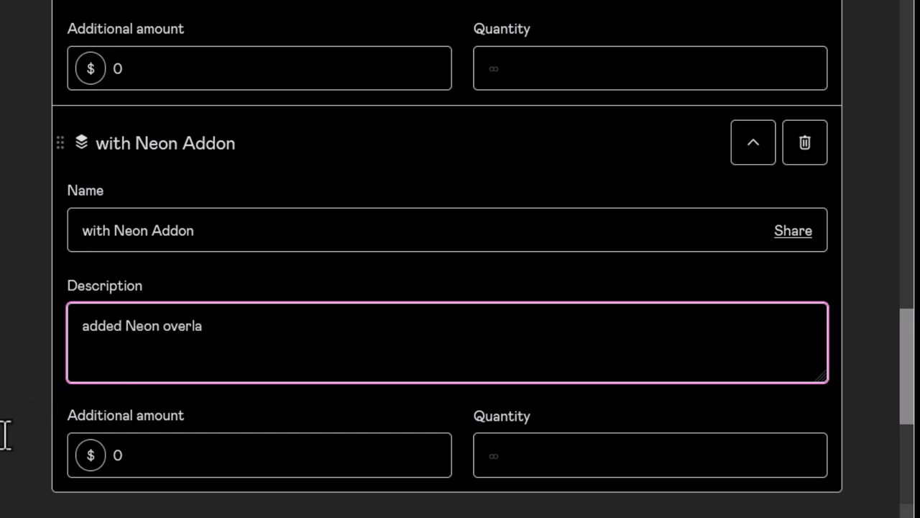
{"action": "type", "text": "4"}
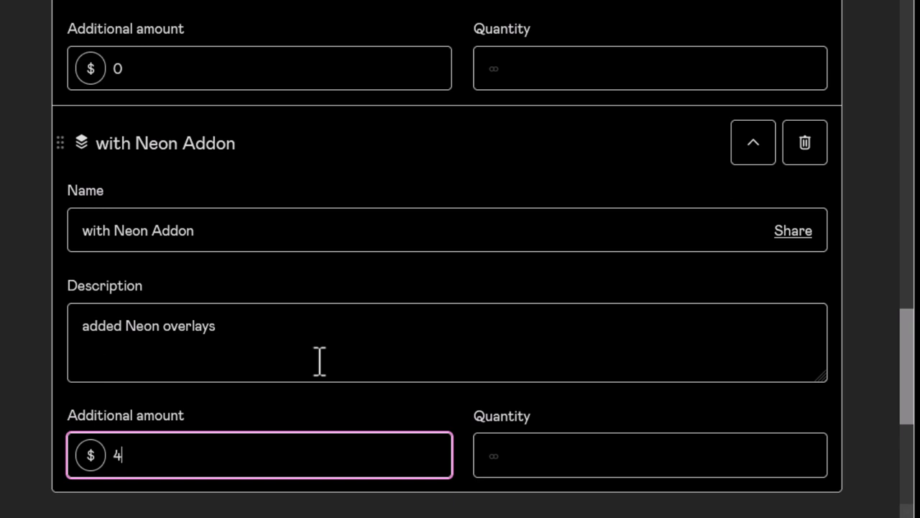
{"action": "scroll", "scroll_direction": "up", "scroll_amount": 3}
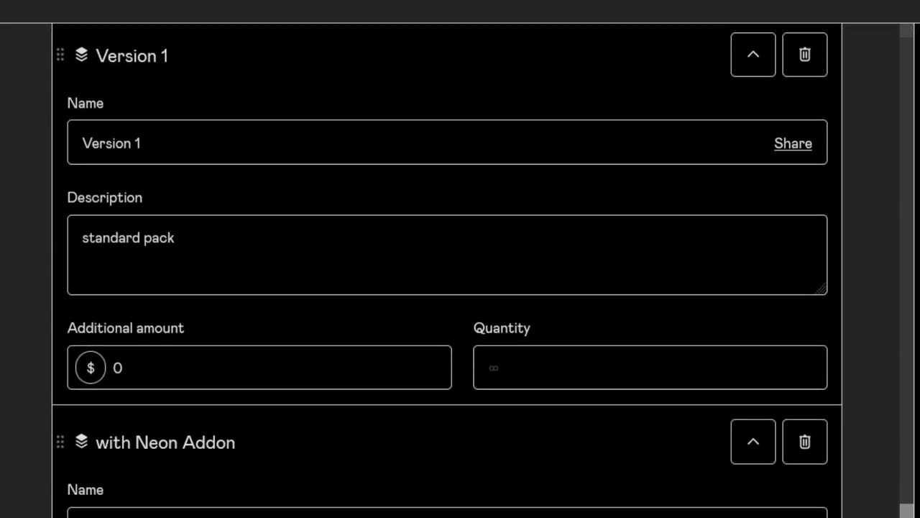
{"action": "scroll", "scroll_direction": "up", "scroll_amount": 3}
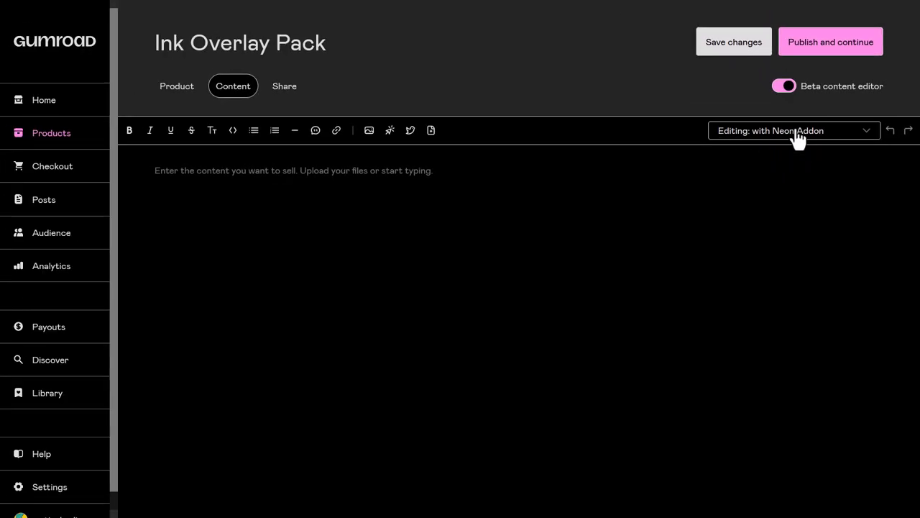
Delete the Version 1 option on the Product tab, confirm 'Yes, remove', and return to Content
{"action": "left_click", "coordinate": [794, 130]}
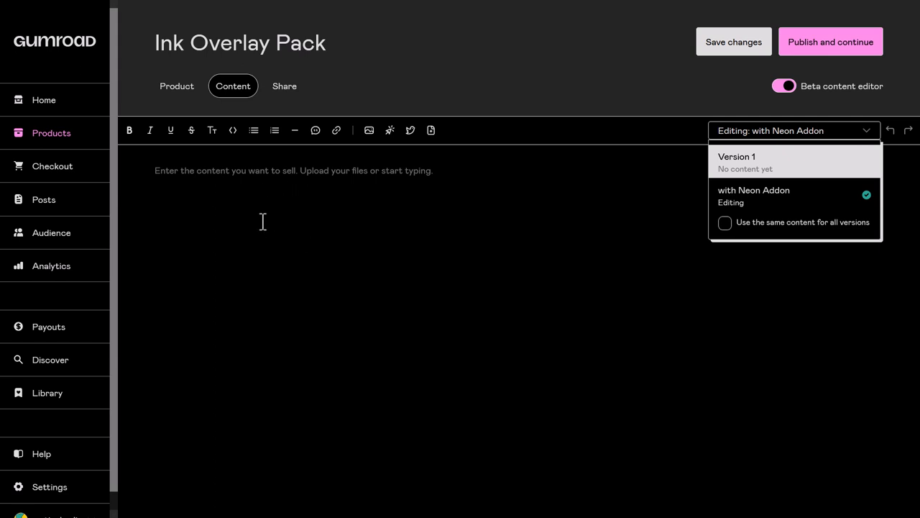
{"action": "mouse_move", "coordinate": [441, 173]}
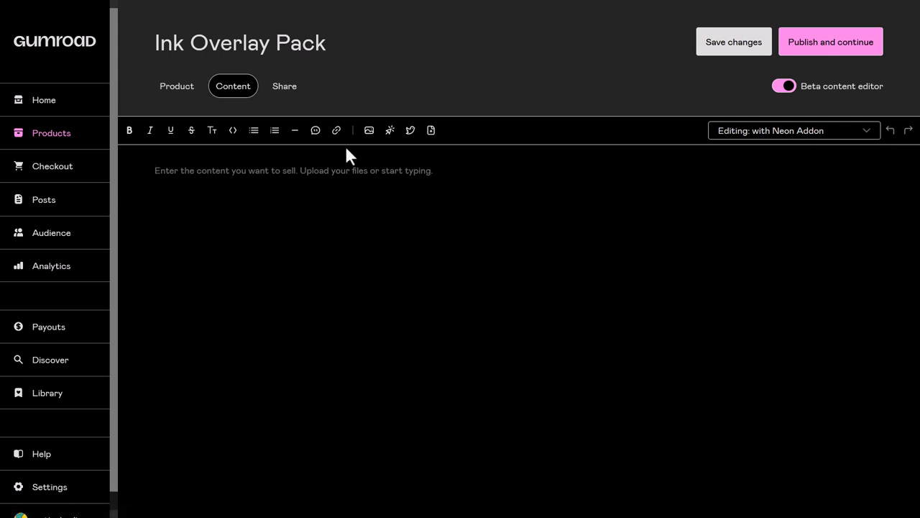
{"action": "mouse_move", "coordinate": [366, 189]}
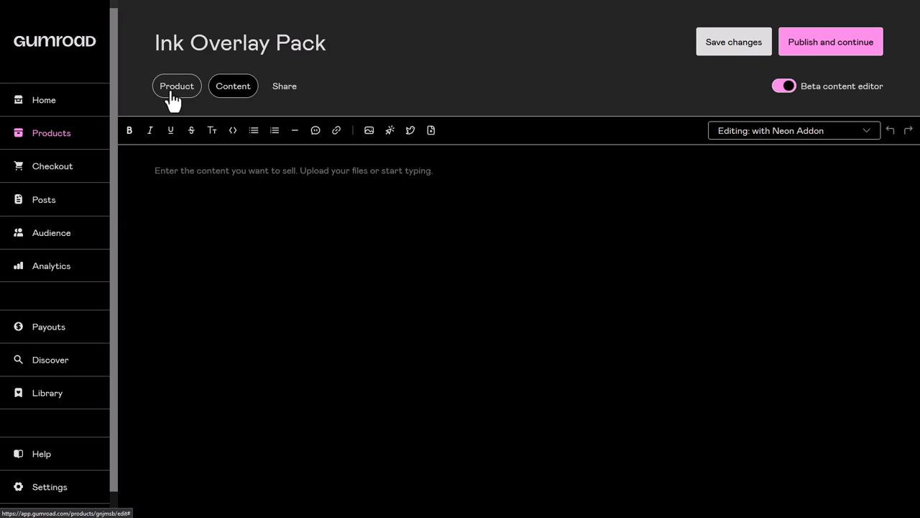
{"action": "left_click", "coordinate": [177, 85]}
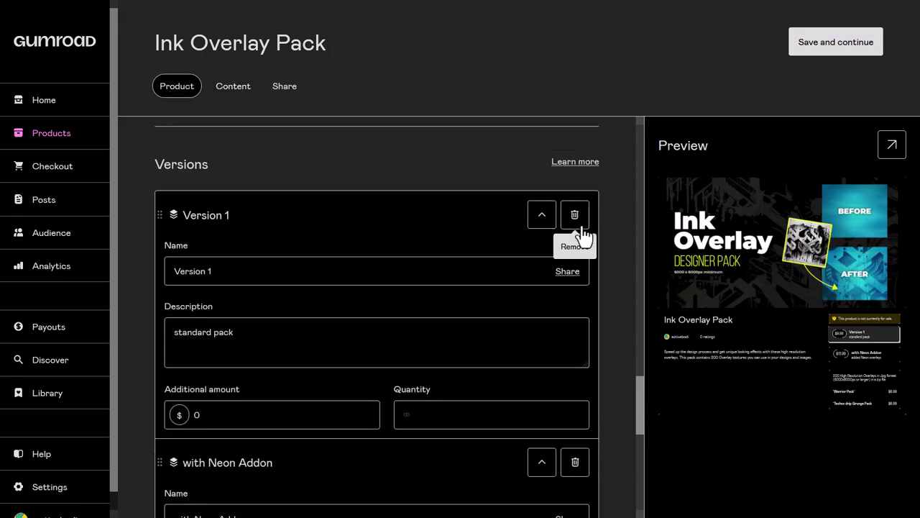
{"action": "left_click", "coordinate": [574, 214]}
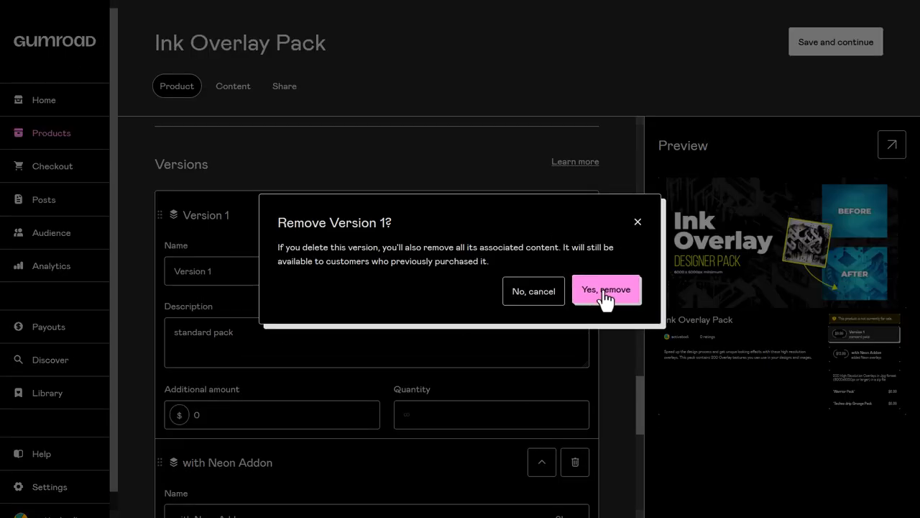
{"action": "left_click", "coordinate": [606, 289]}
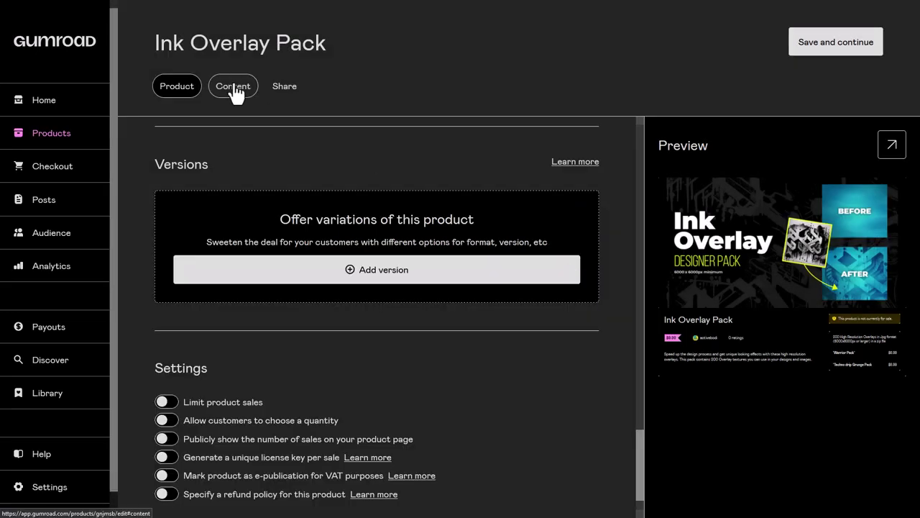
{"action": "left_click", "coordinate": [232, 86]}
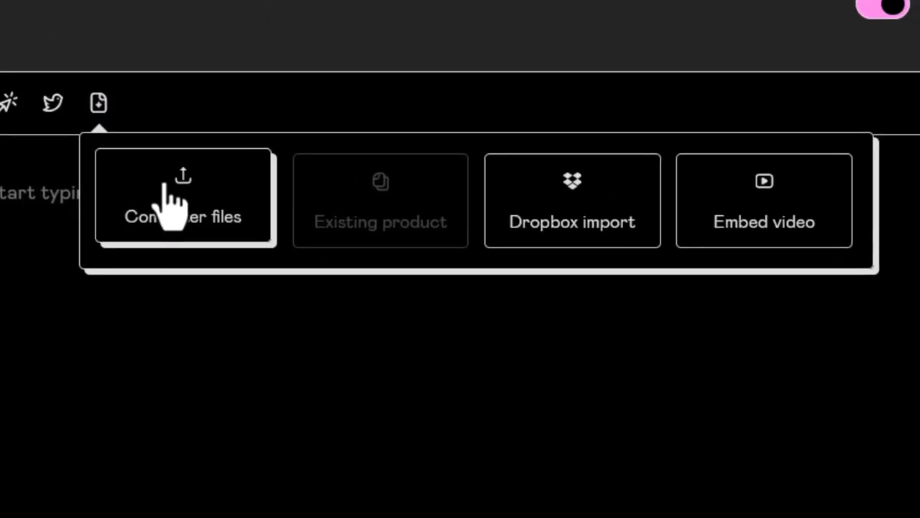
{"action": "mouse_move", "coordinate": [172, 216]}
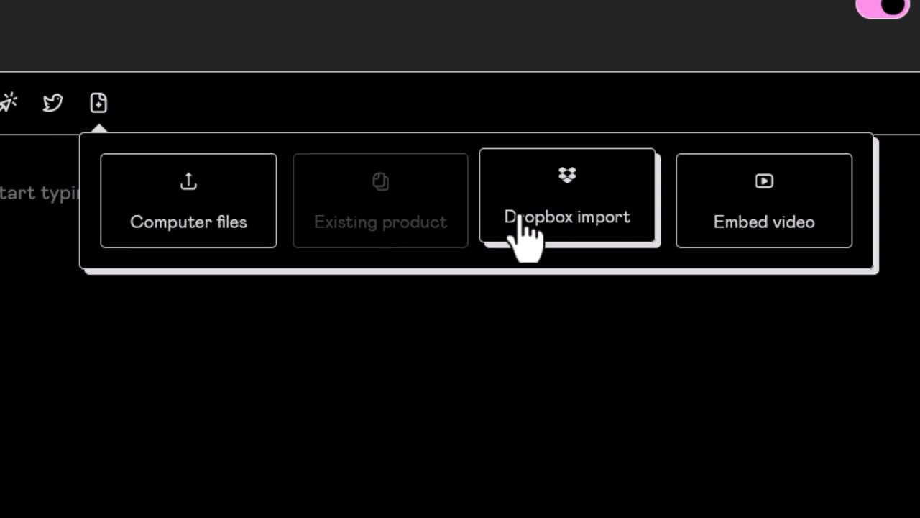
{"action": "mouse_move", "coordinate": [769, 209]}
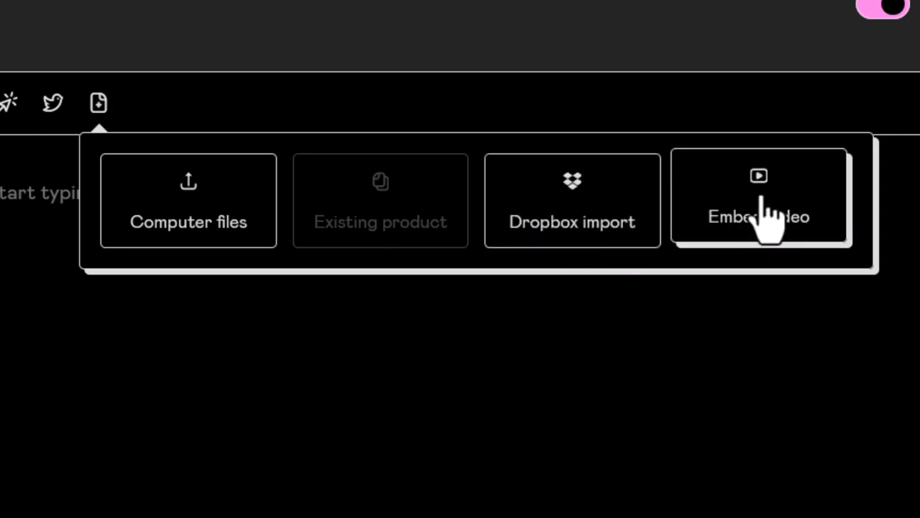
{"action": "mouse_move", "coordinate": [708, 226]}
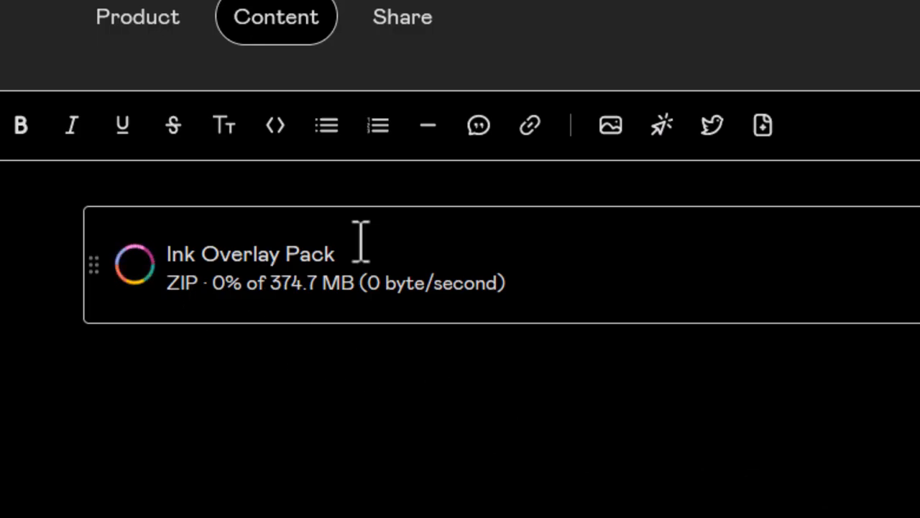
{"action": "mouse_move", "coordinate": [660, 125]}
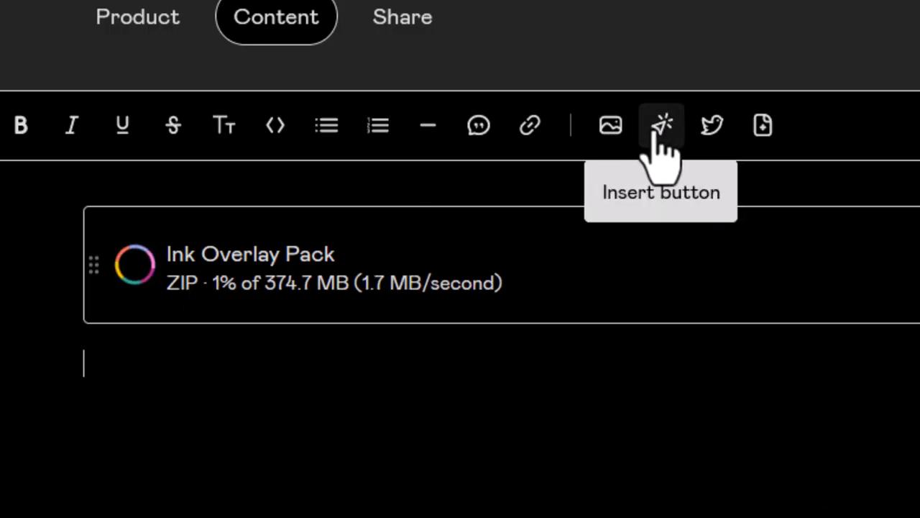
{"action": "mouse_move", "coordinate": [530, 125]}
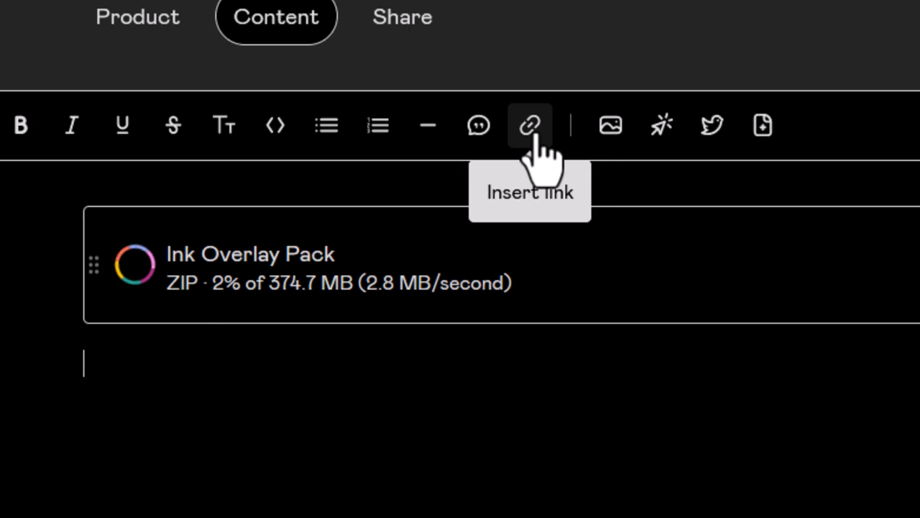
{"action": "mouse_move", "coordinate": [276, 125]}
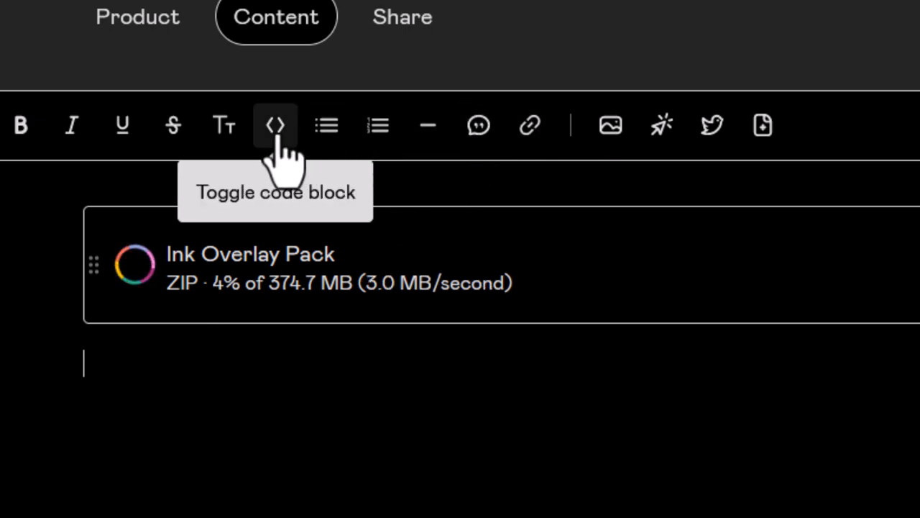
{"action": "mouse_move", "coordinate": [388, 259]}
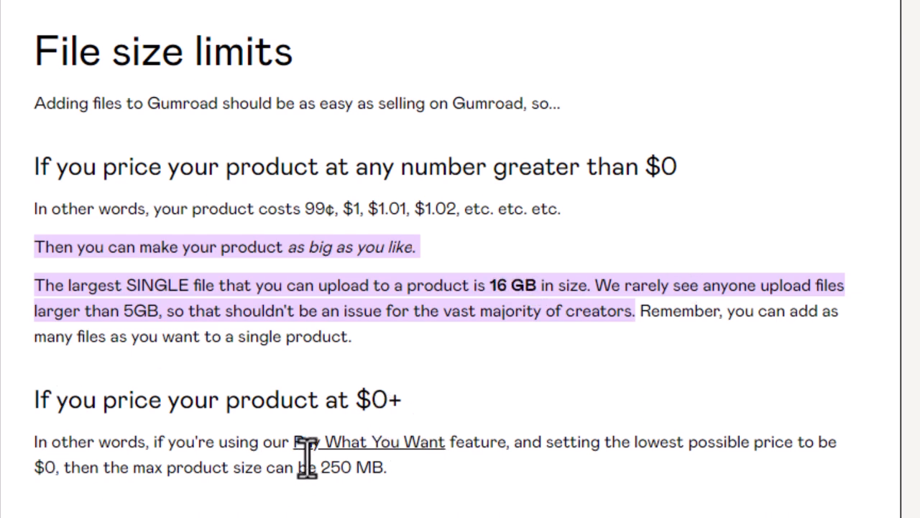
{"action": "mouse_move", "coordinate": [68, 467]}
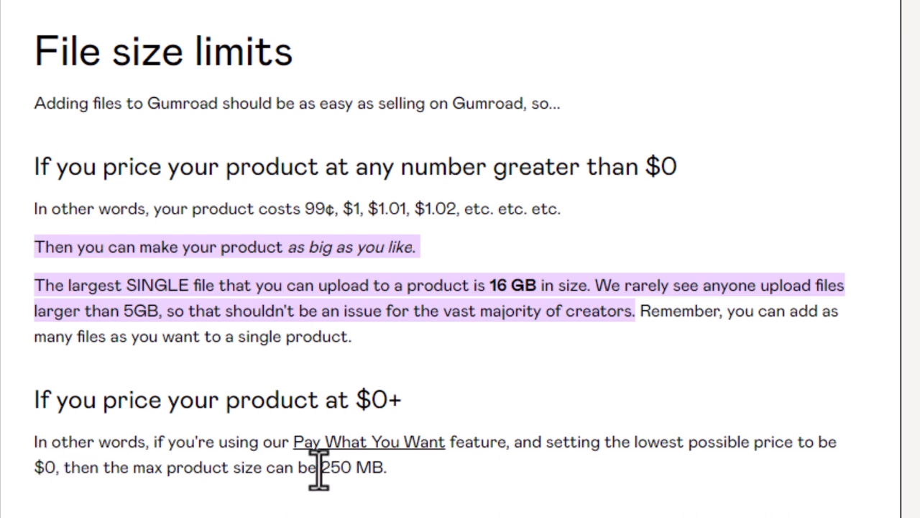
Read the File size limits help article while the 374.7 MB ZIP finishes uploading
{"action": "double_click", "coordinate": [352, 467]}
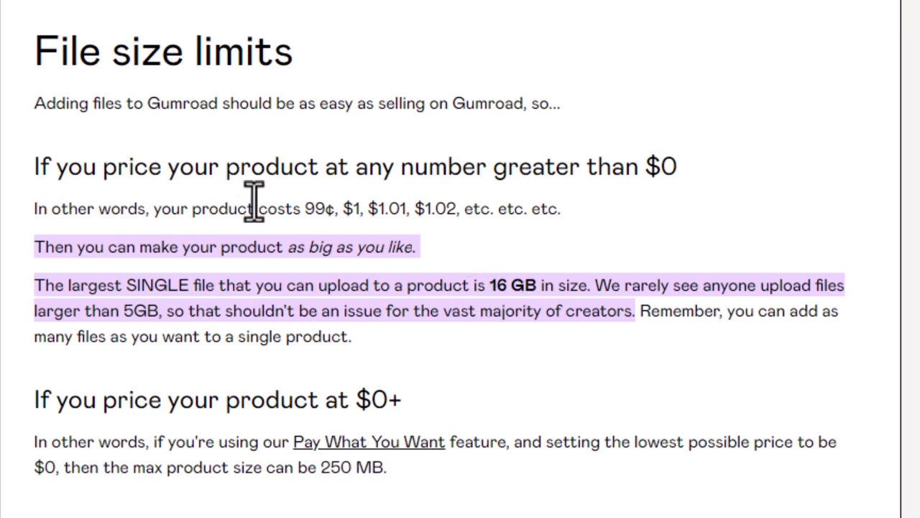
{"action": "mouse_move", "coordinate": [493, 294]}
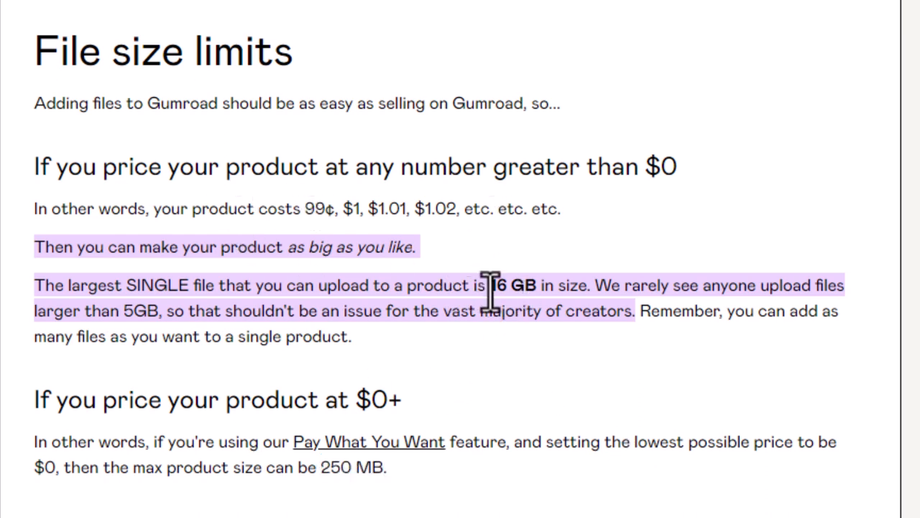
{"action": "left_click_drag", "start_coordinate": [488, 284], "coordinate": [579, 284]}
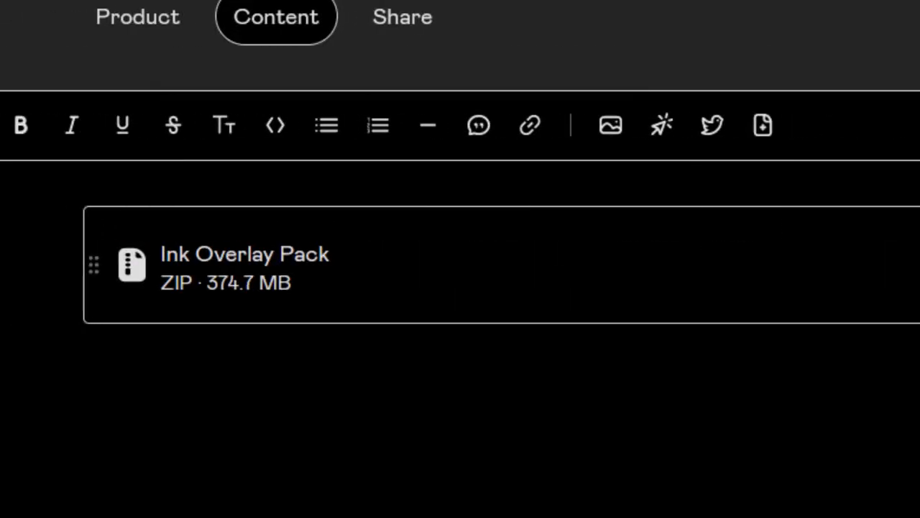
{"action": "mouse_move", "coordinate": [762, 125]}
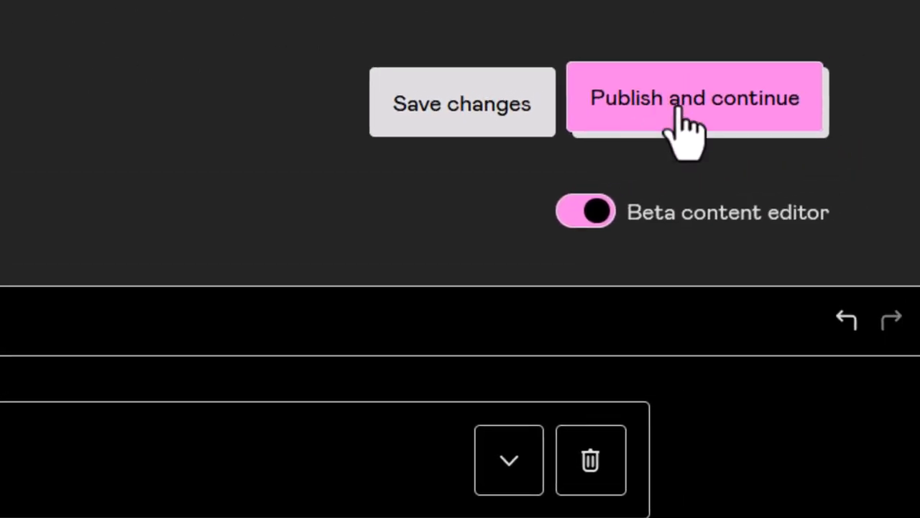
Publish Ink Overlay Pack with 'Publish and continue' to reach its sharing page
{"action": "left_click", "coordinate": [694, 99]}
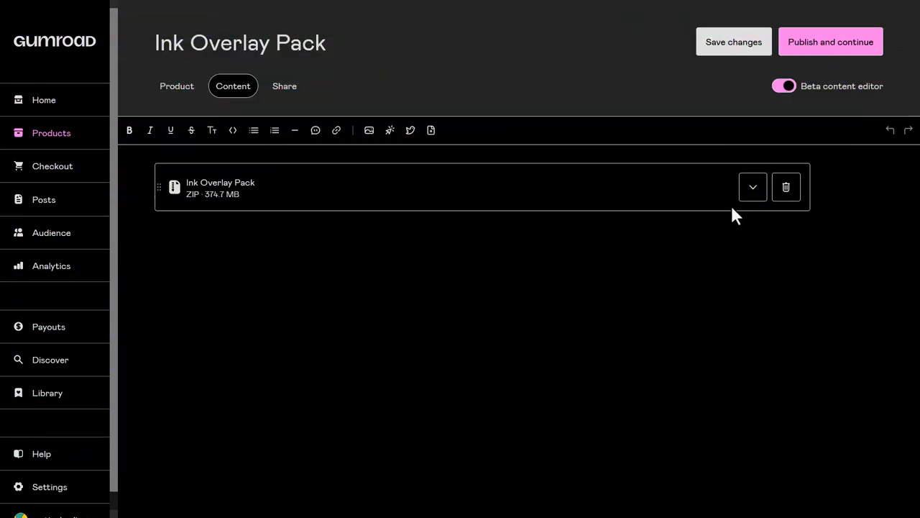
{"action": "left_click", "coordinate": [830, 42]}
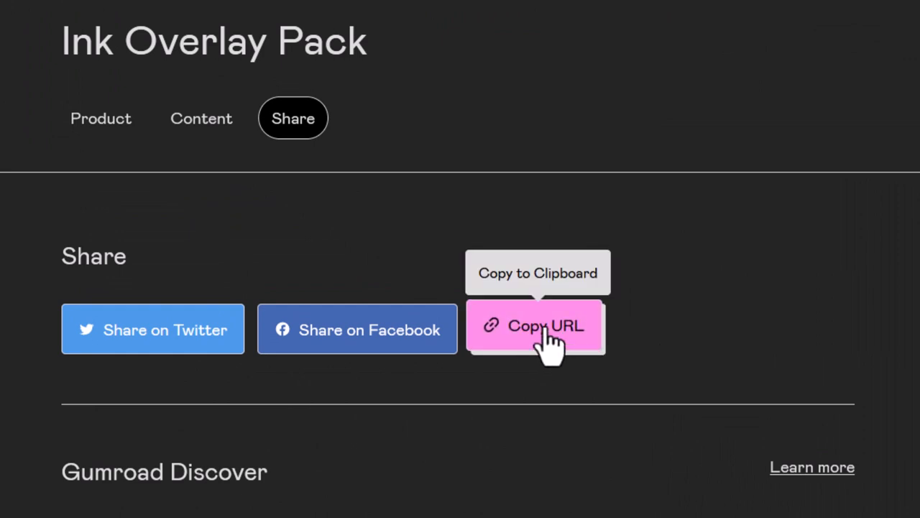
Set category Design > Graphics > Assets & Templates and tags overlay, psd, graphic design
{"action": "scroll", "scroll_direction": "down", "scroll_amount": 3}
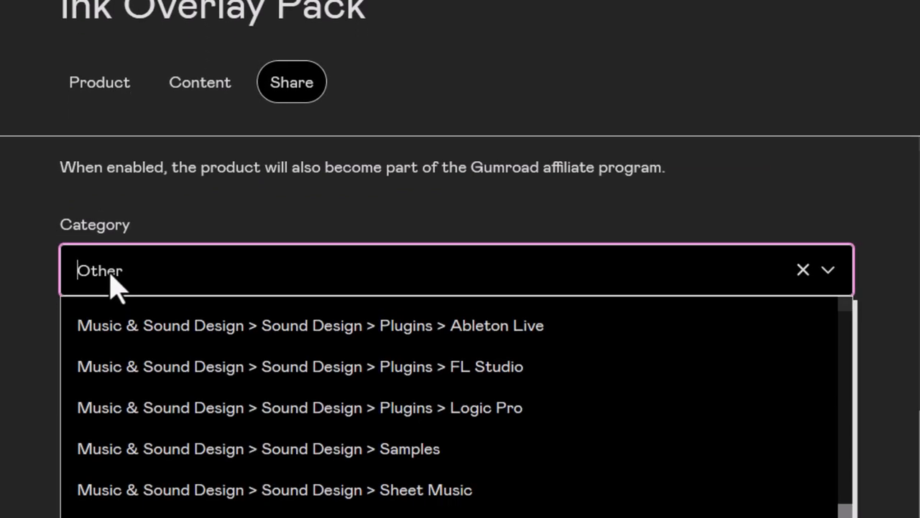
{"action": "scroll", "scroll_direction": "down", "scroll_amount": 3}
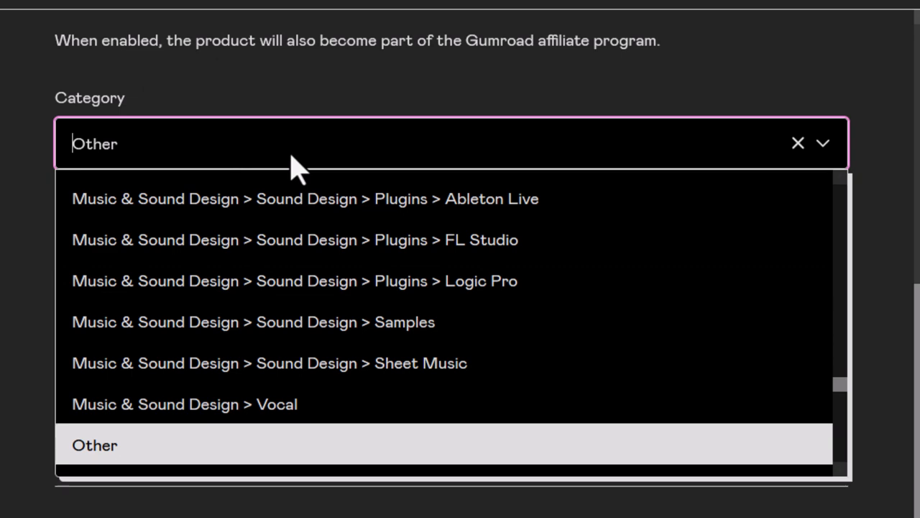
{"action": "type", "text": "design"}
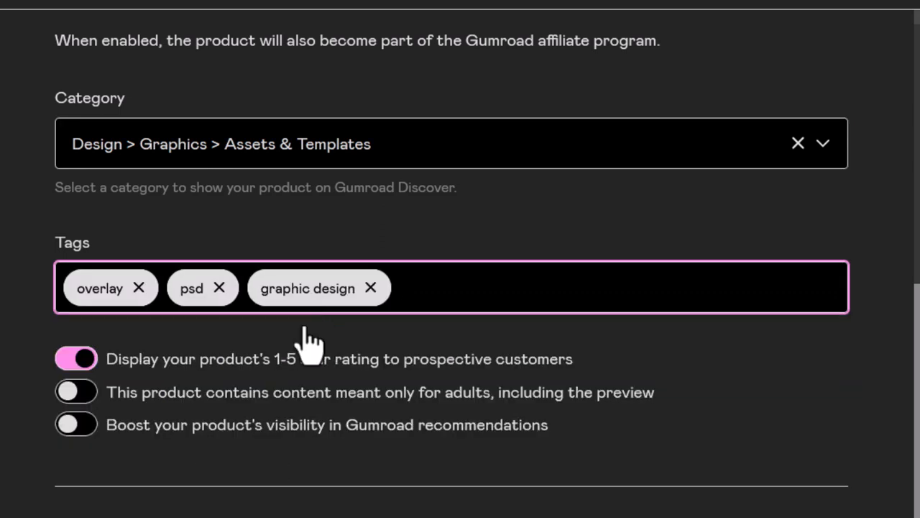
{"action": "mouse_move", "coordinate": [79, 413]}
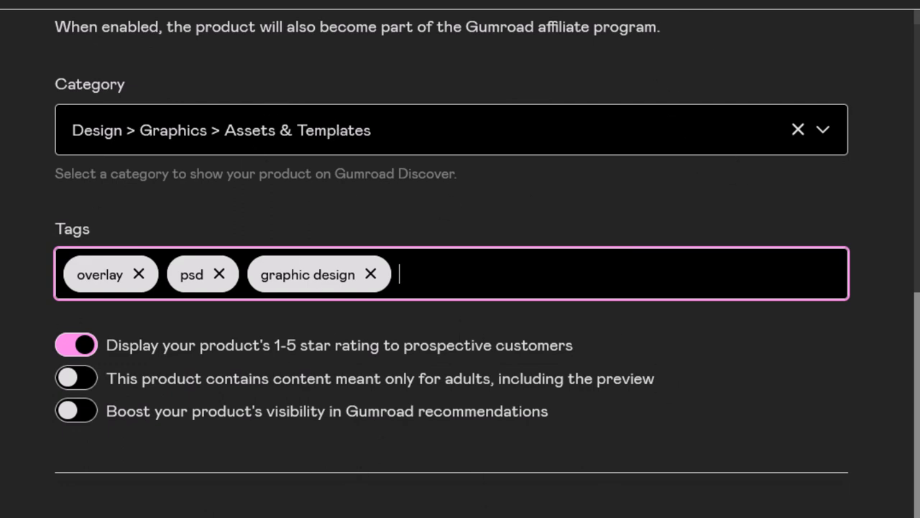
{"action": "mouse_move", "coordinate": [564, 22]}
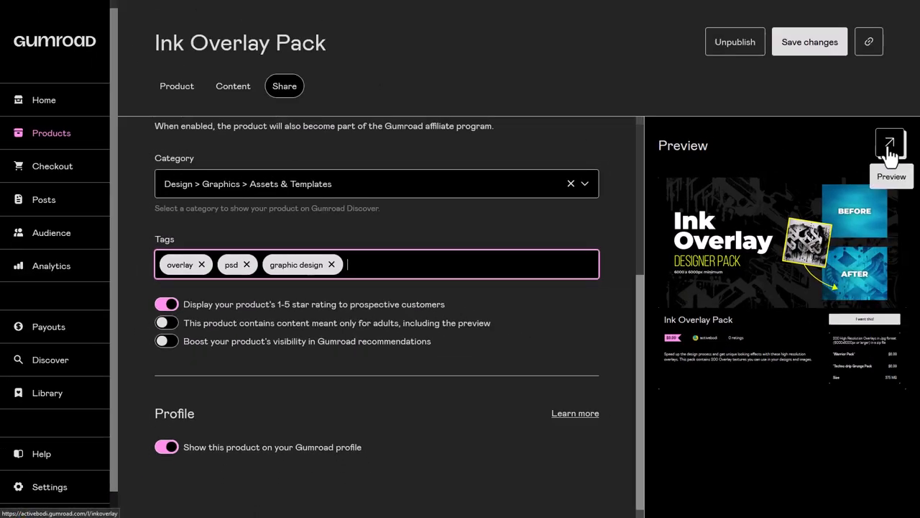
Preview the live Ink Overlay Pack page, then open the activebodi creator profile listing it at $9.99
{"action": "left_click", "coordinate": [890, 144]}
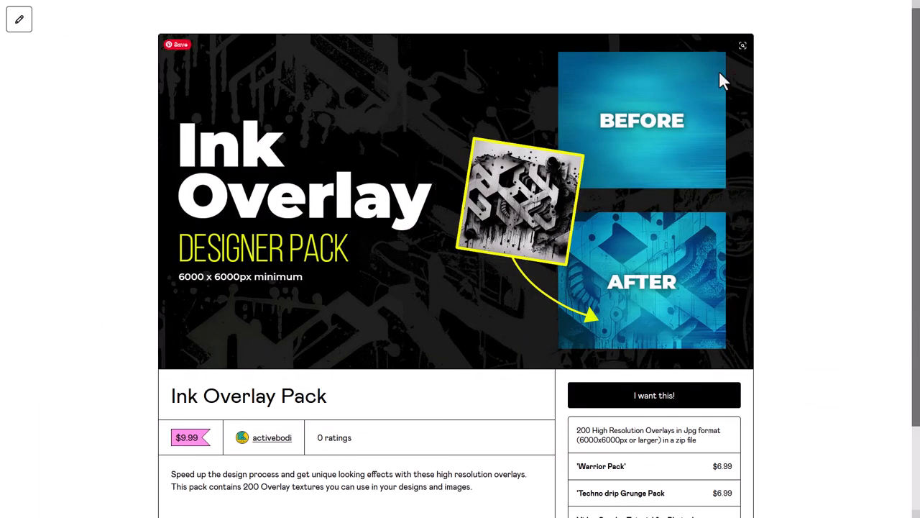
{"action": "scroll", "scroll_direction": "down", "scroll_amount": 3}
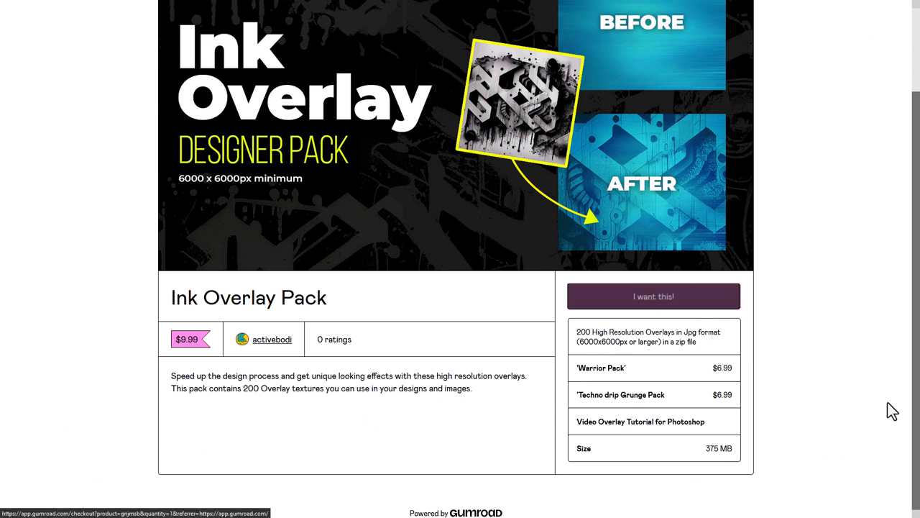
{"action": "scroll", "scroll_direction": "down", "scroll_amount": 3}
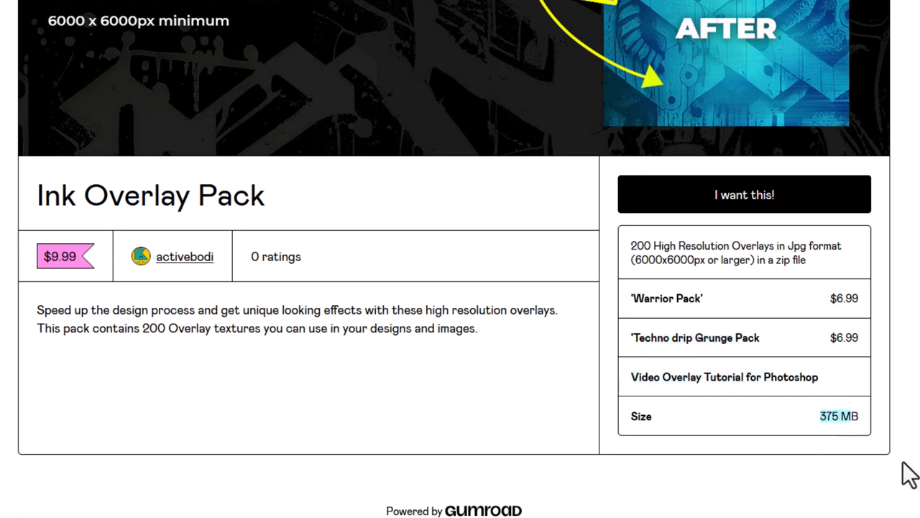
{"action": "mouse_move", "coordinate": [216, 352]}
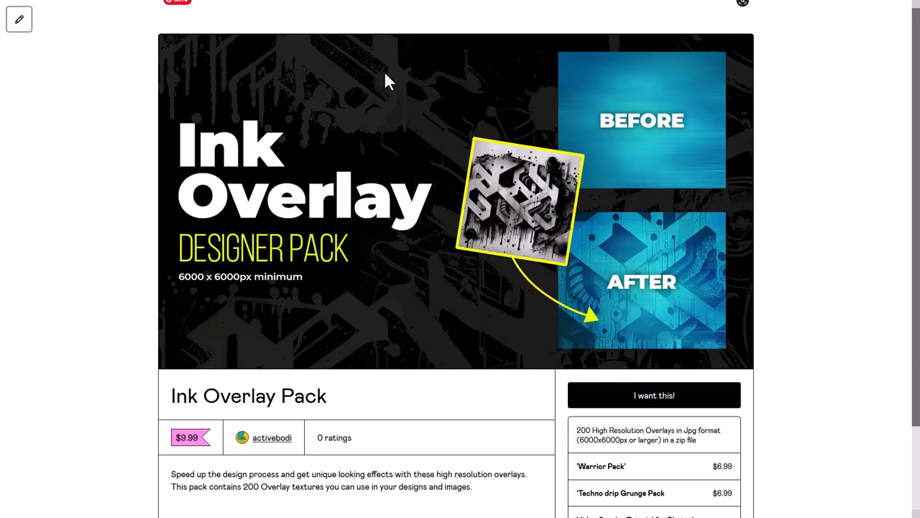
{"action": "mouse_move", "coordinate": [325, 248]}
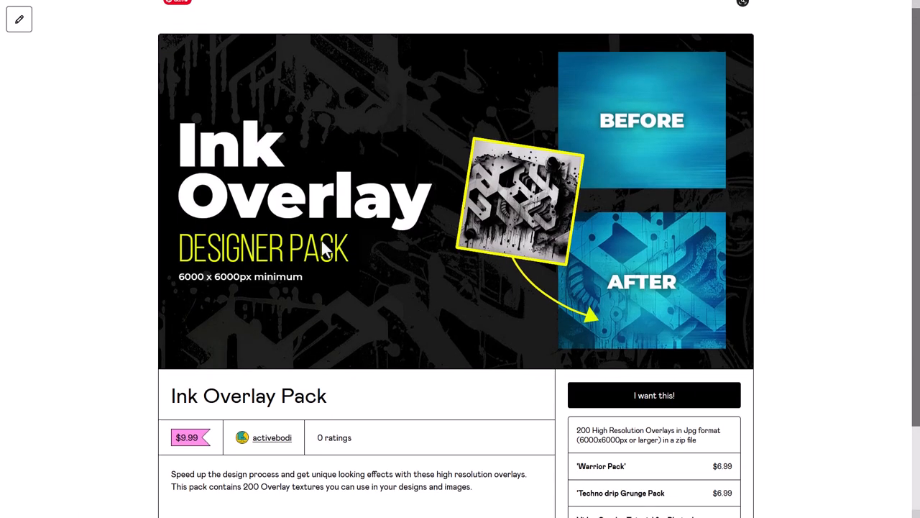
{"action": "mouse_move", "coordinate": [271, 438]}
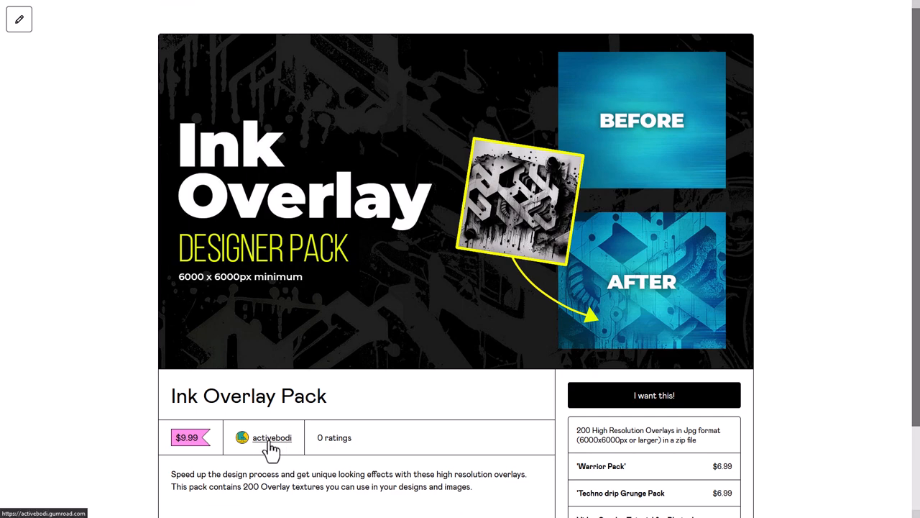
{"action": "left_click", "coordinate": [272, 438]}
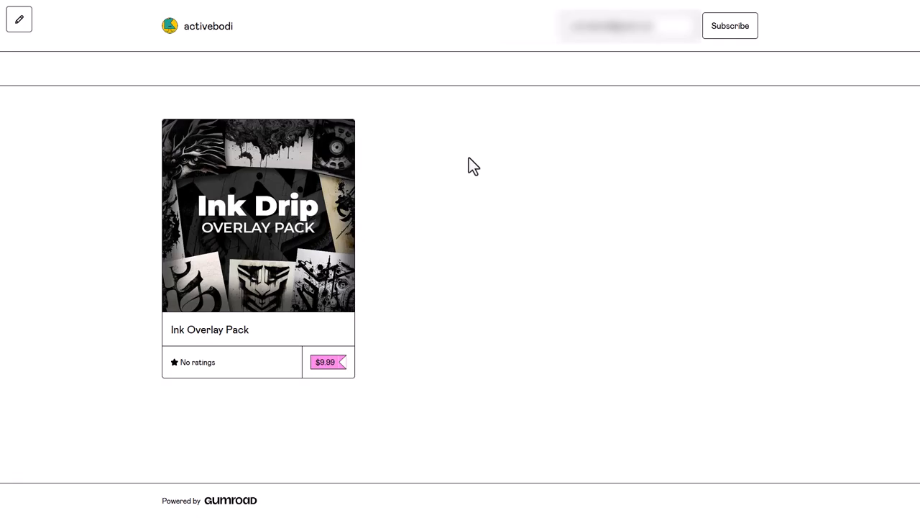
{"action": "mouse_move", "coordinate": [818, 286]}
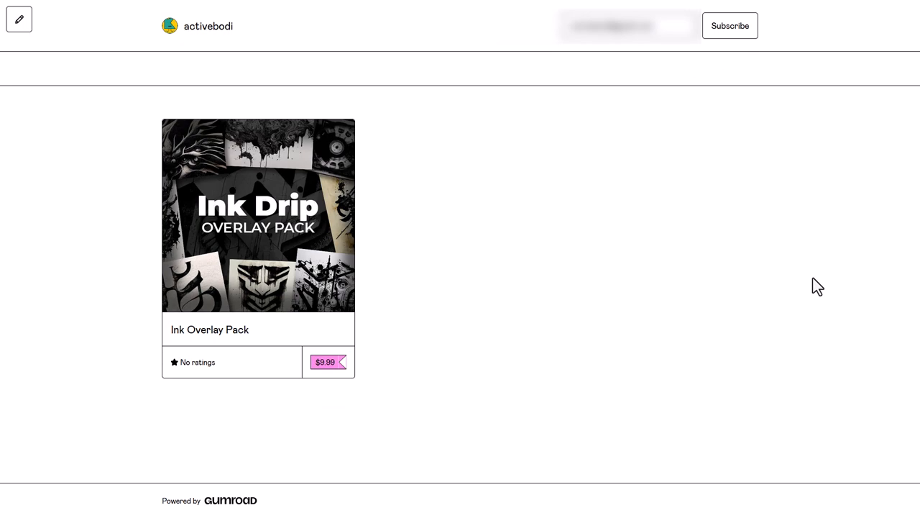
Return to the product editor tab and open account Settings from the sidebar
{"action": "left_click", "coordinate": [18, 19]}
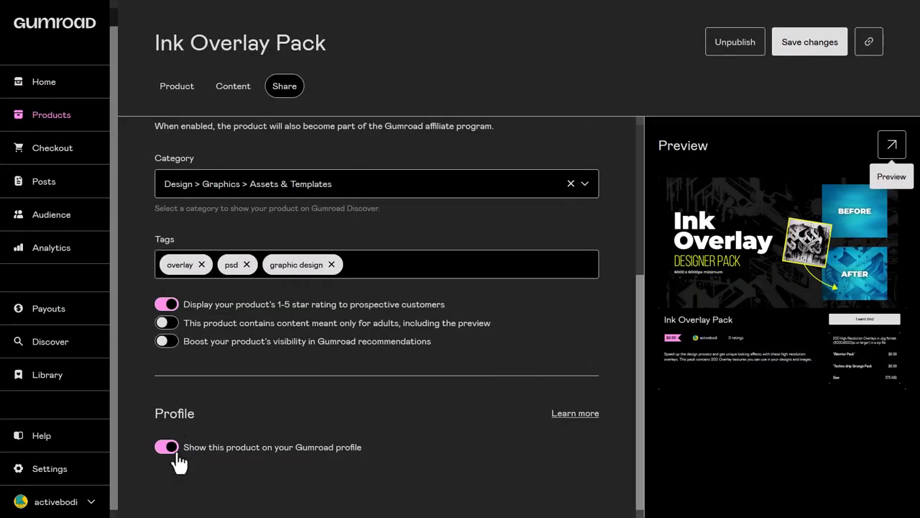
{"action": "left_click", "coordinate": [48, 468]}
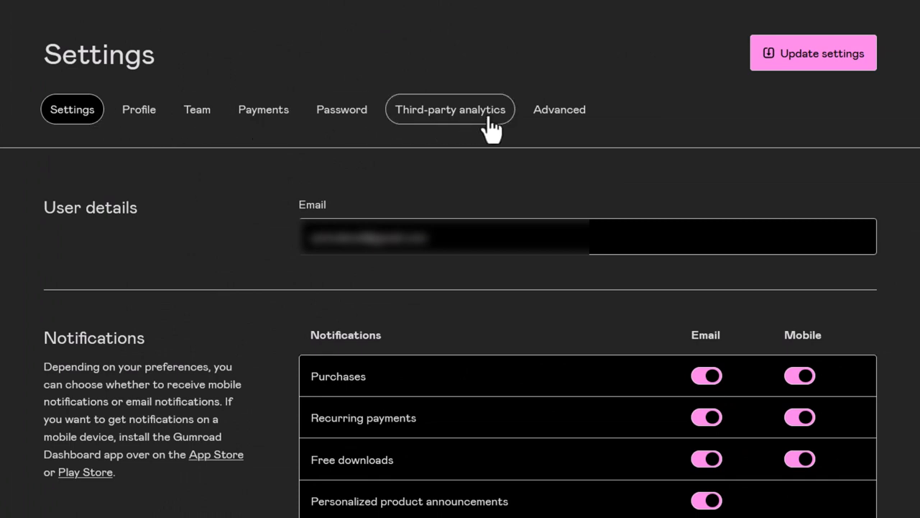
{"action": "mouse_move", "coordinate": [139, 109]}
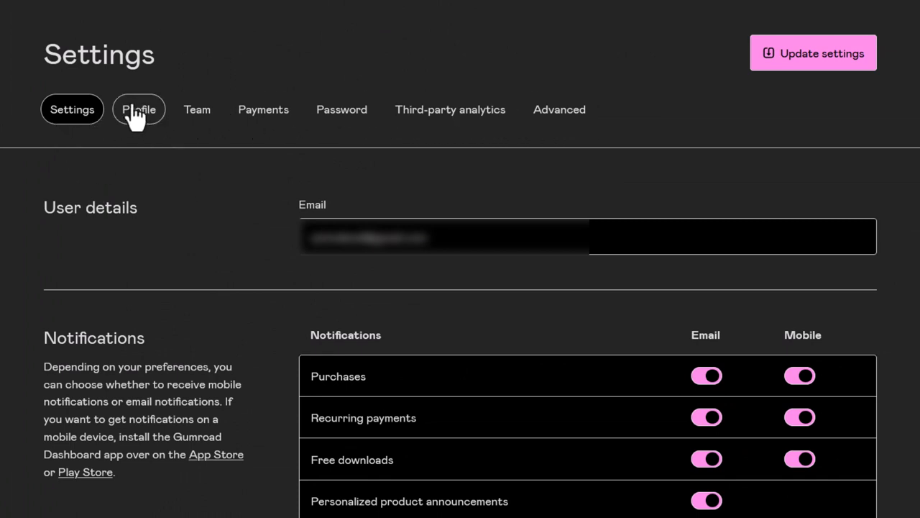
Enter 'Active Bodi Templates' as the shop name on the Profile tab
{"action": "left_click", "coordinate": [138, 110]}
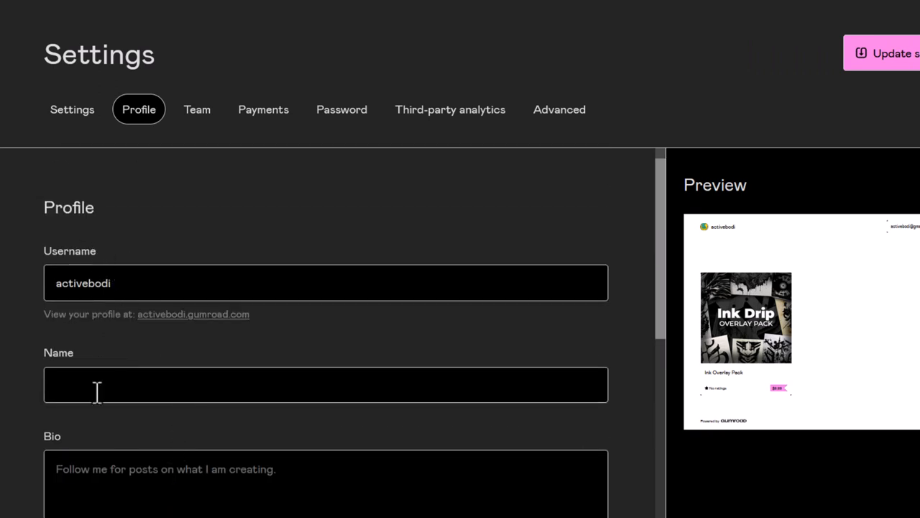
{"action": "left_click", "coordinate": [325, 282]}
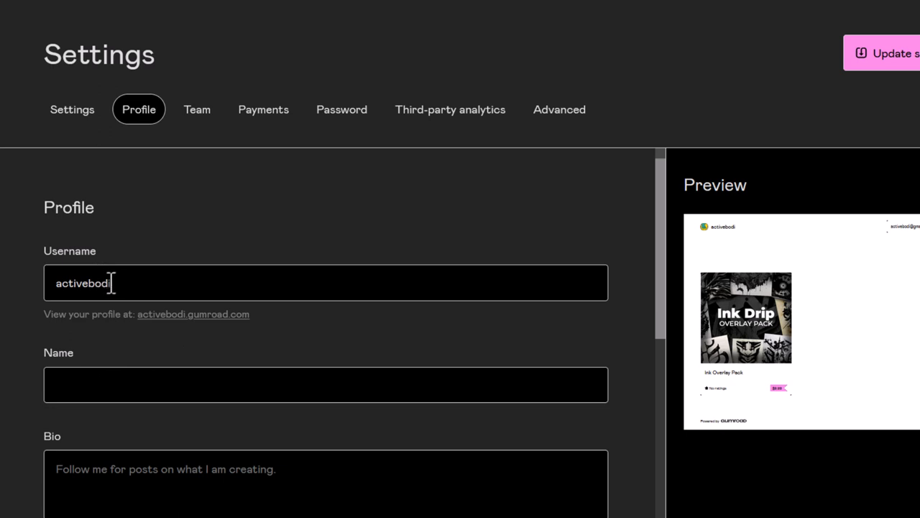
{"action": "type", "text": "Active Bodi Templates"}
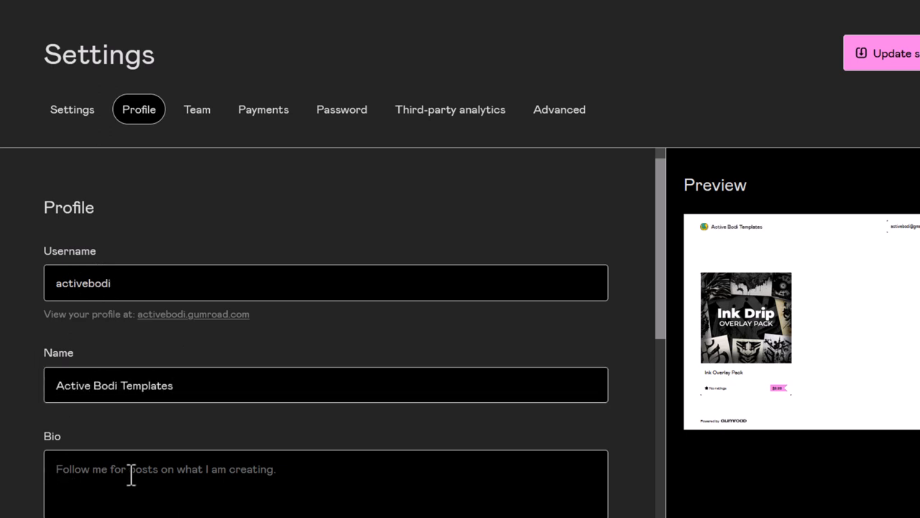
Replace the yellow character logo with an uploaded white flame emblem
{"action": "scroll", "scroll_direction": "down", "scroll_amount": 3}
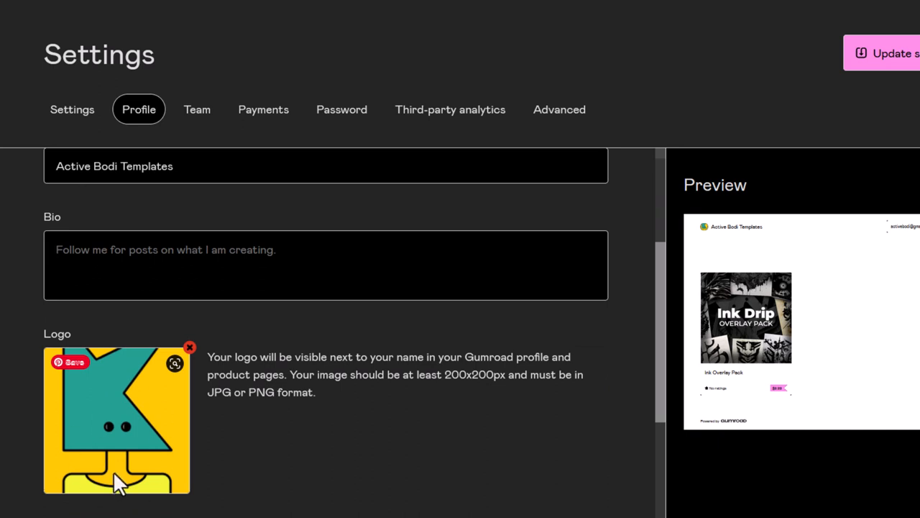
{"action": "mouse_move", "coordinate": [160, 419]}
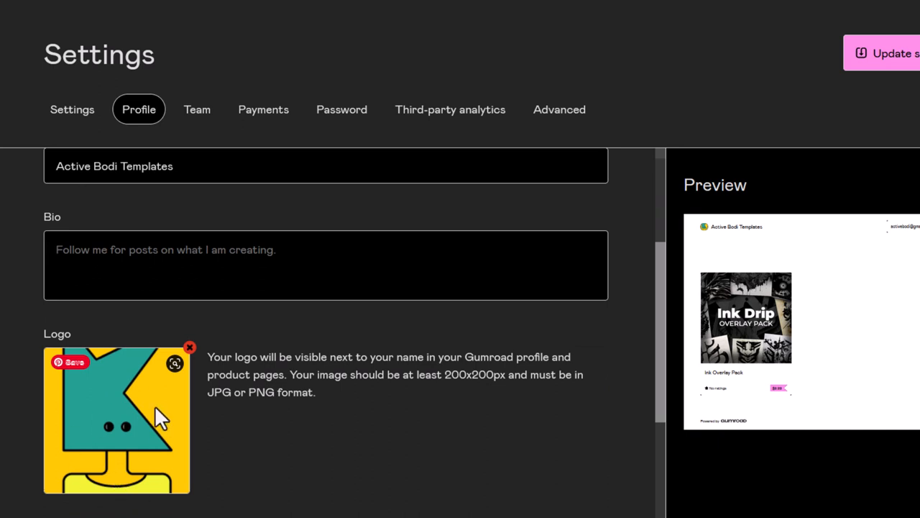
{"action": "left_click", "coordinate": [189, 347]}
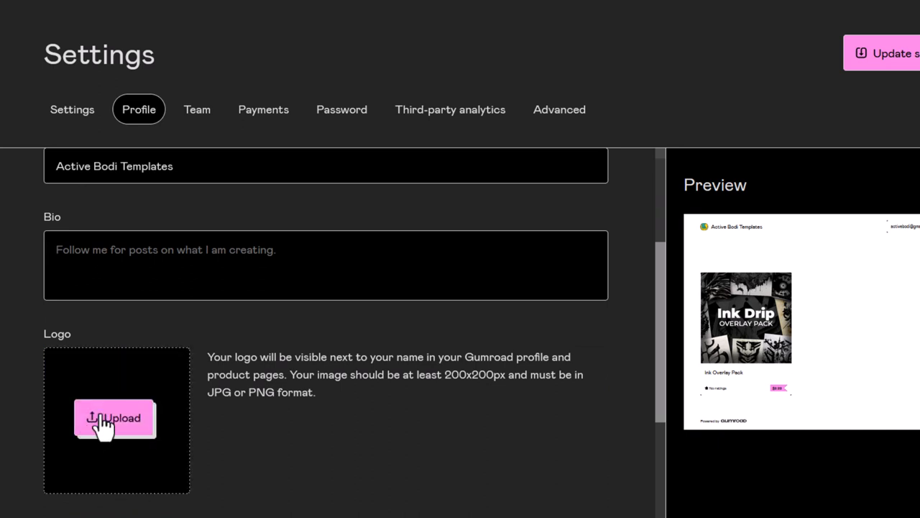
{"action": "left_click", "coordinate": [115, 417]}
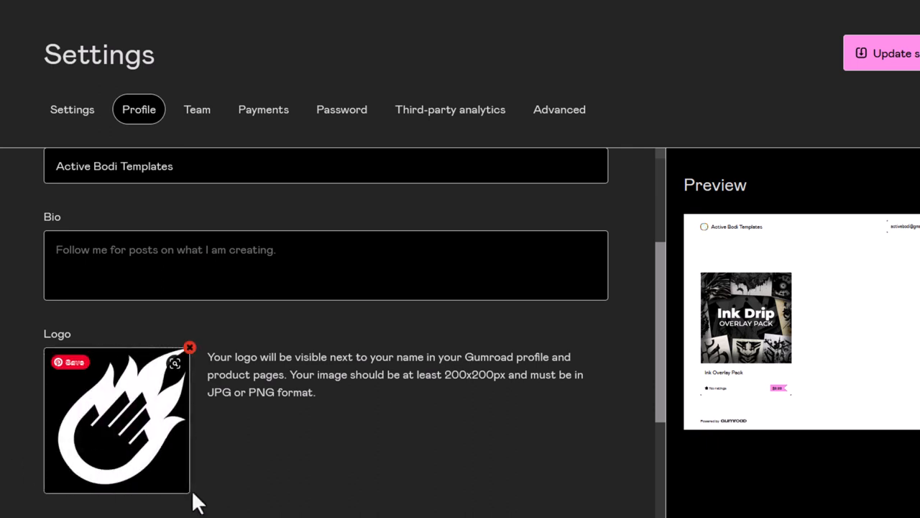
{"action": "scroll", "scroll_direction": "down", "scroll_amount": 3}
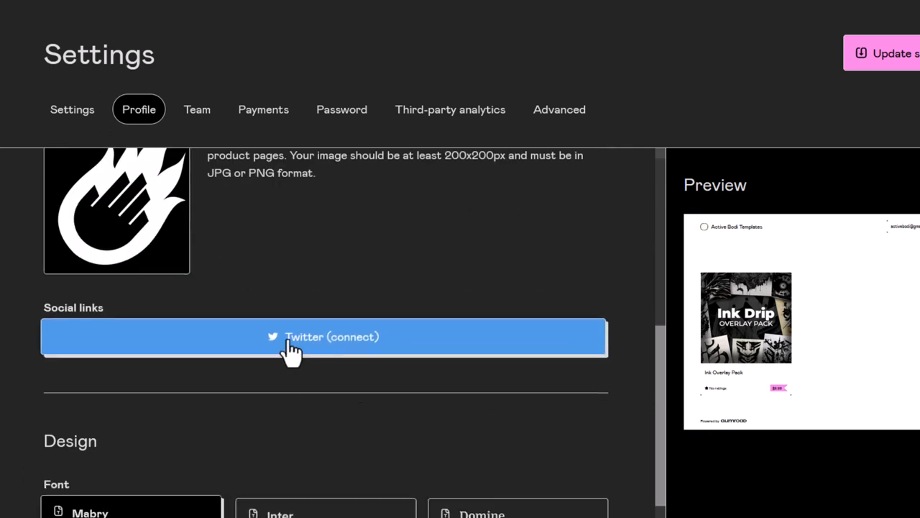
{"action": "scroll", "scroll_direction": "down", "scroll_amount": 3}
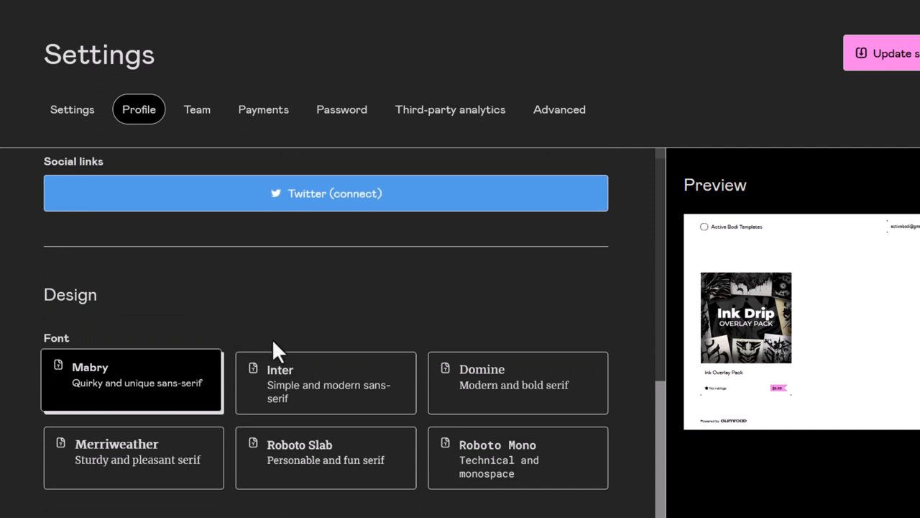
{"action": "scroll", "scroll_direction": "down", "scroll_amount": 3}
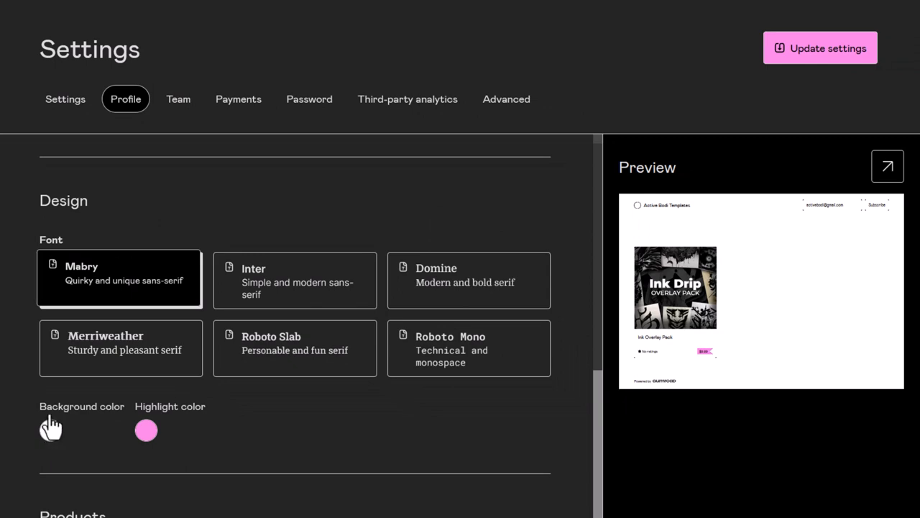
Apply dark background, teal highlight and Inter font, feature Ink Overlay Pack, and update settings
{"action": "left_click", "coordinate": [50, 429]}
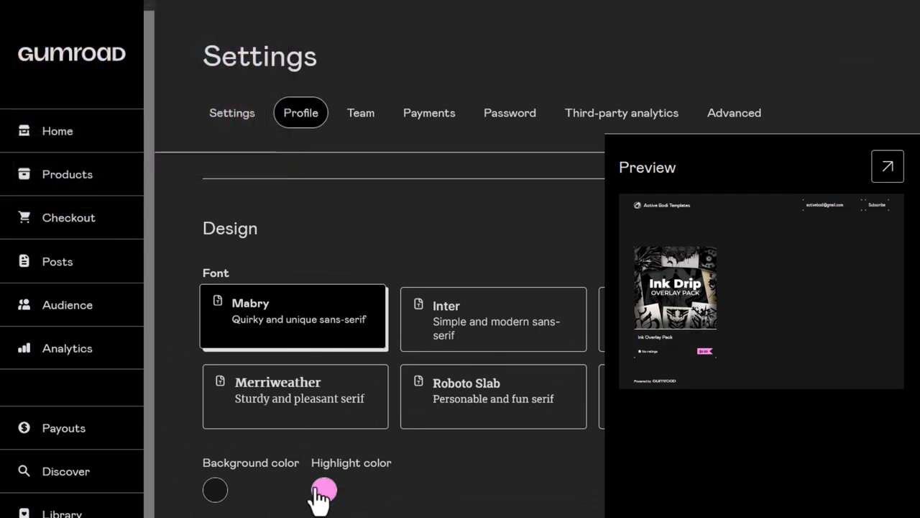
{"action": "left_click", "coordinate": [323, 489]}
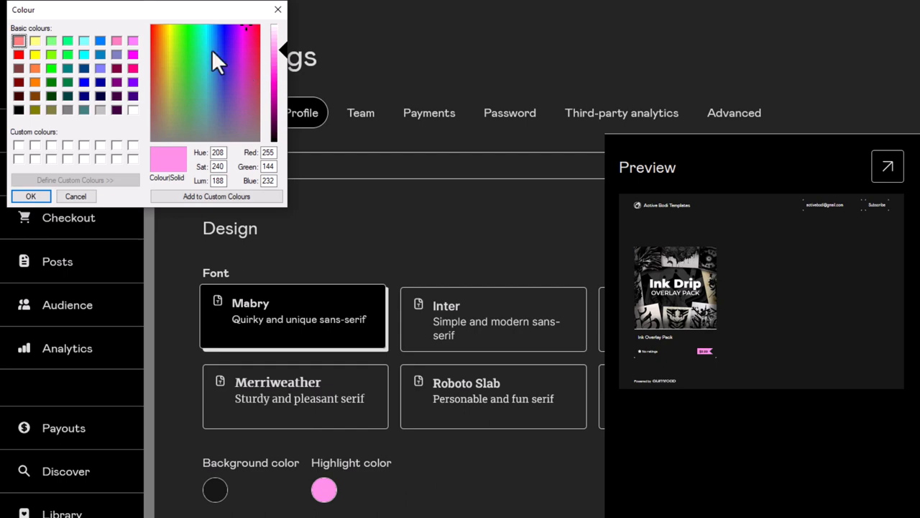
{"action": "left_click", "coordinate": [208, 61]}
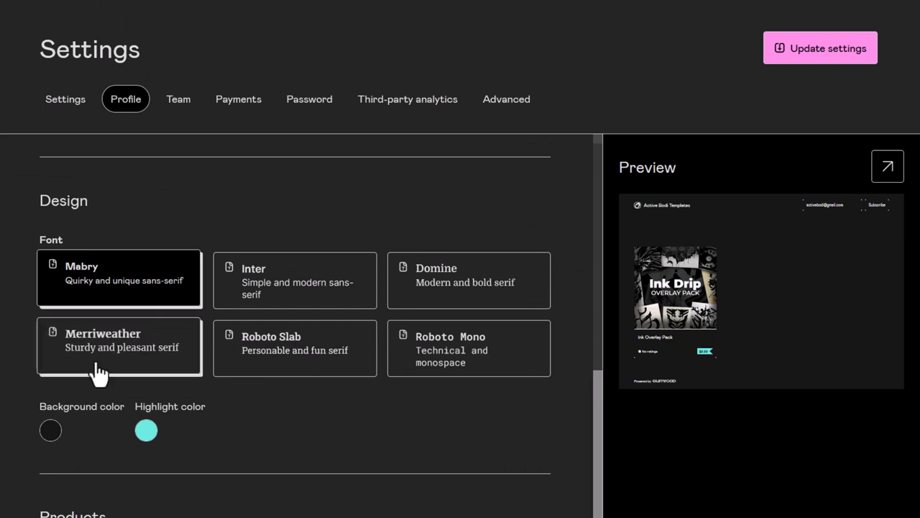
{"action": "left_click", "coordinate": [468, 348]}
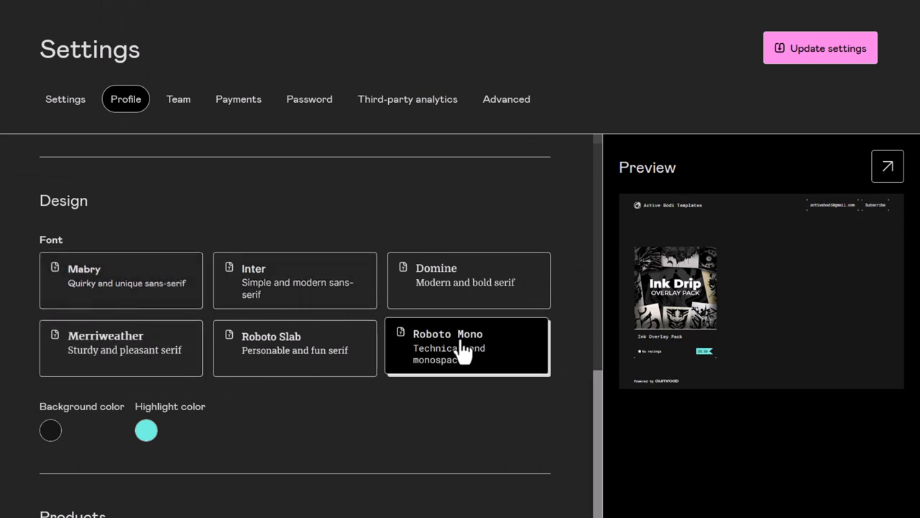
{"action": "left_click", "coordinate": [293, 279]}
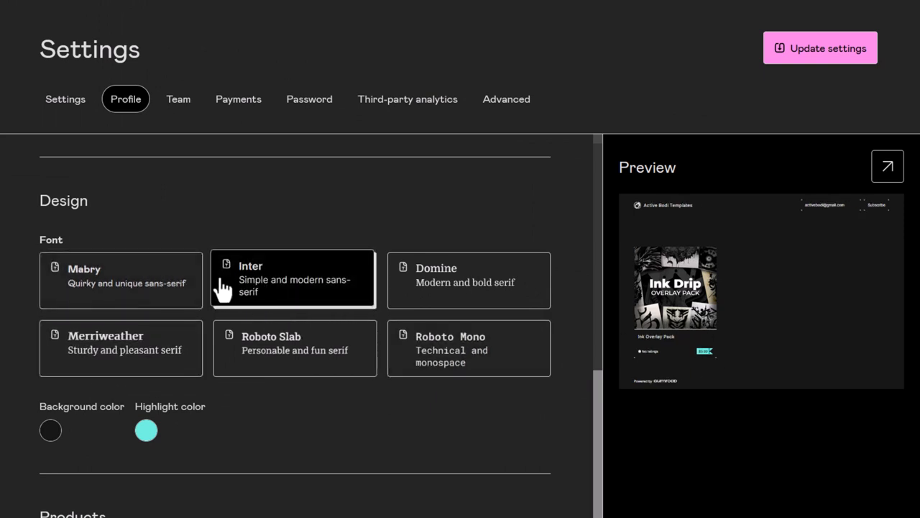
{"action": "scroll", "scroll_direction": "down", "scroll_amount": 3}
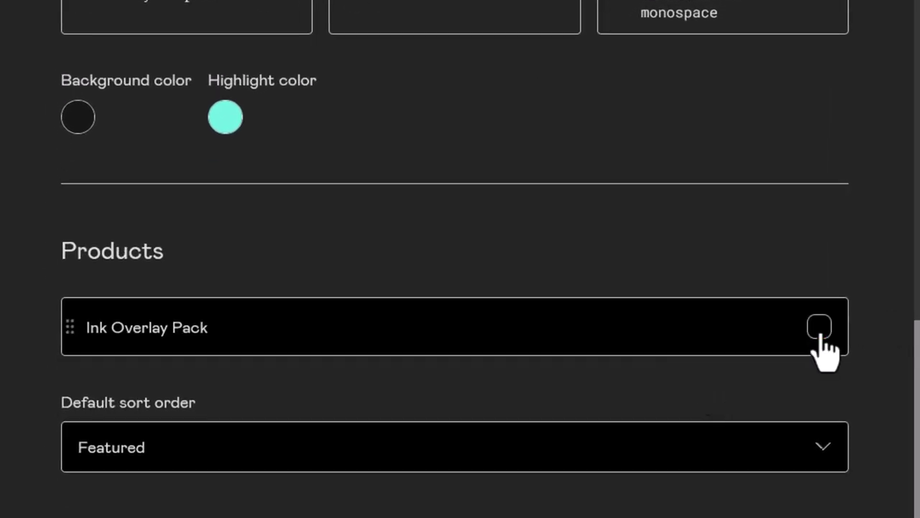
{"action": "left_click", "coordinate": [819, 327]}
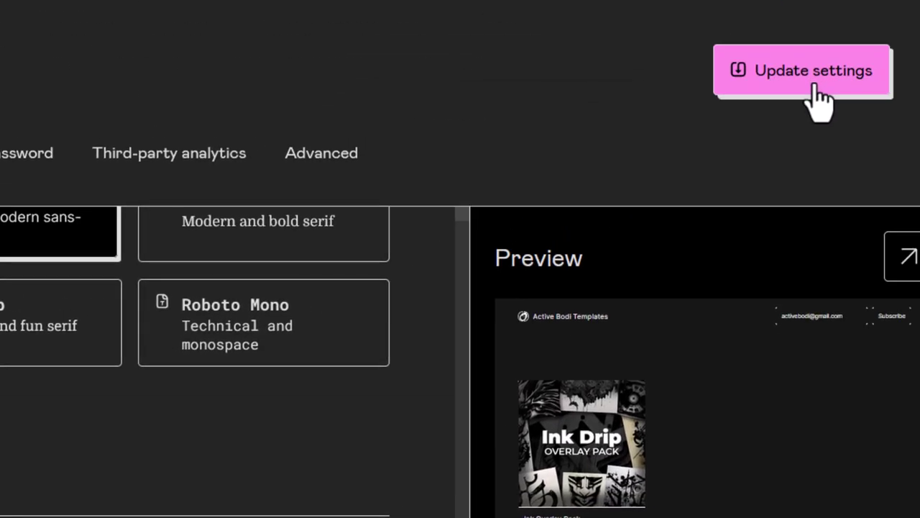
{"action": "left_click", "coordinate": [801, 70]}
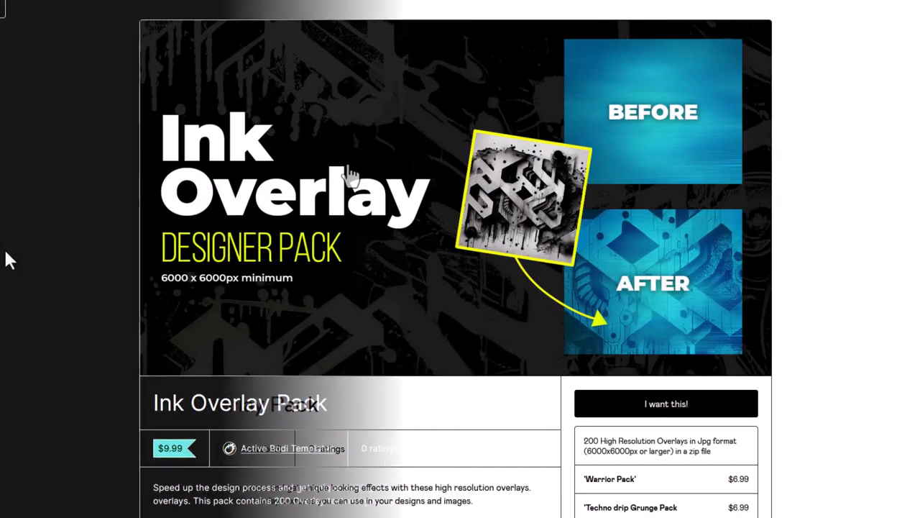
Scroll the live Active Bodi Templates shop listing Ink Overlay Pack at $9.99
{"action": "scroll", "scroll_direction": "down", "scroll_amount": 3}
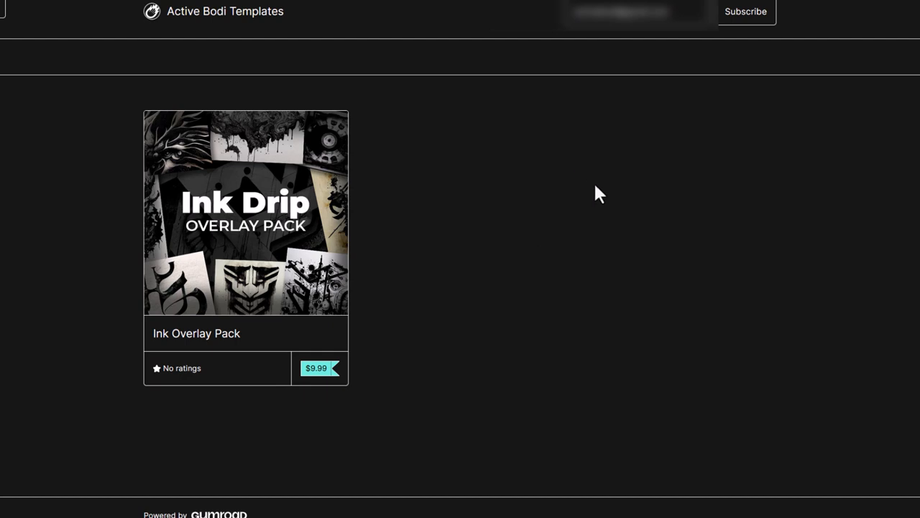
{"action": "mouse_move", "coordinate": [544, 191]}
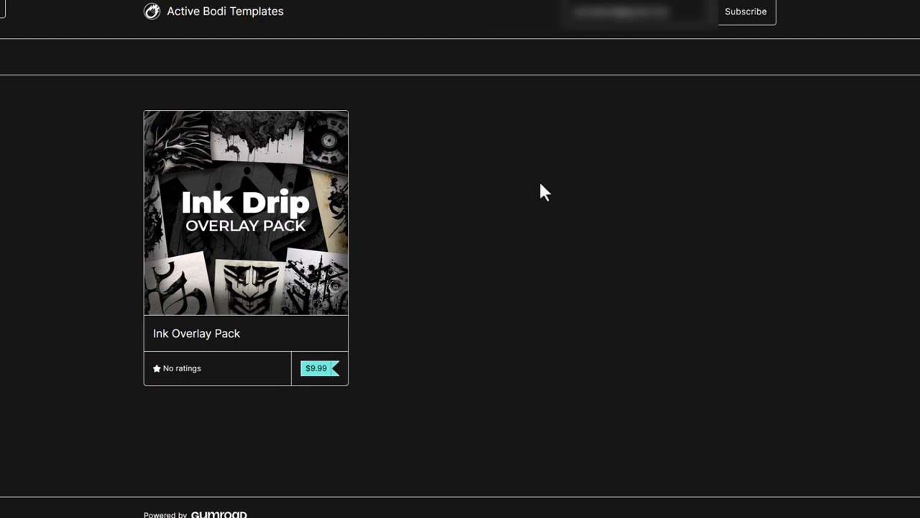
{"action": "mouse_move", "coordinate": [474, 220]}
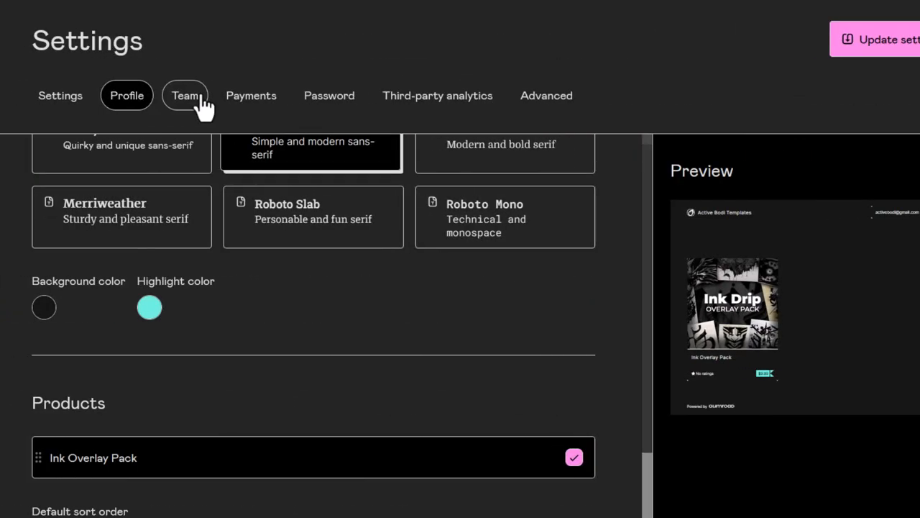
Tick the third Australia payout declaration in Payments, save, and scroll to Connect with PayPal
{"action": "left_click", "coordinate": [185, 94]}
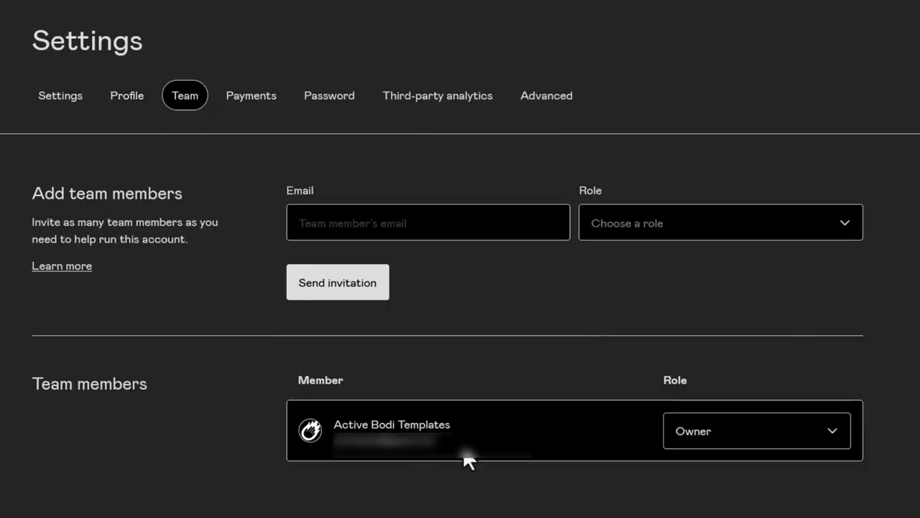
{"action": "mouse_move", "coordinate": [612, 465]}
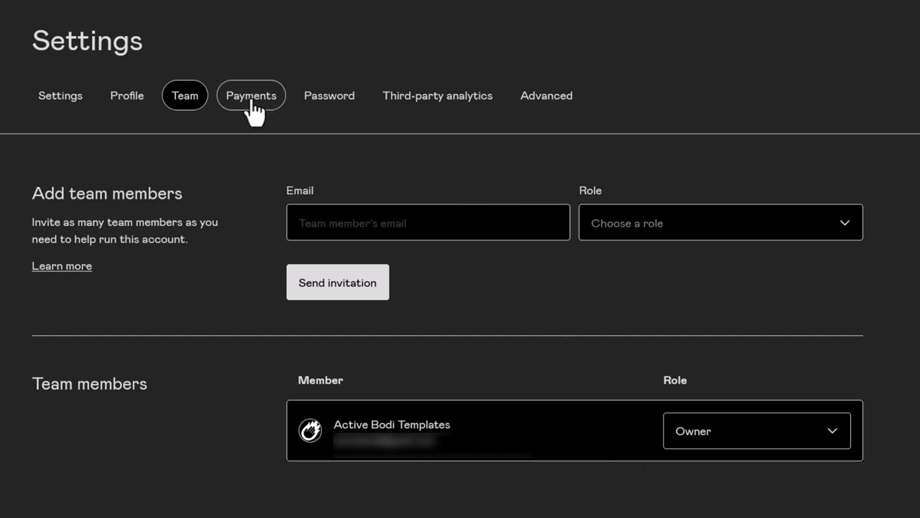
{"action": "left_click", "coordinate": [251, 95]}
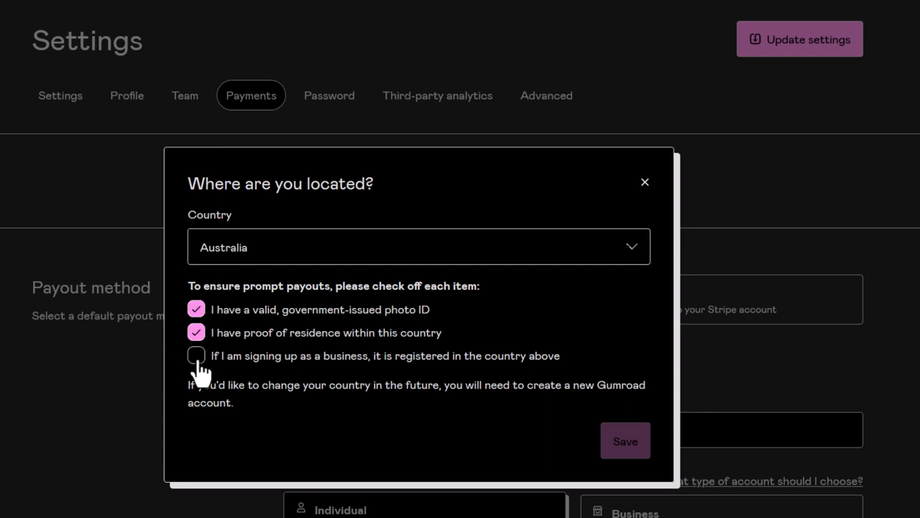
{"action": "left_click", "coordinate": [196, 355]}
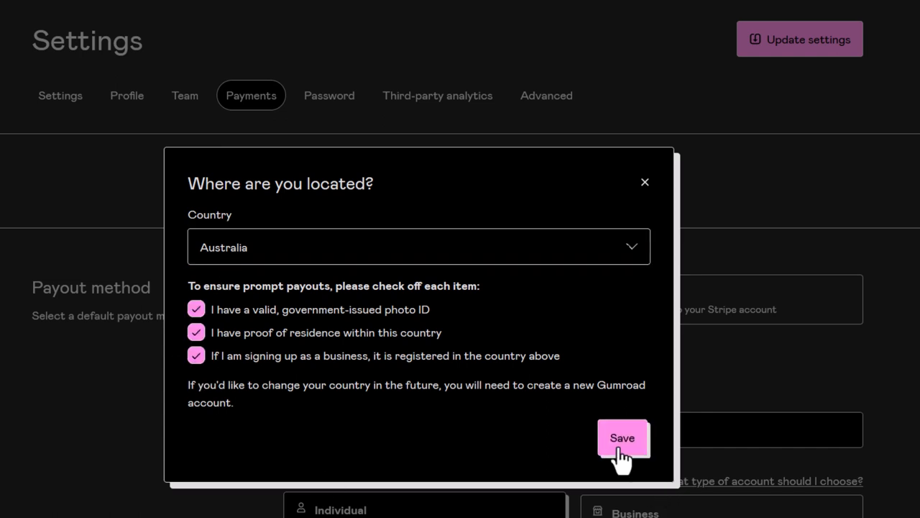
{"action": "left_click", "coordinate": [621, 437]}
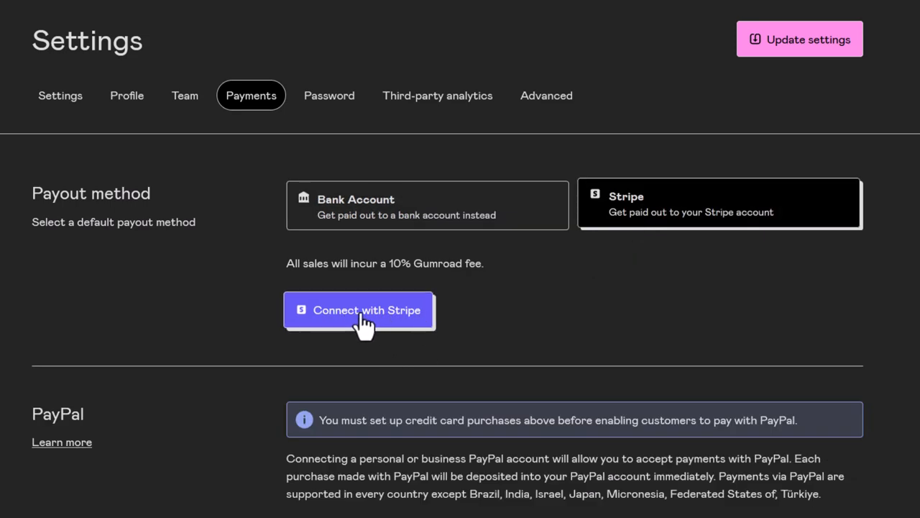
{"action": "scroll", "scroll_direction": "down", "scroll_amount": 3}
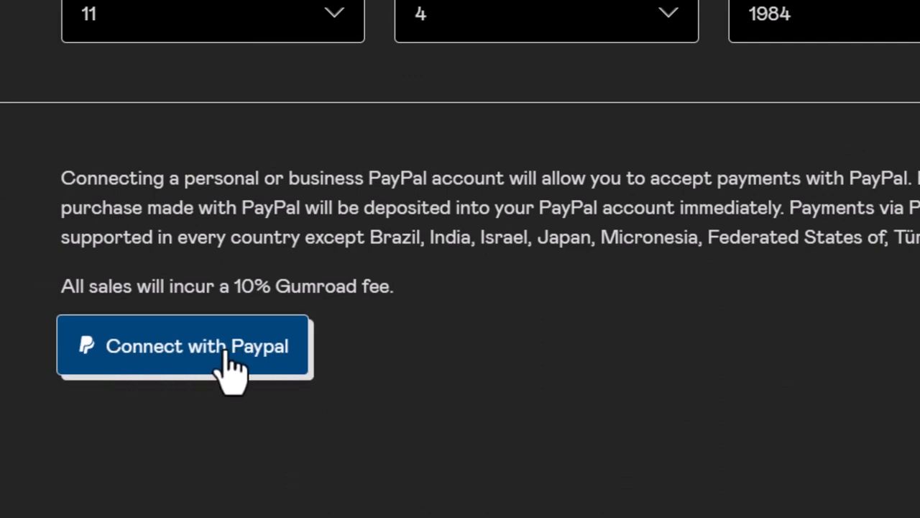
Connect the PayPal account to Gumroad and select PayPal as the checkout payment option
{"action": "left_click", "coordinate": [184, 346]}
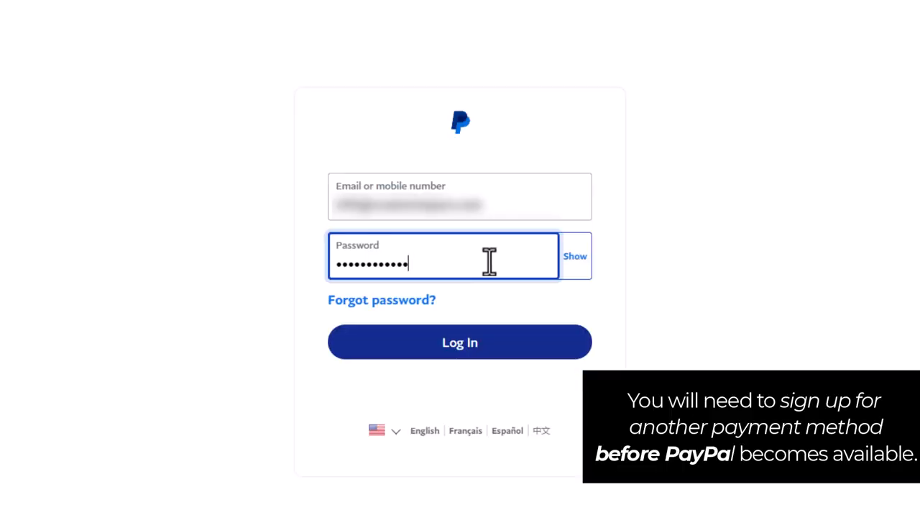
{"action": "left_click", "coordinate": [459, 342]}
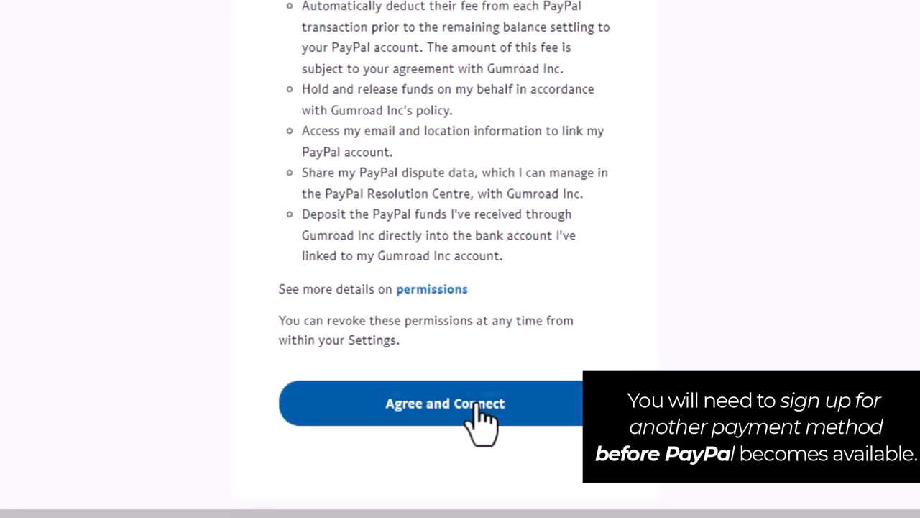
{"action": "left_click", "coordinate": [445, 403]}
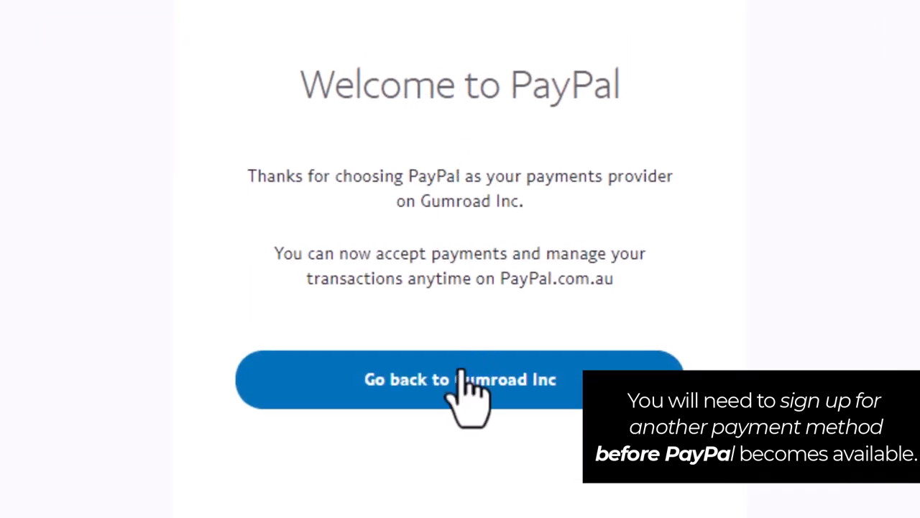
{"action": "left_click", "coordinate": [460, 379]}
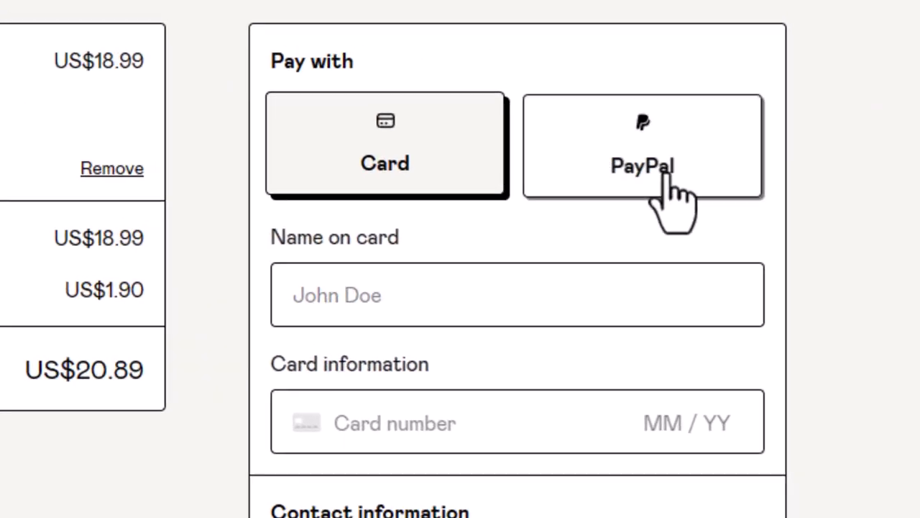
{"action": "left_click", "coordinate": [642, 144]}
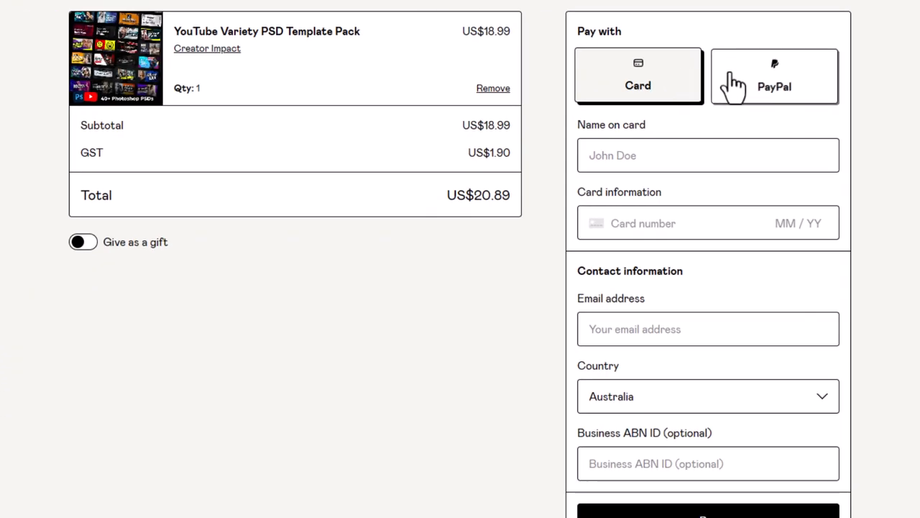
{"action": "left_click", "coordinate": [774, 76]}
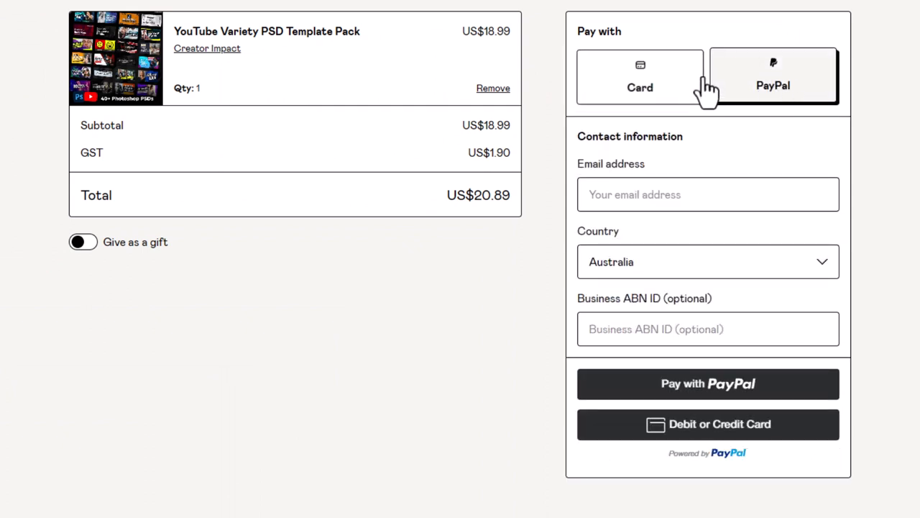
{"action": "mouse_move", "coordinate": [665, 87]}
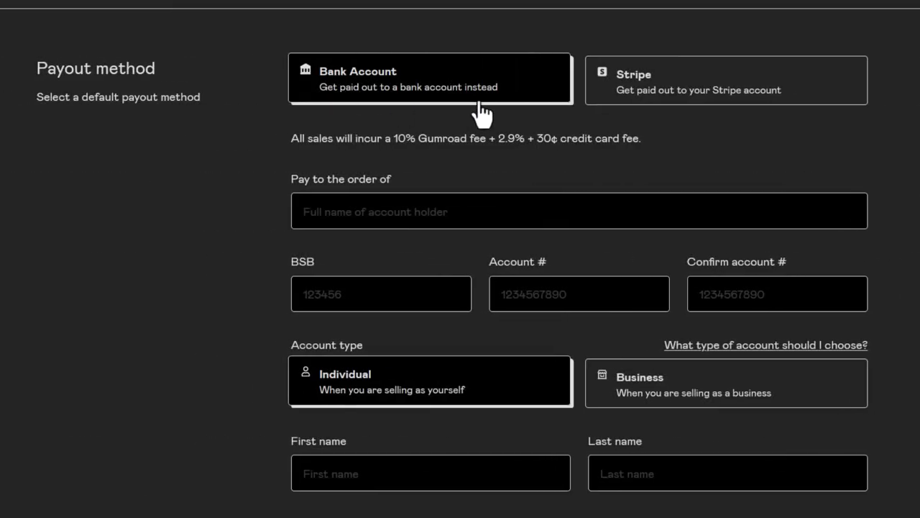
Set Bank Account as the payout method and review its BSB, account number and address fields
{"action": "scroll", "scroll_direction": "down", "scroll_amount": 3}
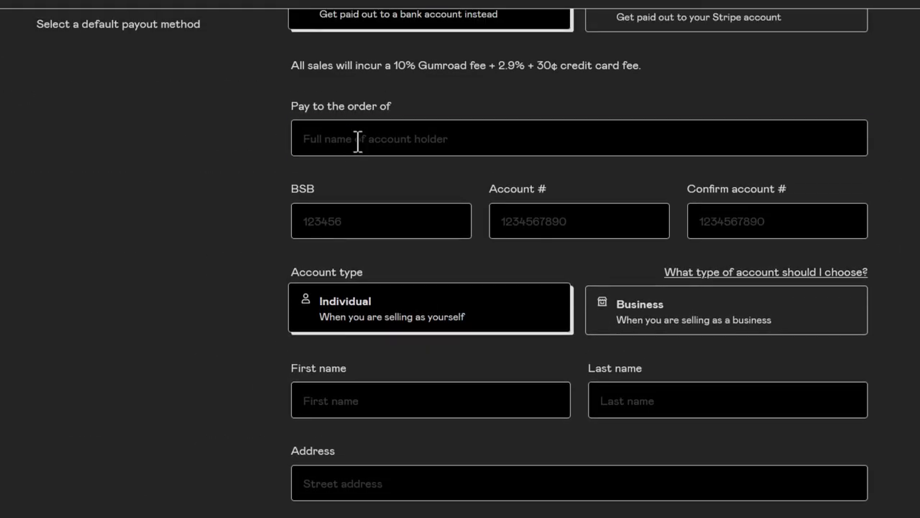
{"action": "left_click", "coordinate": [381, 221]}
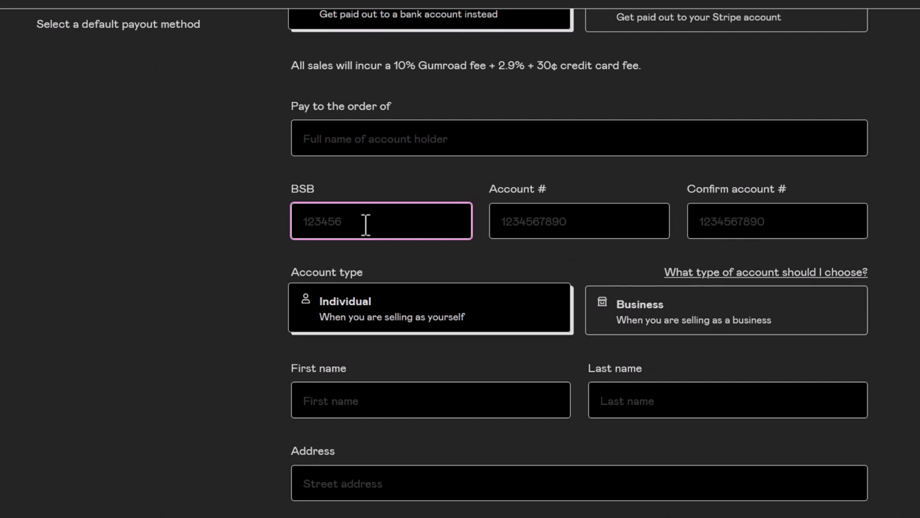
{"action": "left_click", "coordinate": [579, 221]}
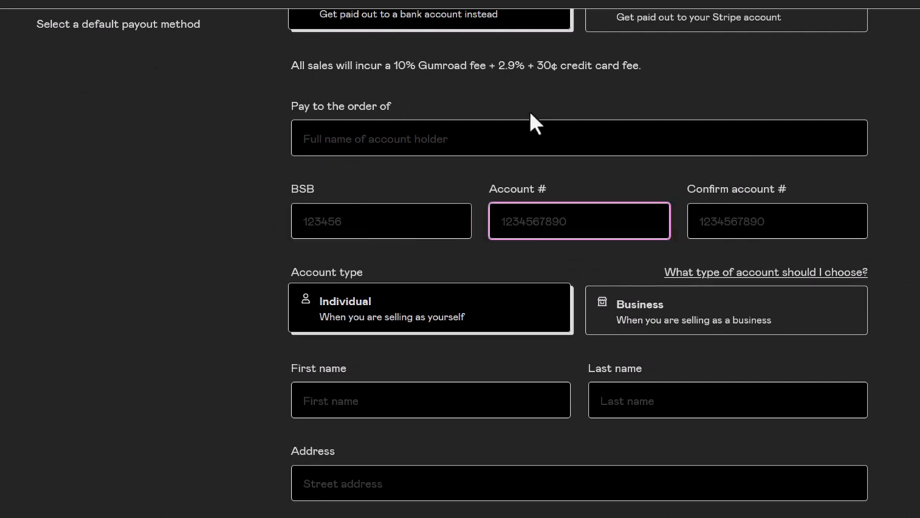
{"action": "mouse_move", "coordinate": [523, 173]}
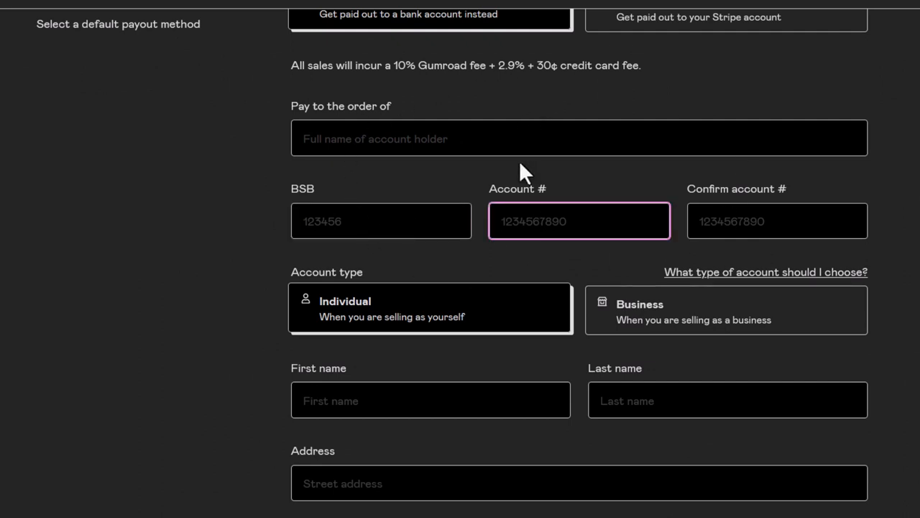
{"action": "scroll", "scroll_direction": "down", "scroll_amount": 3}
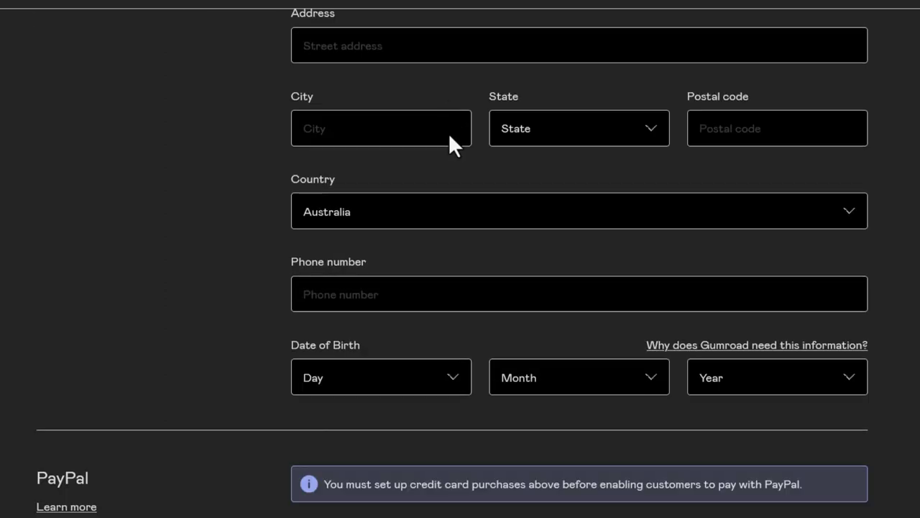
{"action": "scroll", "scroll_direction": "down", "scroll_amount": 3}
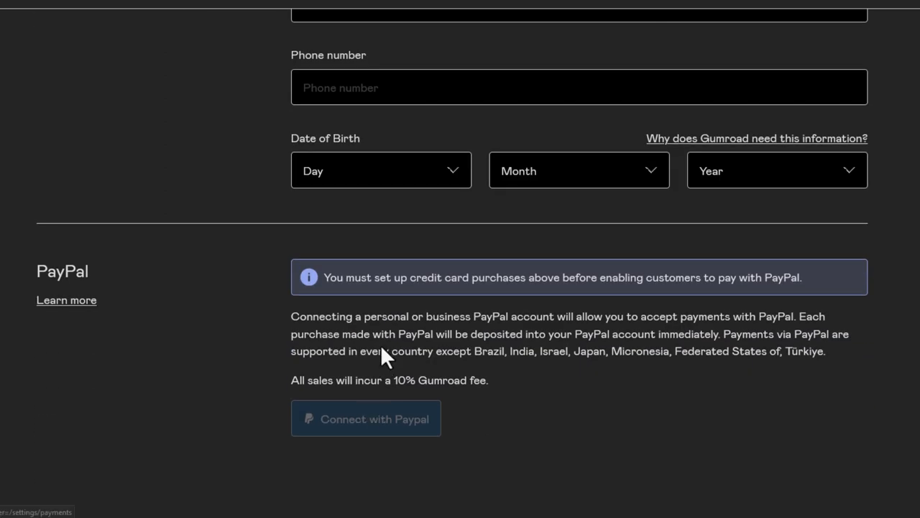
{"action": "scroll", "scroll_direction": "up", "scroll_amount": 3}
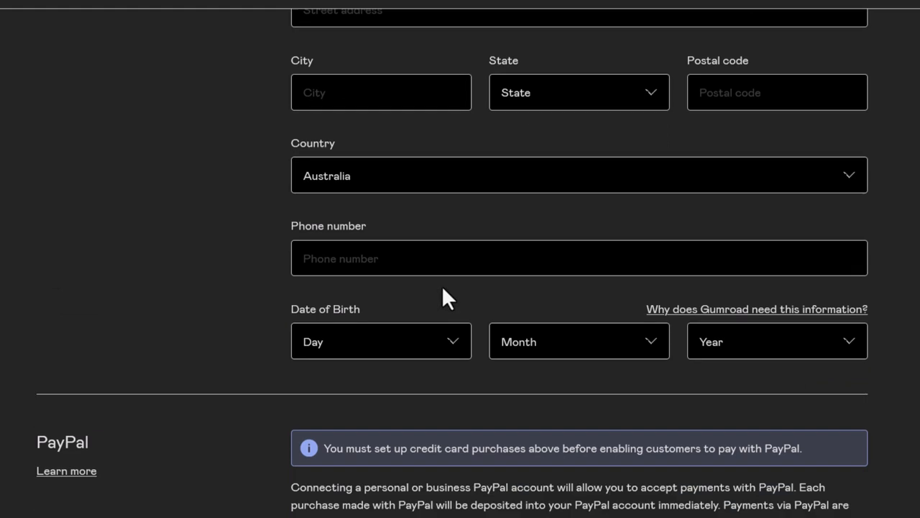
{"action": "scroll", "scroll_direction": "down", "scroll_amount": 3}
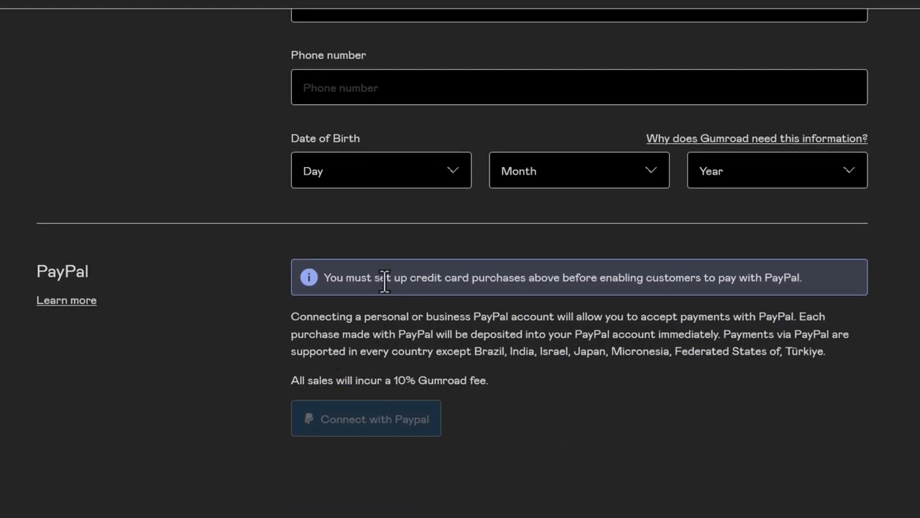
{"action": "mouse_move", "coordinate": [351, 317]}
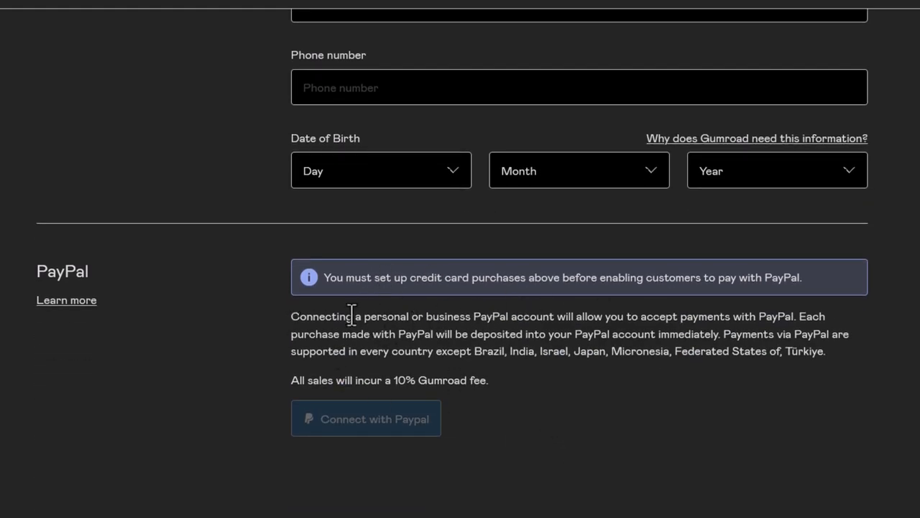
{"action": "mouse_move", "coordinate": [282, 397]}
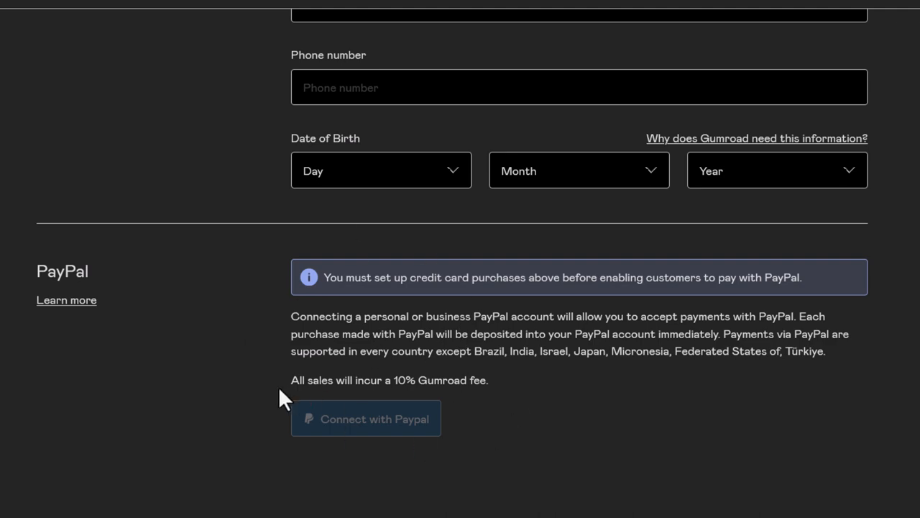
{"action": "scroll", "scroll_direction": "up", "scroll_amount": 3}
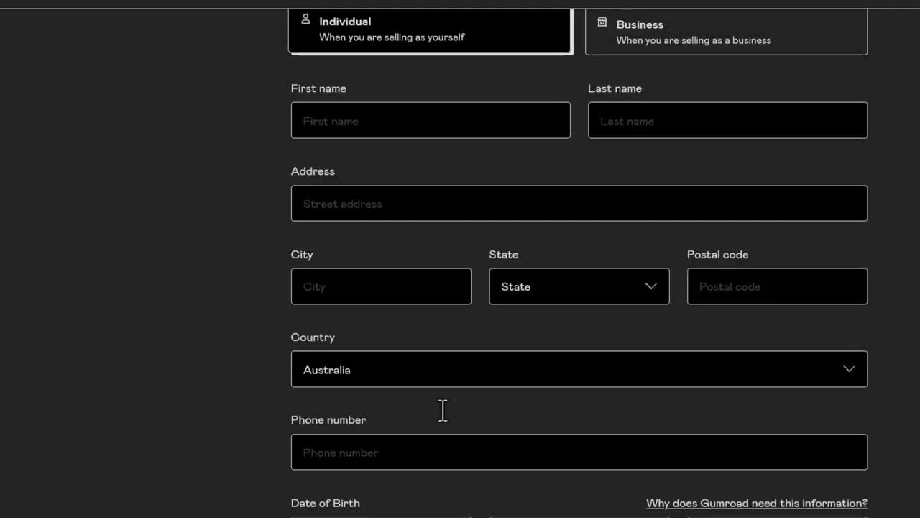
{"action": "scroll", "scroll_direction": "up", "scroll_amount": 3}
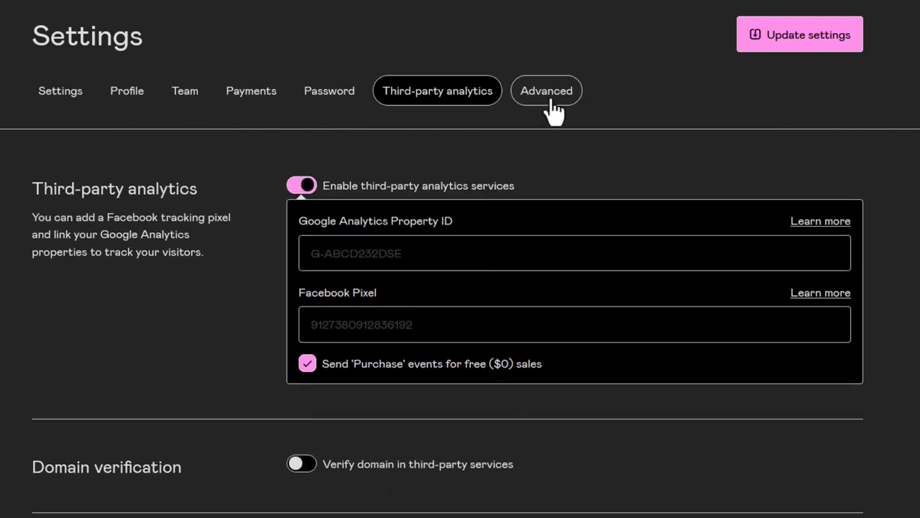
{"action": "left_click", "coordinate": [546, 90]}
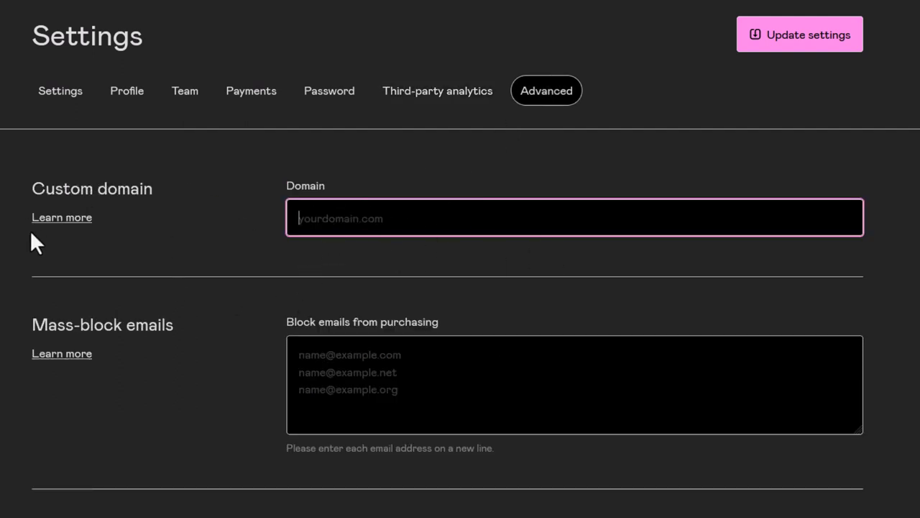
{"action": "mouse_move", "coordinate": [354, 219]}
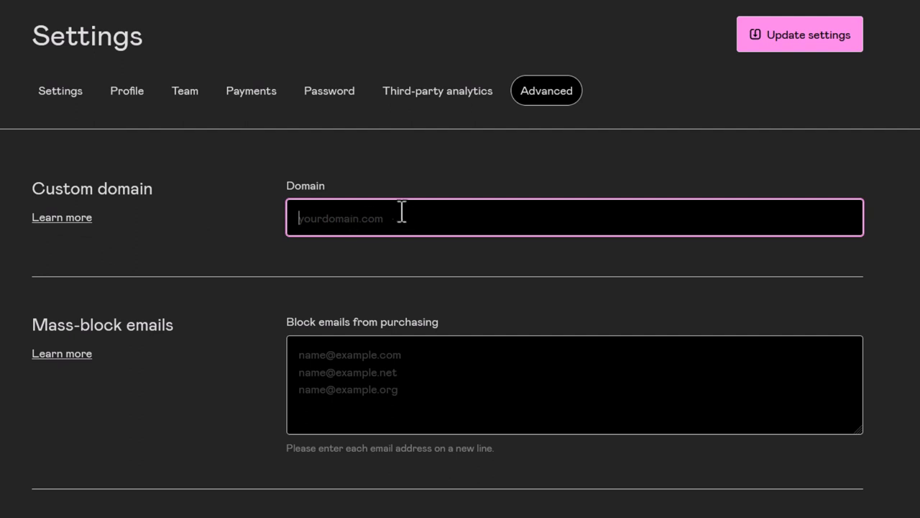
{"action": "scroll", "scroll_direction": "down", "scroll_amount": 3}
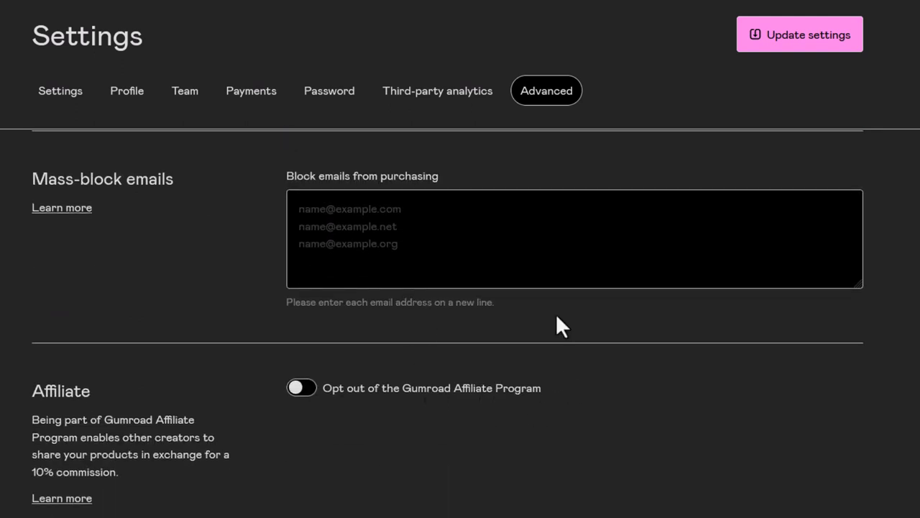
{"action": "scroll", "scroll_direction": "down", "scroll_amount": 3}
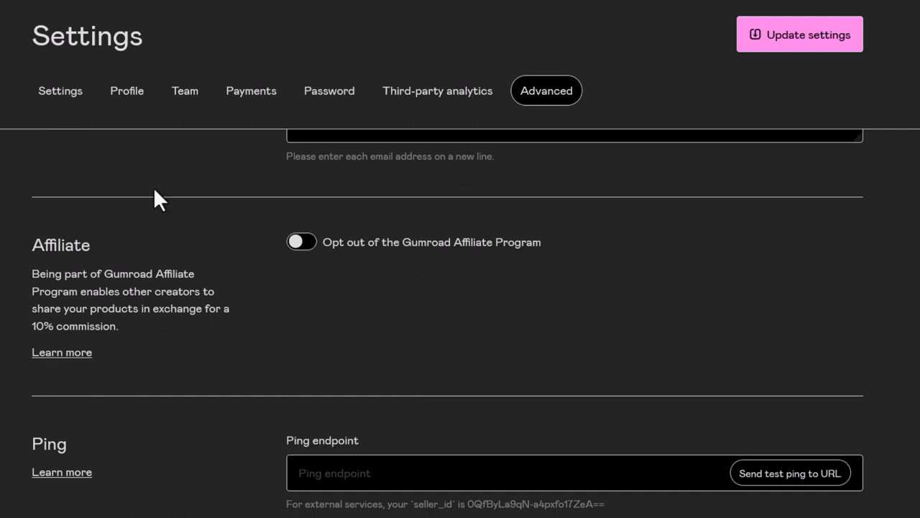
{"action": "scroll", "scroll_direction": "down", "scroll_amount": 3}
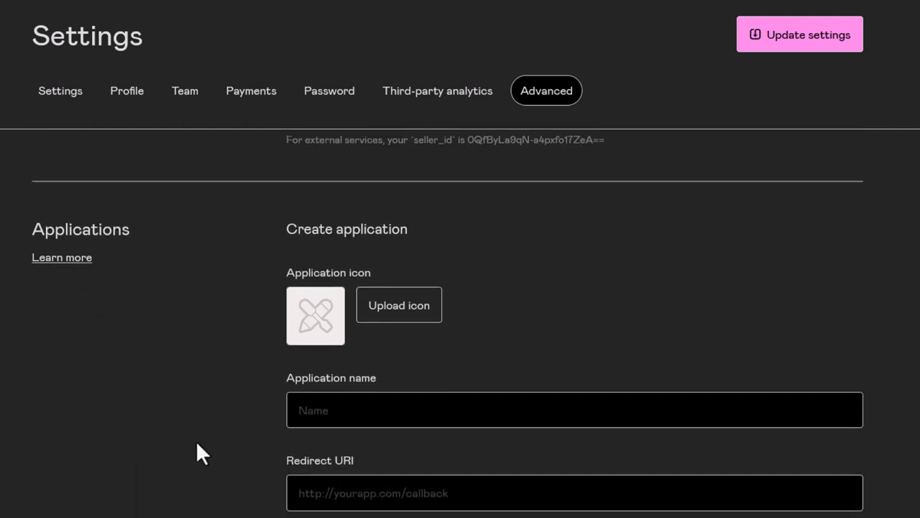
{"action": "scroll", "scroll_direction": "up", "scroll_amount": 3}
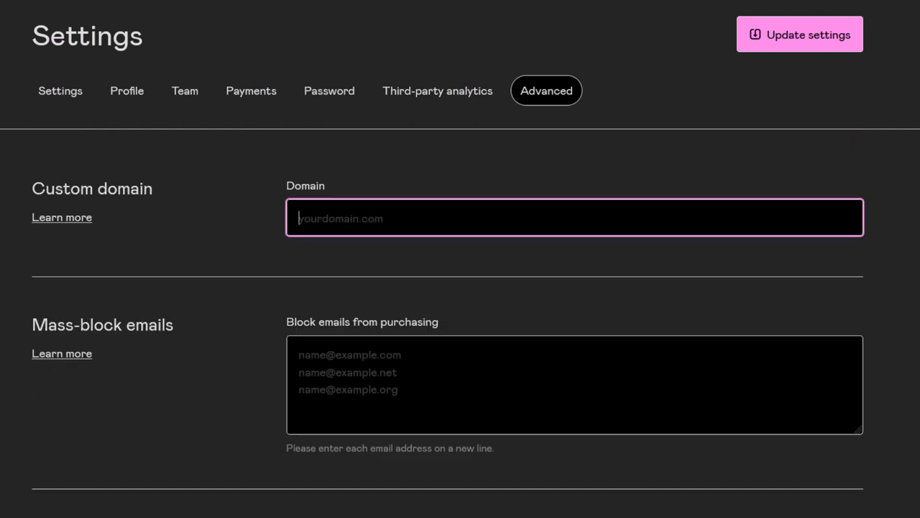
{"action": "mouse_move", "coordinate": [152, 322]}
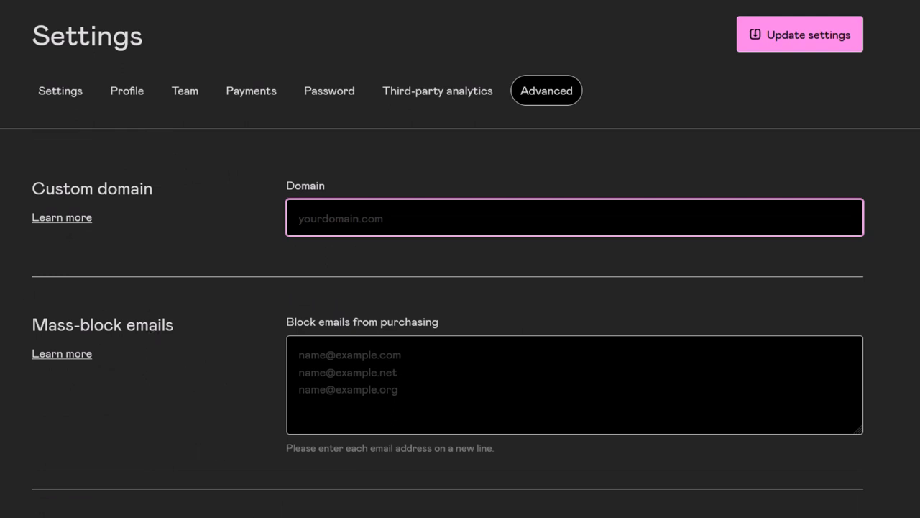
{"action": "mouse_move", "coordinate": [110, 174]}
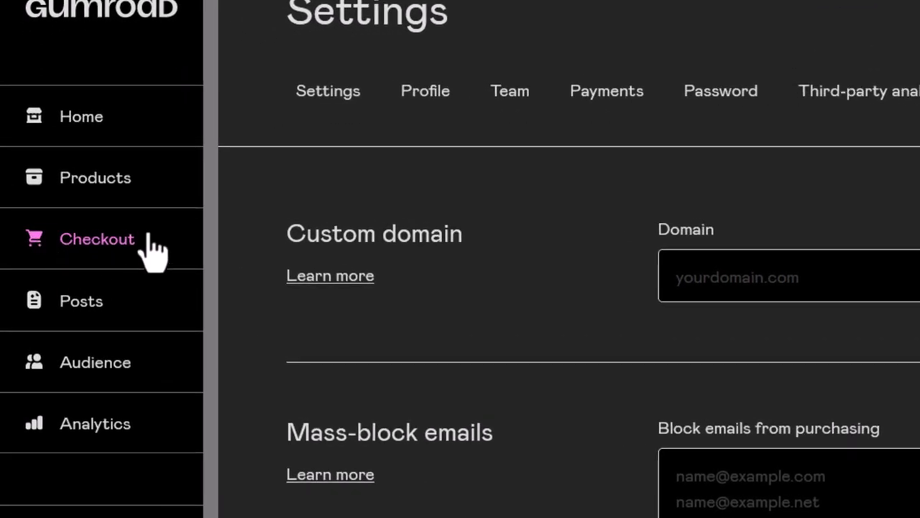
Show the Checkout form settings with custom fields, discount options and checkout preview
{"action": "left_click", "coordinate": [97, 238]}
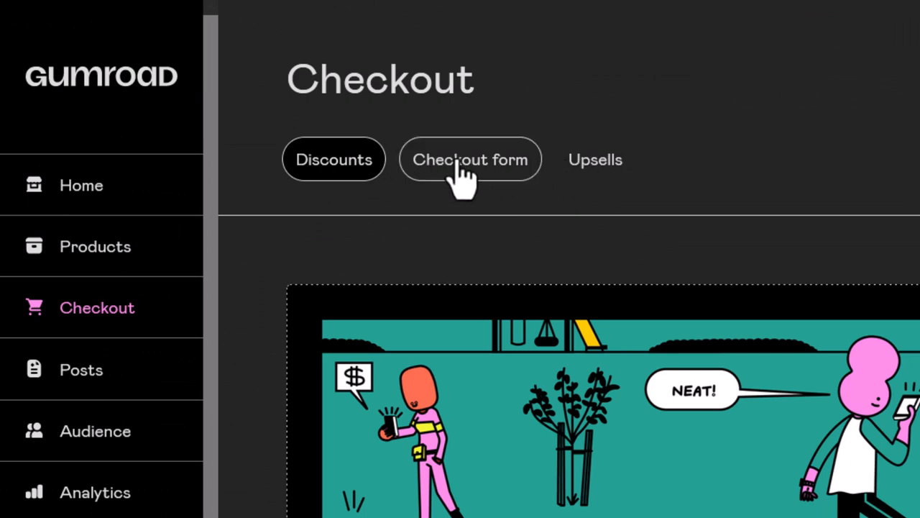
{"action": "left_click", "coordinate": [469, 158]}
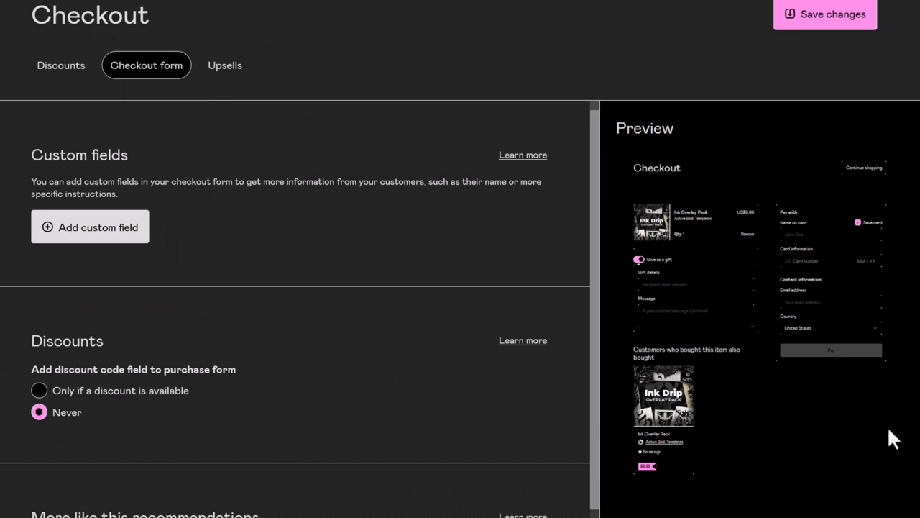
{"action": "mouse_move", "coordinate": [674, 245]}
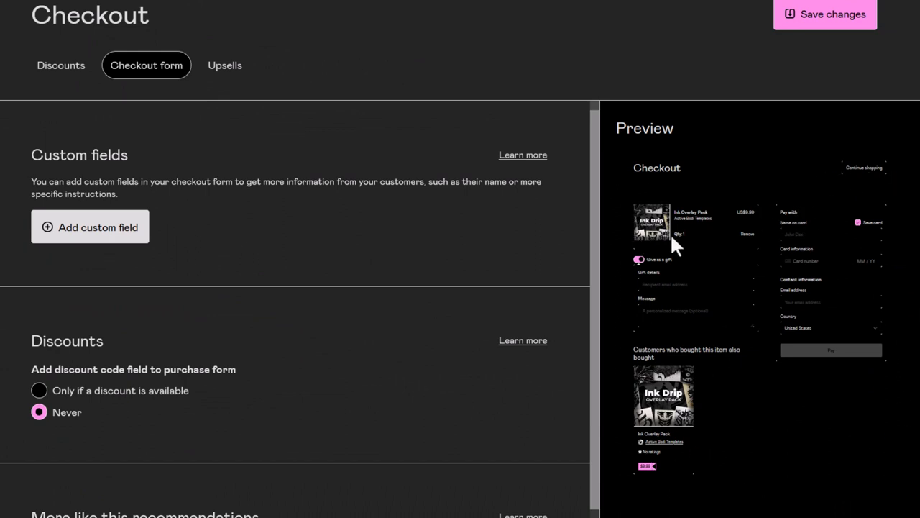
{"action": "mouse_move", "coordinate": [772, 237]}
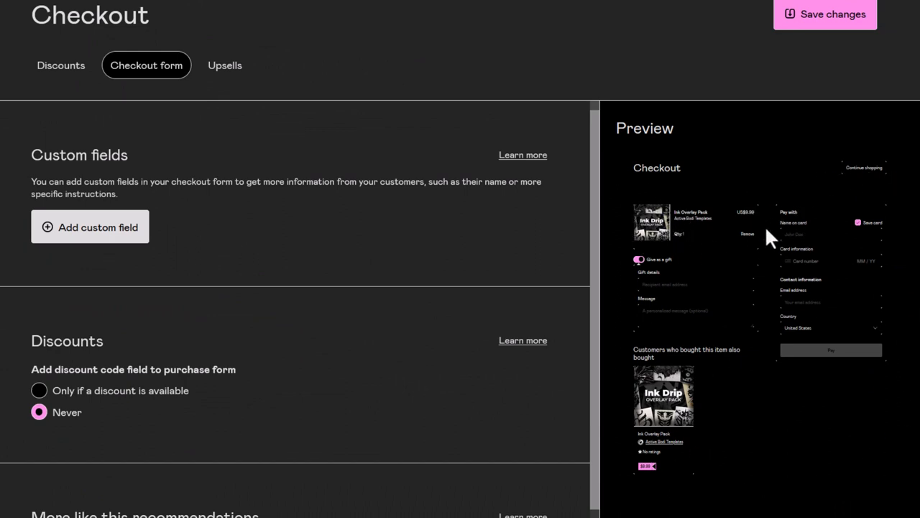
{"action": "mouse_move", "coordinate": [647, 291]}
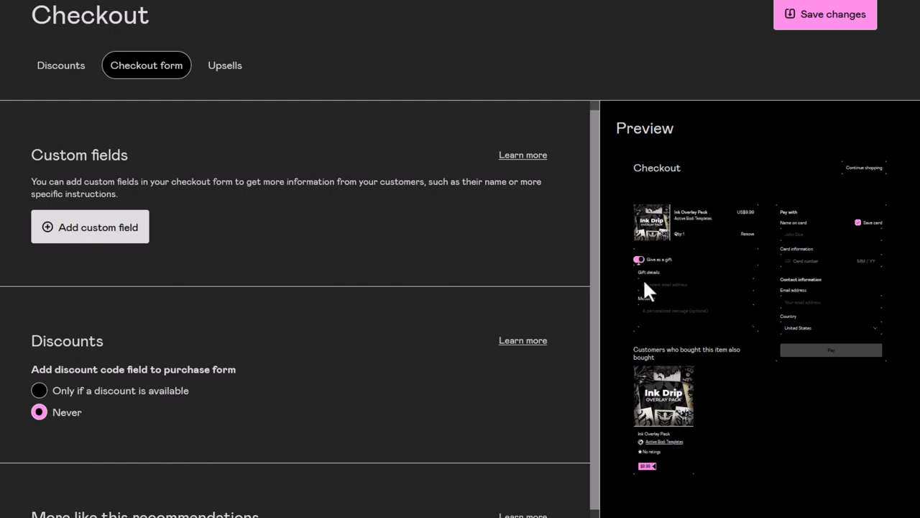
{"action": "mouse_move", "coordinate": [611, 468]}
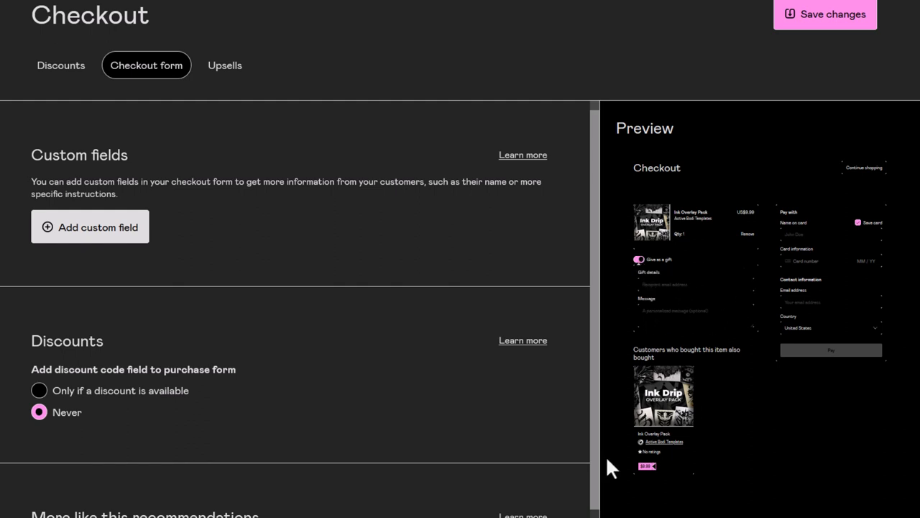
{"action": "mouse_move", "coordinate": [890, 273]}
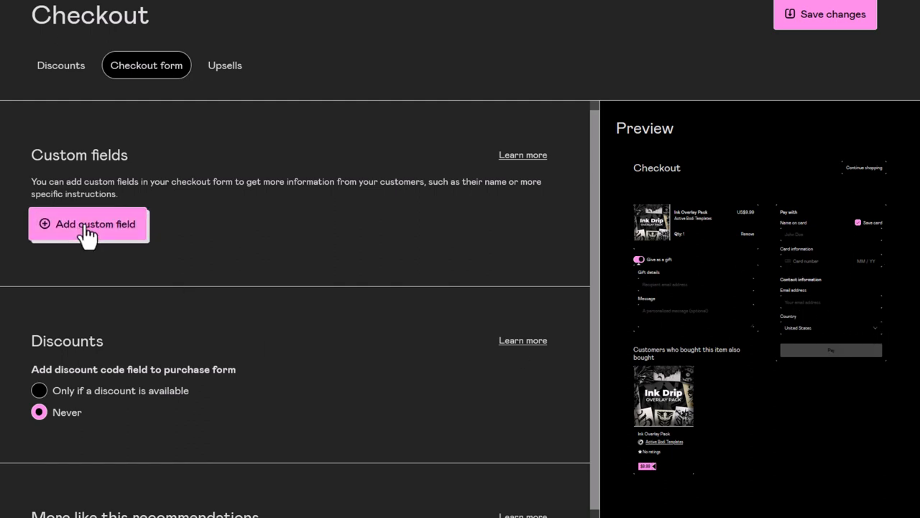
{"action": "mouse_move", "coordinate": [96, 237]}
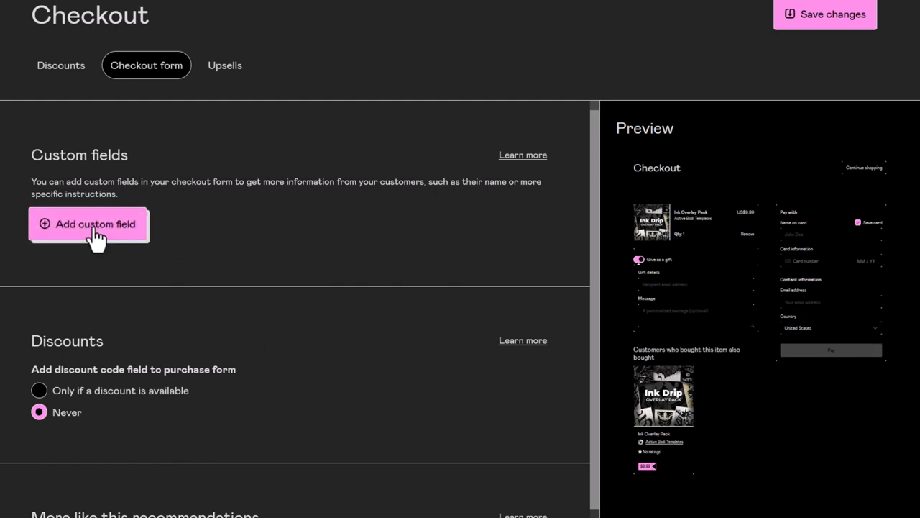
{"action": "left_click", "coordinate": [89, 224]}
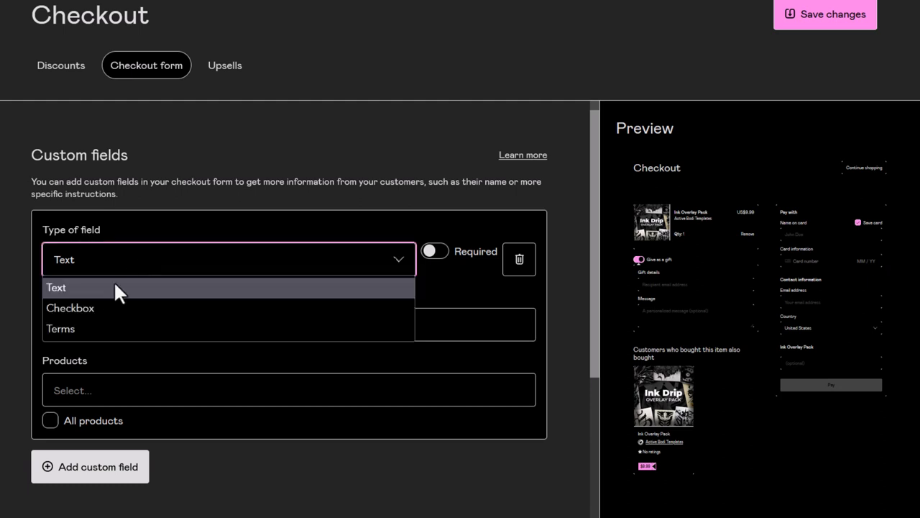
{"action": "mouse_move", "coordinate": [250, 171]}
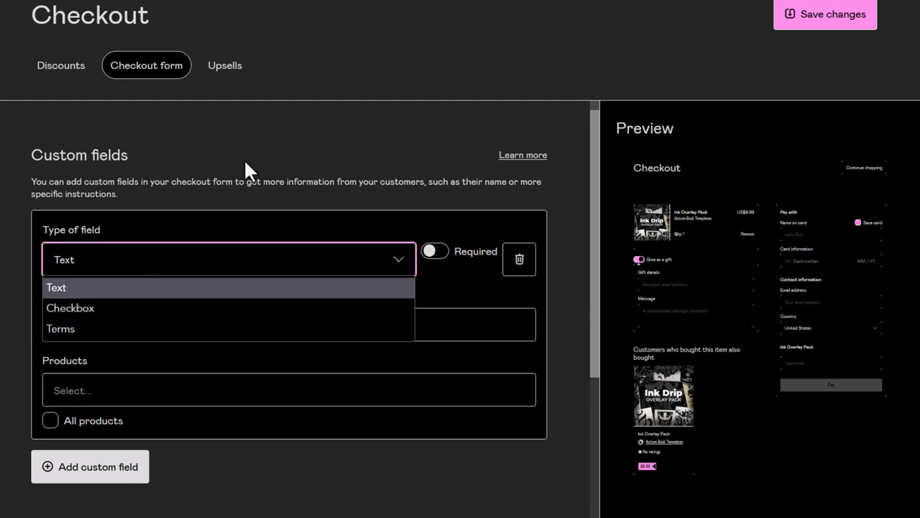
{"action": "left_click", "coordinate": [56, 287]}
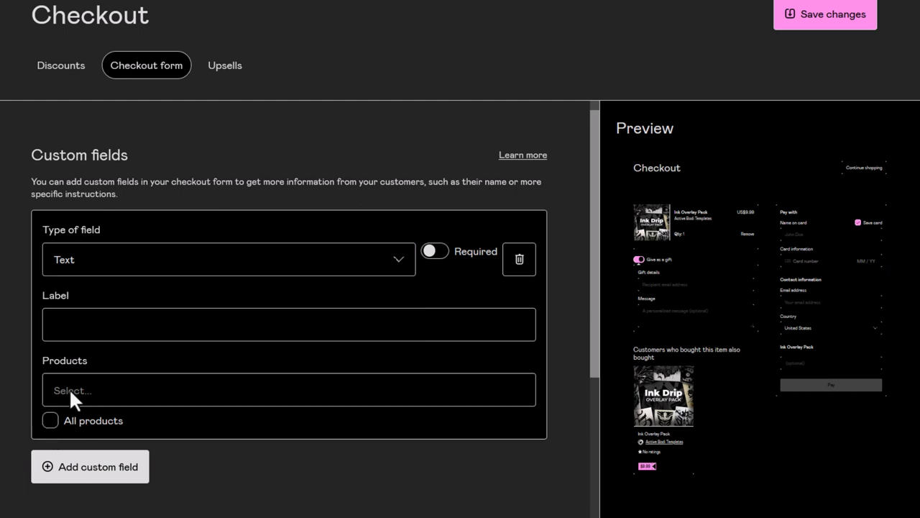
{"action": "mouse_move", "coordinate": [524, 189]}
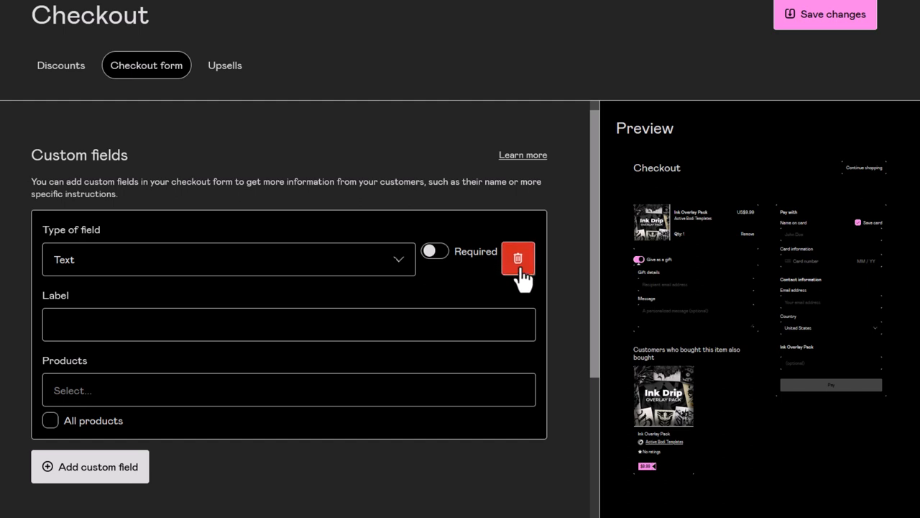
{"action": "left_click", "coordinate": [518, 257]}
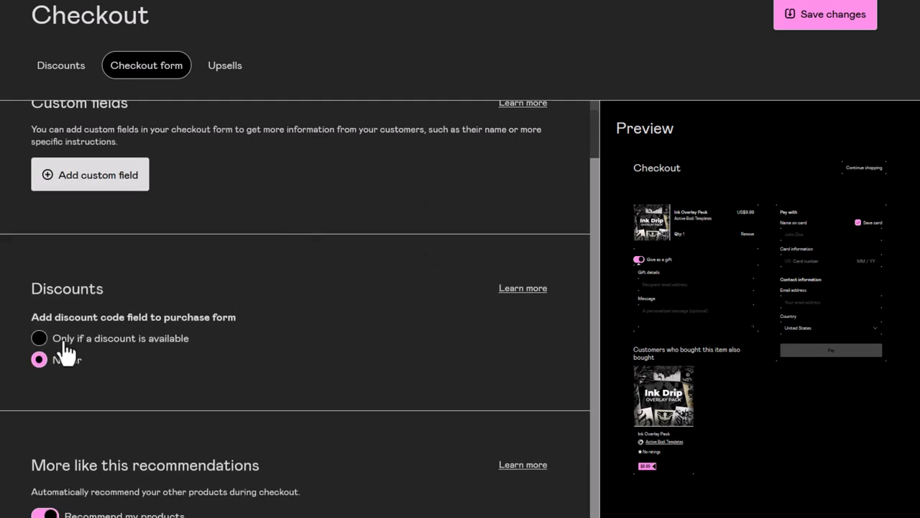
{"action": "left_click", "coordinate": [39, 338]}
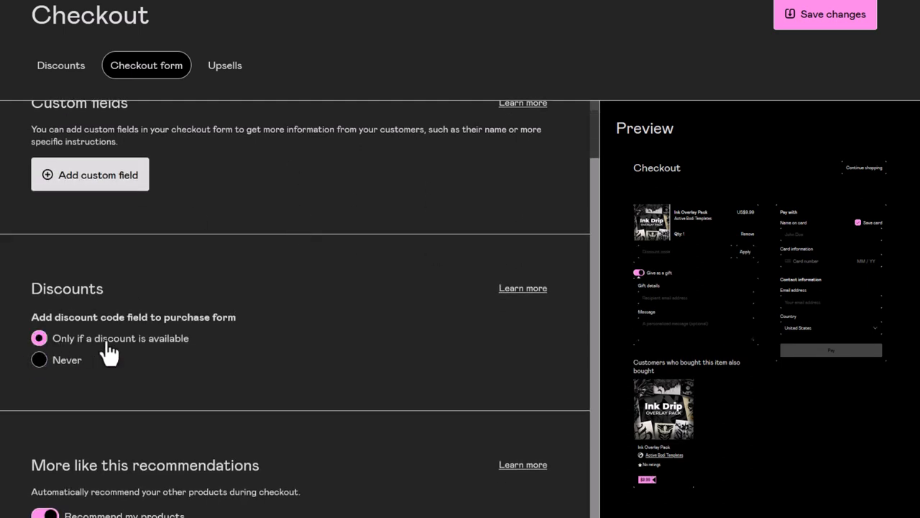
{"action": "left_click", "coordinate": [39, 359]}
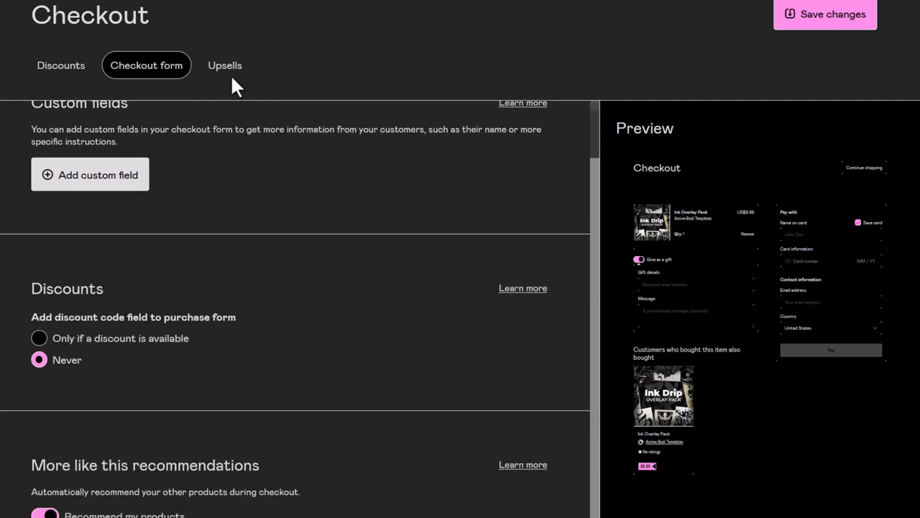
Go to the Upsells tab and scroll through the Create an upsell form
{"action": "left_click", "coordinate": [224, 65]}
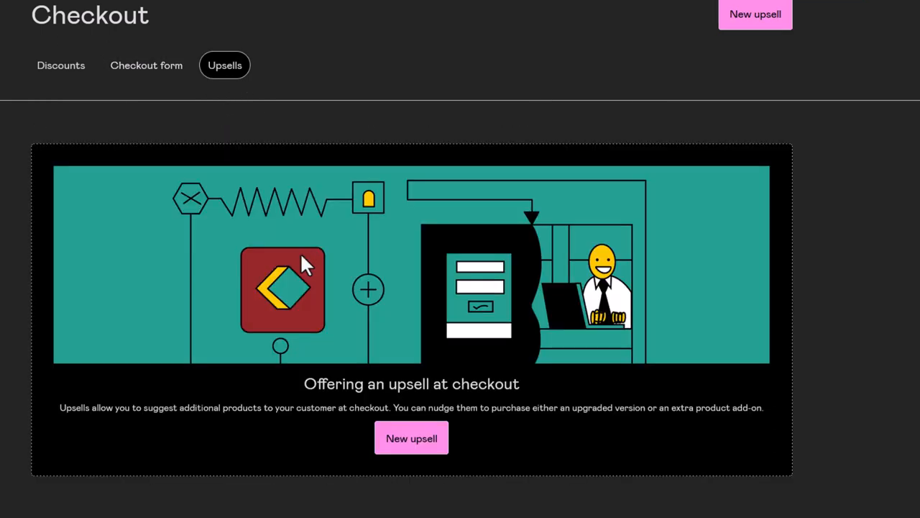
{"action": "mouse_move", "coordinate": [410, 437]}
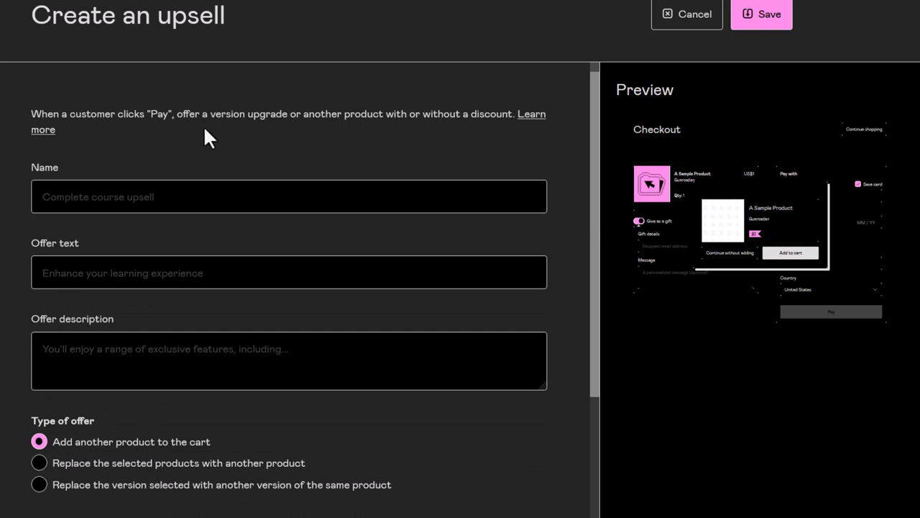
{"action": "mouse_move", "coordinate": [147, 144]}
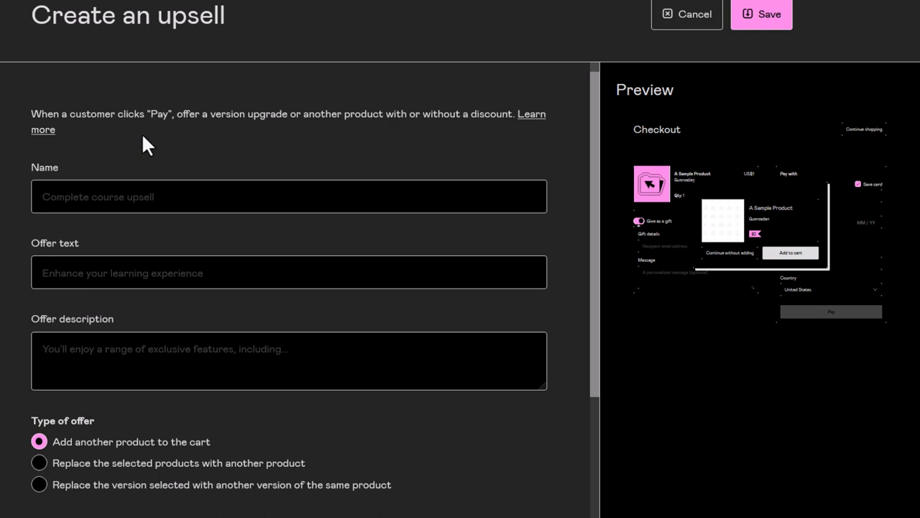
{"action": "mouse_move", "coordinate": [212, 129]}
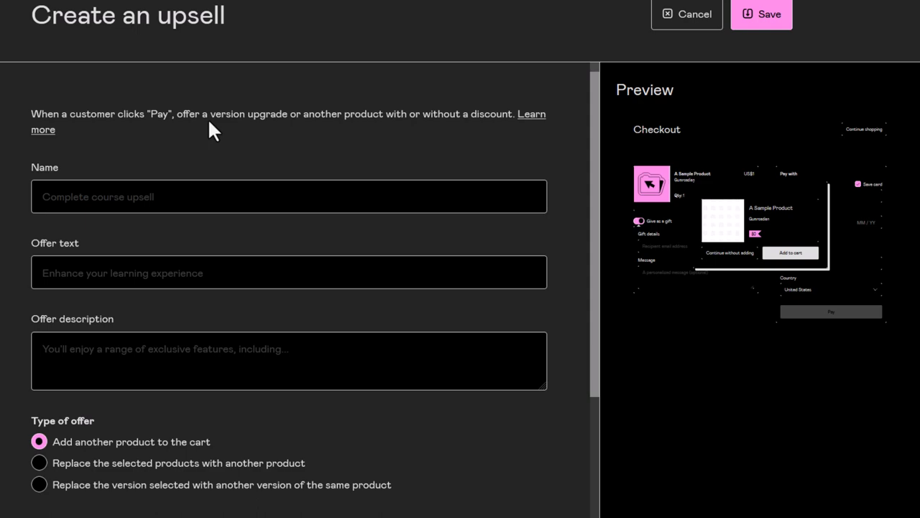
{"action": "scroll", "scroll_direction": "down", "scroll_amount": 3}
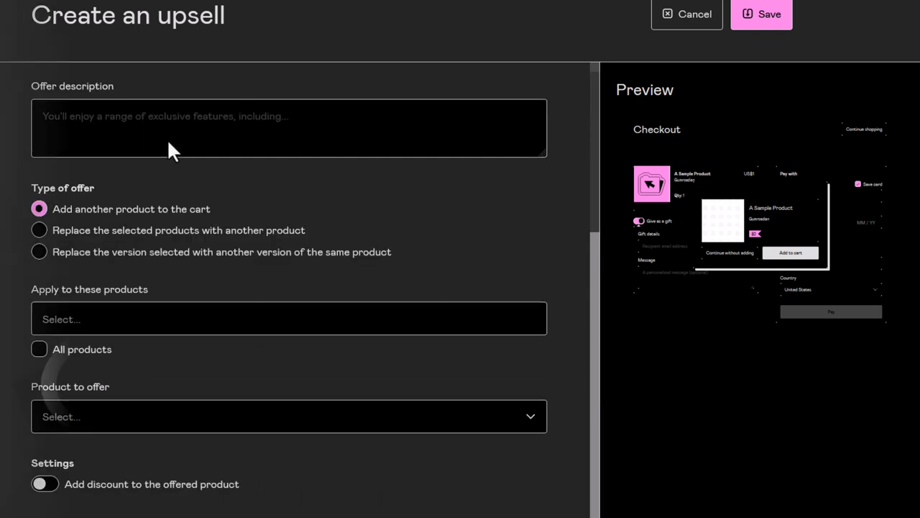